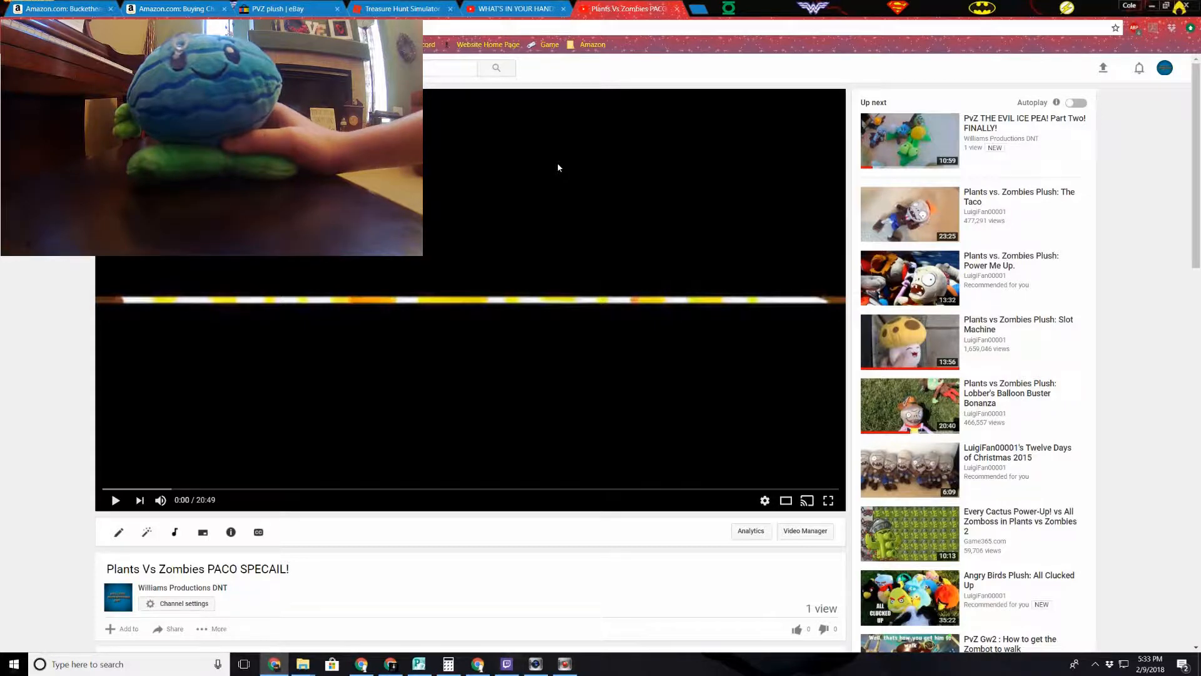
Play the Plants Vs Zombies PACO SPECAIL! video from about 1:30 and bring its lone 'So cool guys' comment into view
scroll("down", 3)
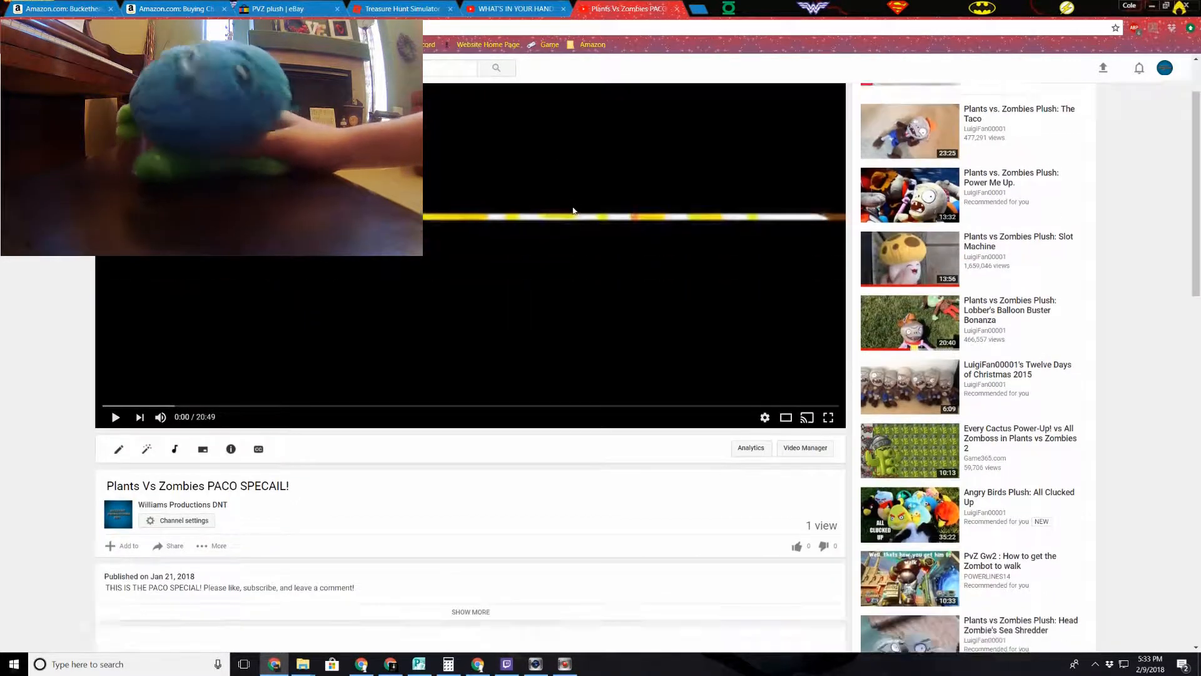
scroll("down", 3)
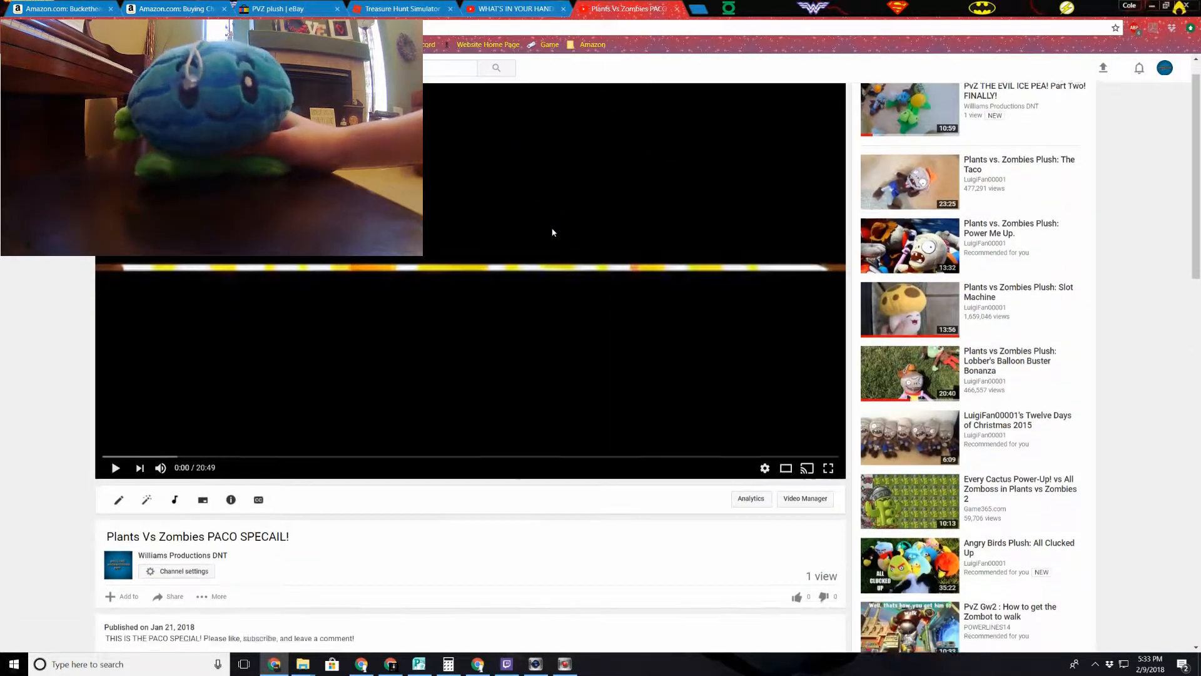
scroll("down", 3)
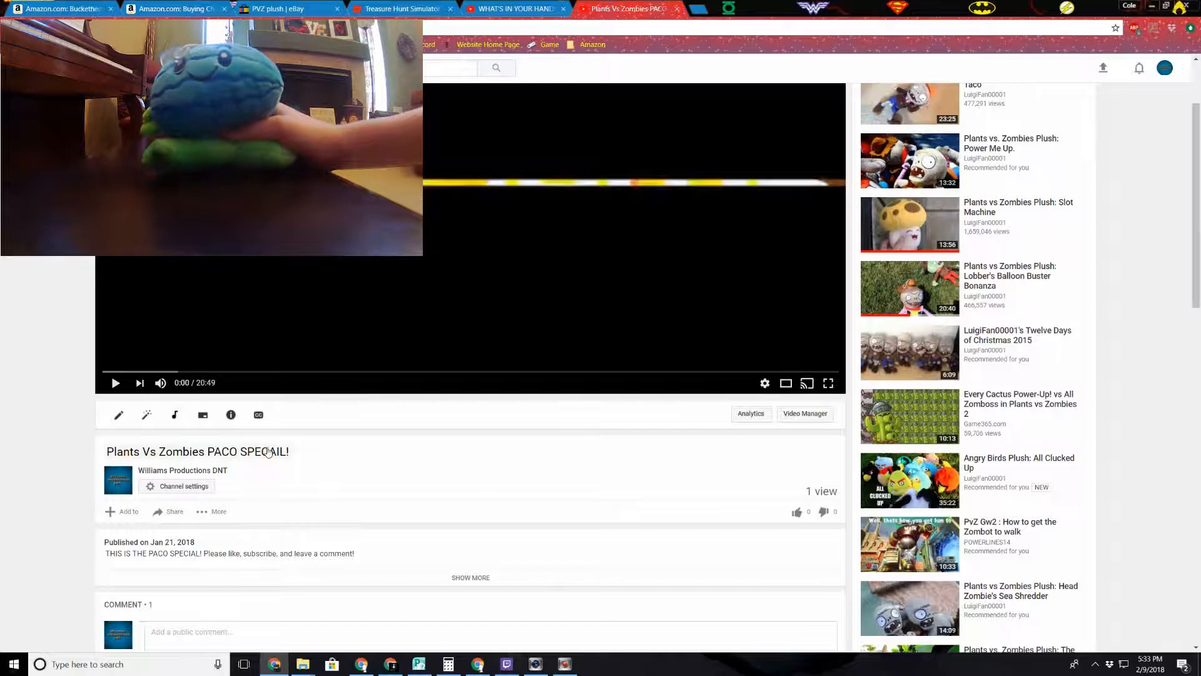
mouse_move(159, 373)
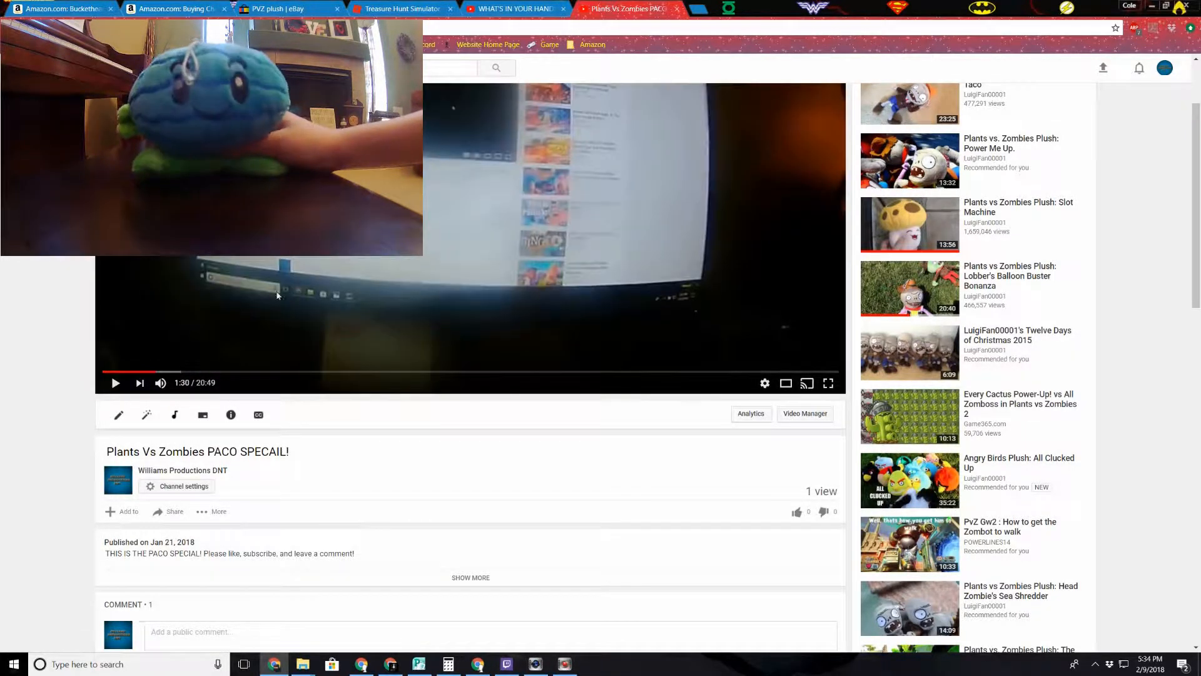
left_click(115, 382)
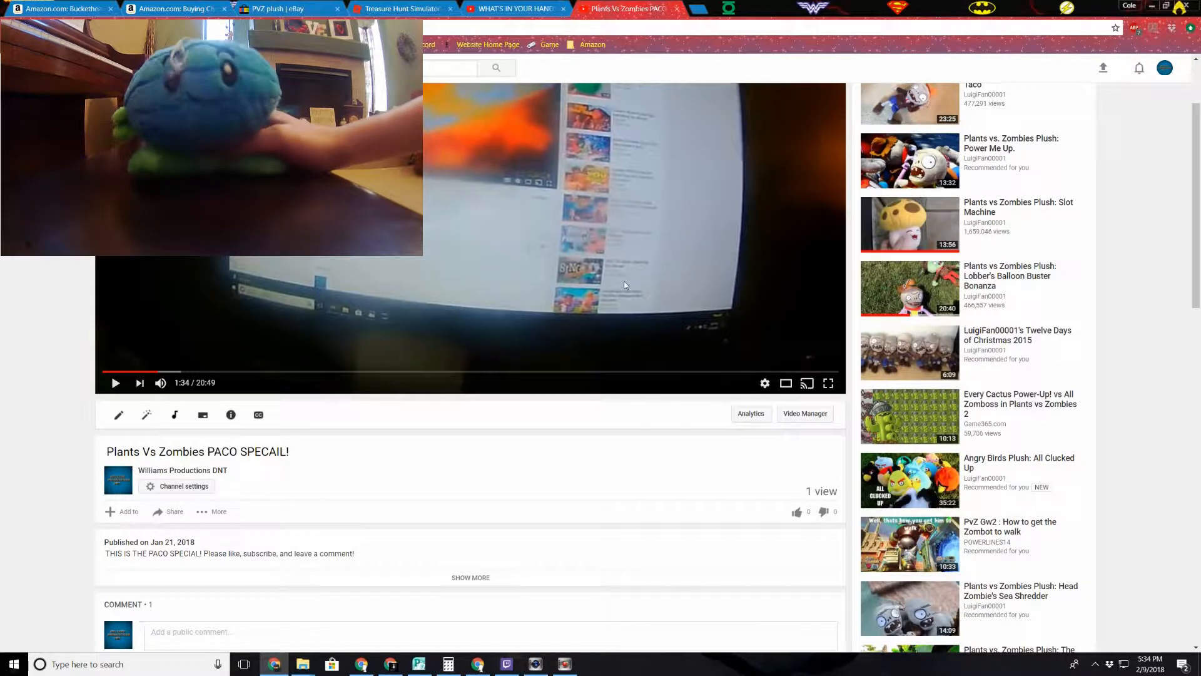
mouse_move(604, 343)
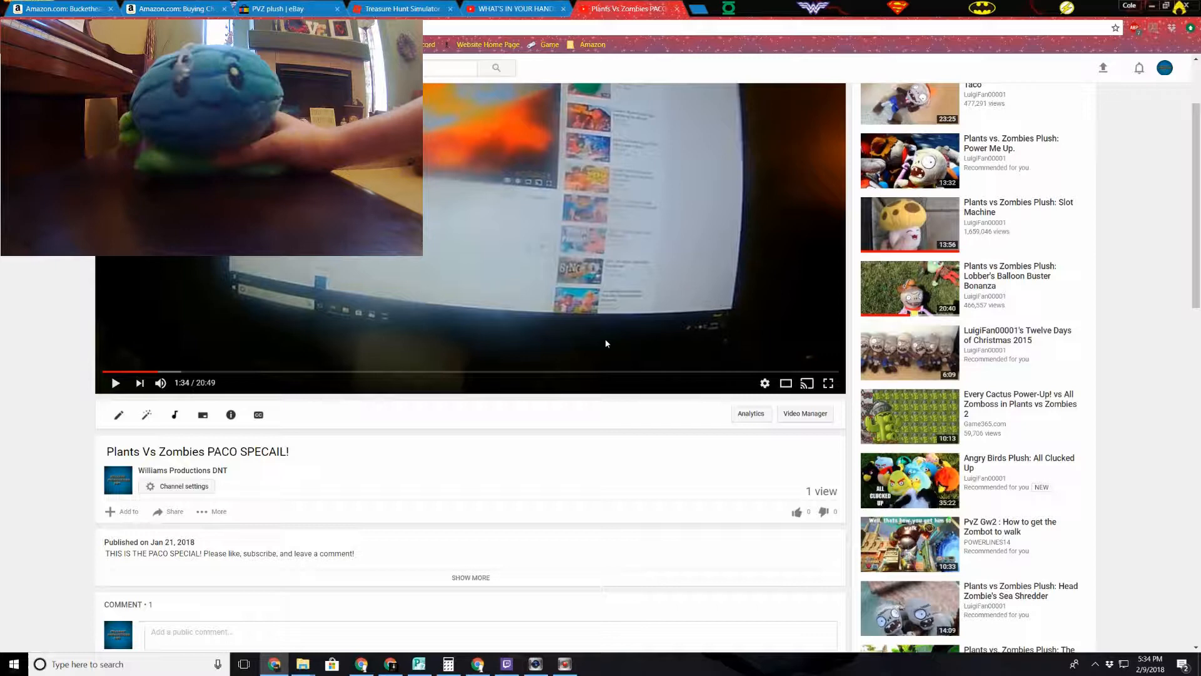
scroll("down", 3)
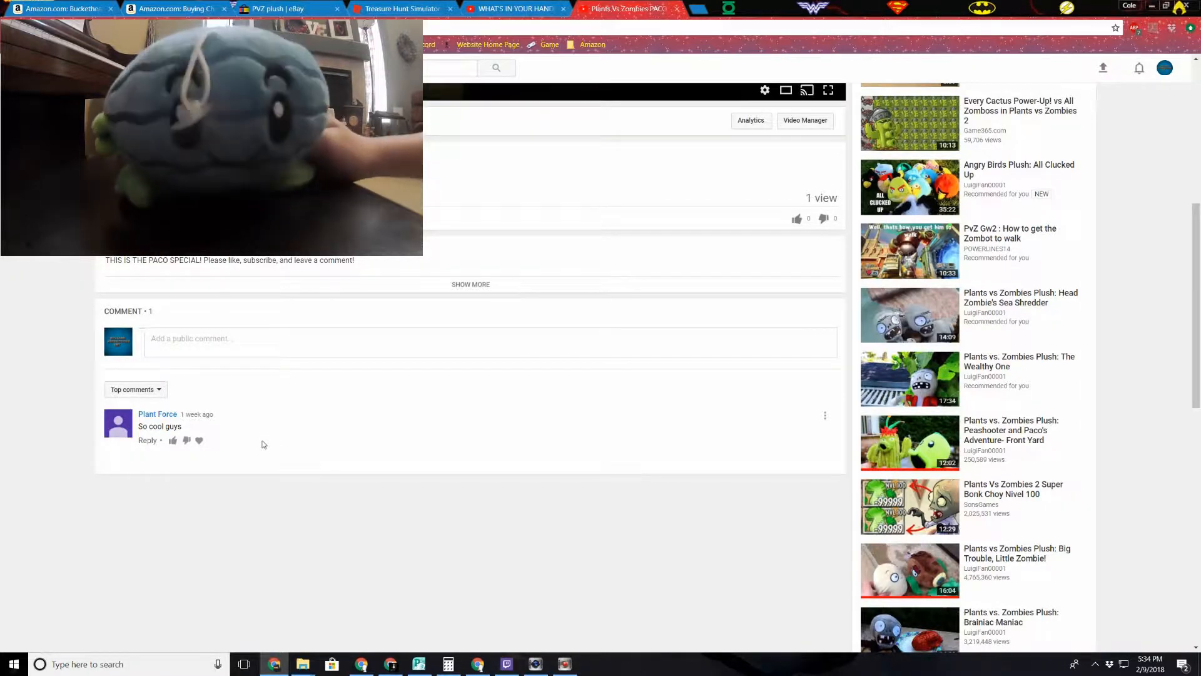
mouse_move(286, 458)
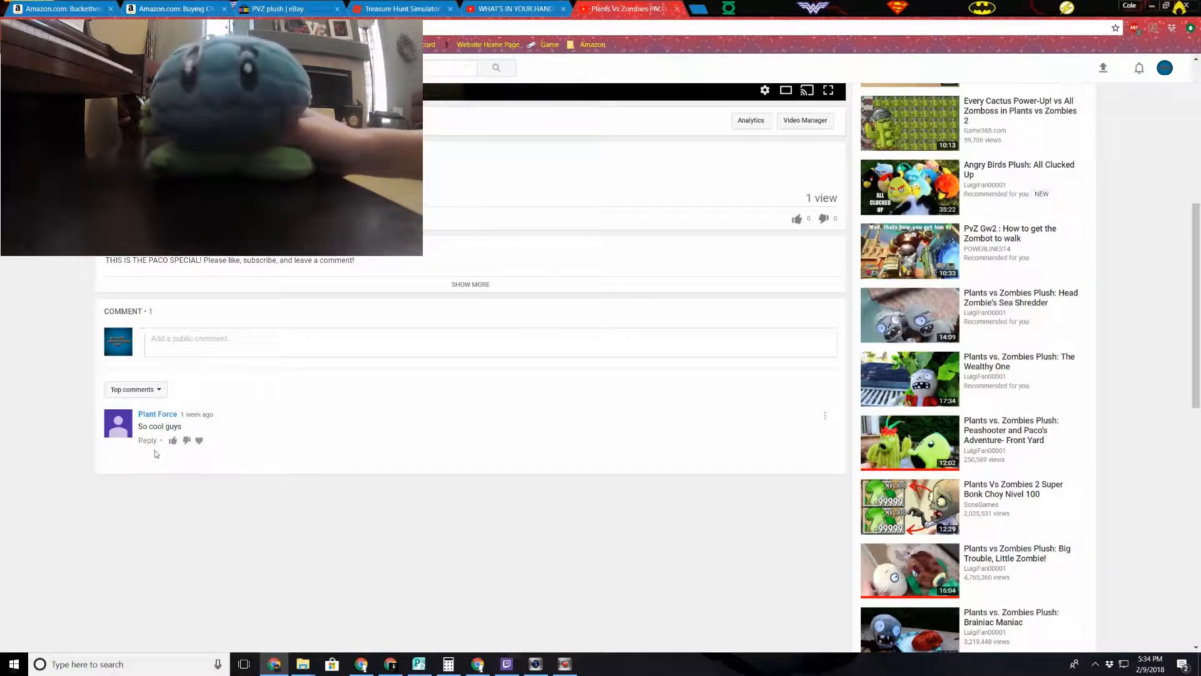
mouse_move(158, 414)
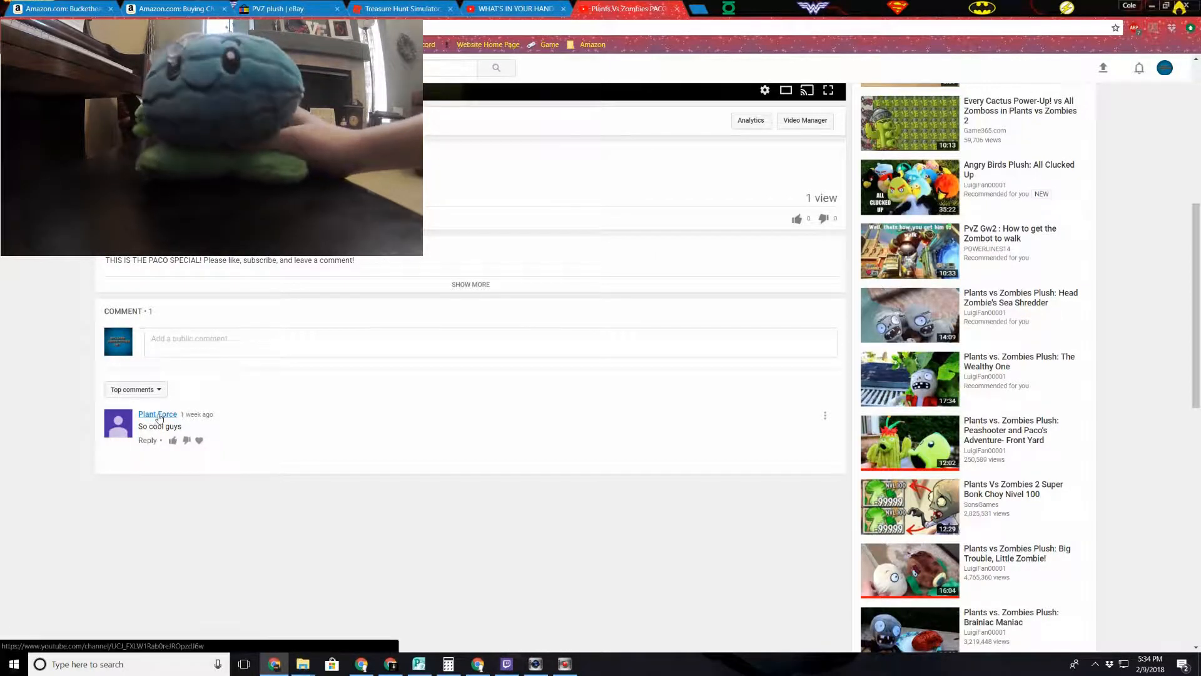
Visit the 'So cool guys' commenter's channel and its block/report menu, then return to your own channel
left_click(157, 413)
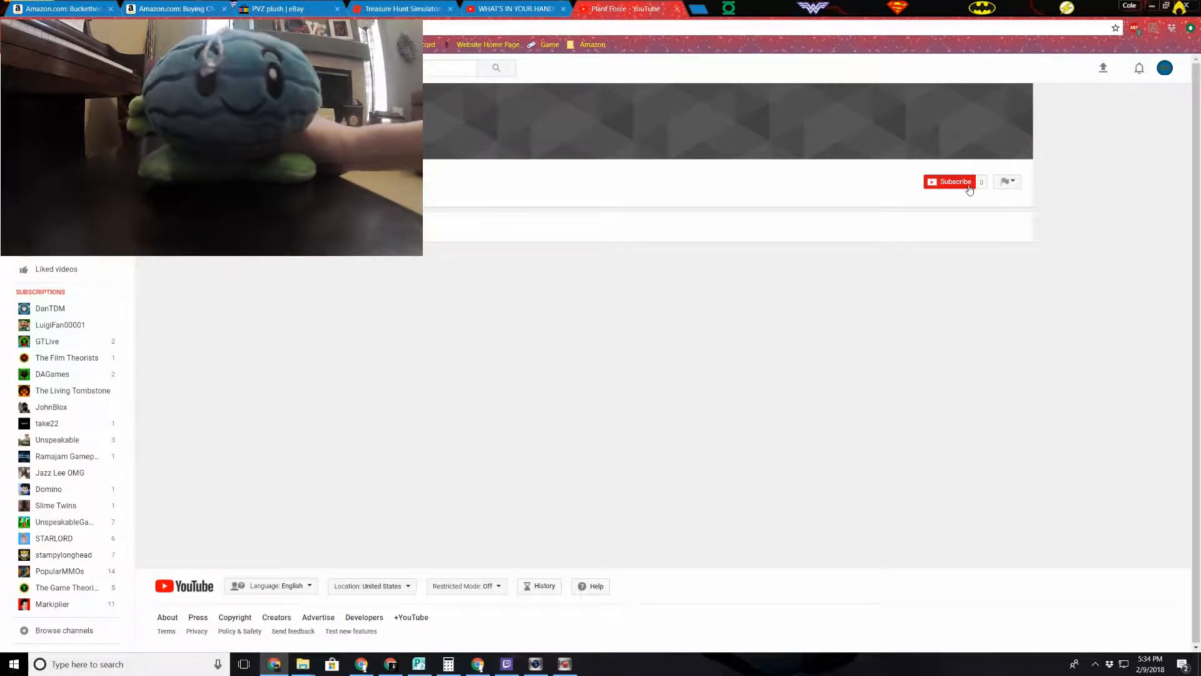
left_click(1008, 181)
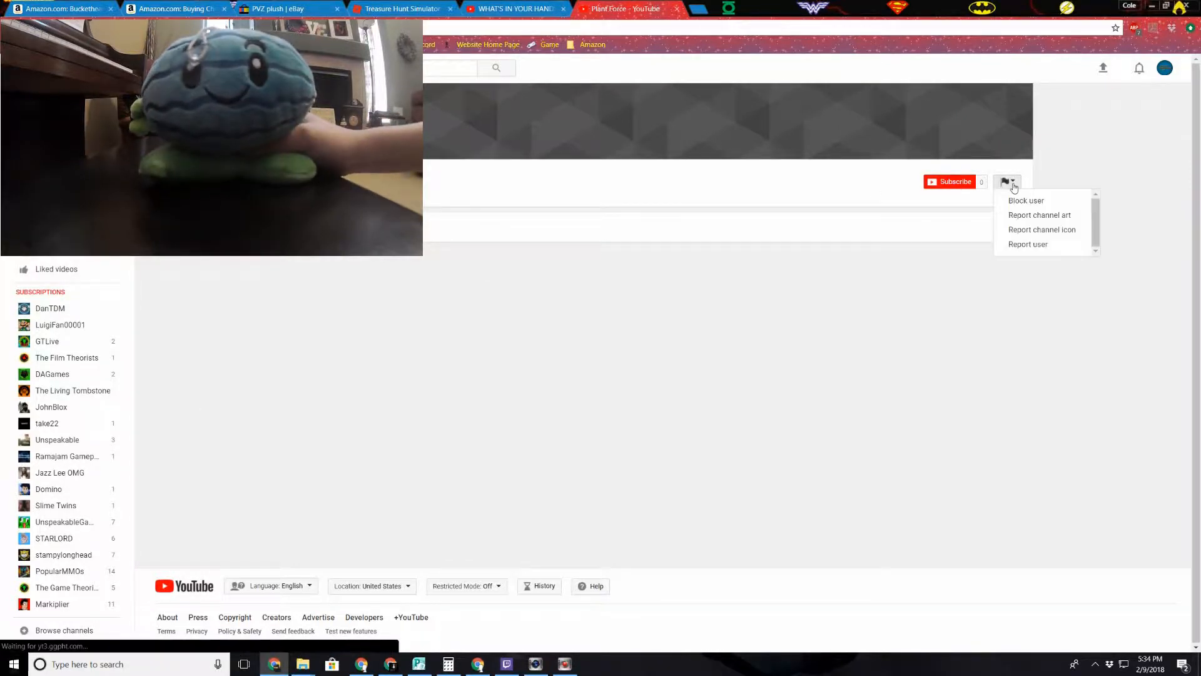
left_click(448, 163)
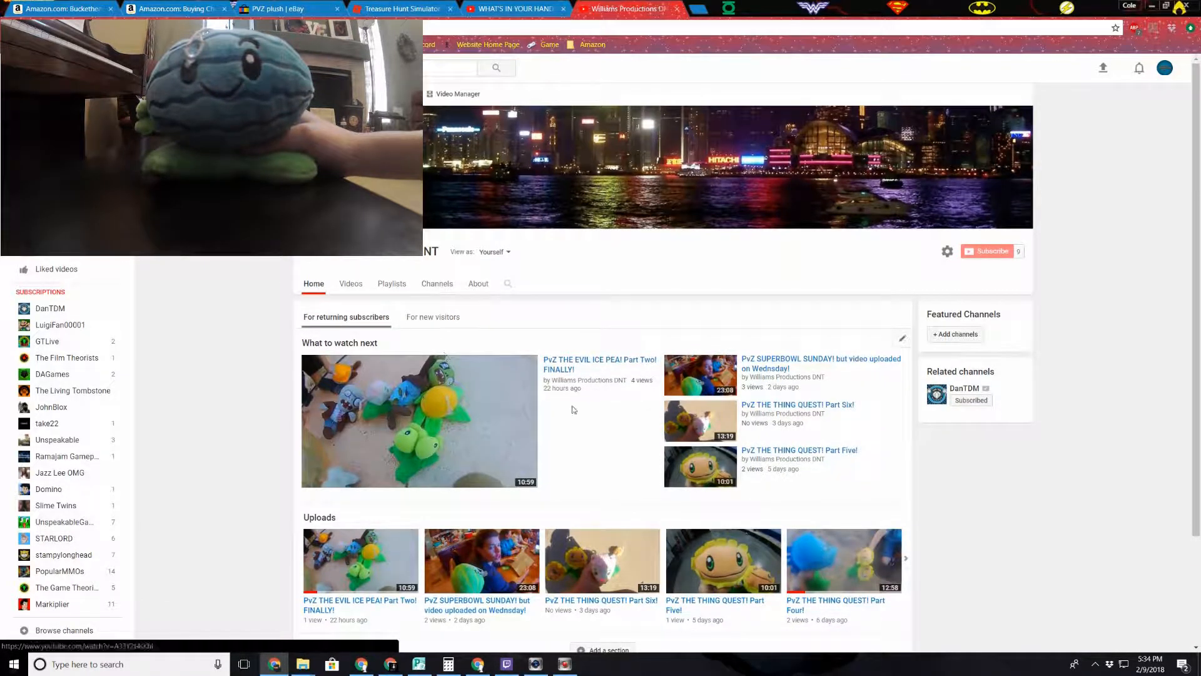
From the Williams Productions DNT videos grid, reopen the PACO SPECAIL video
left_click(911, 557)
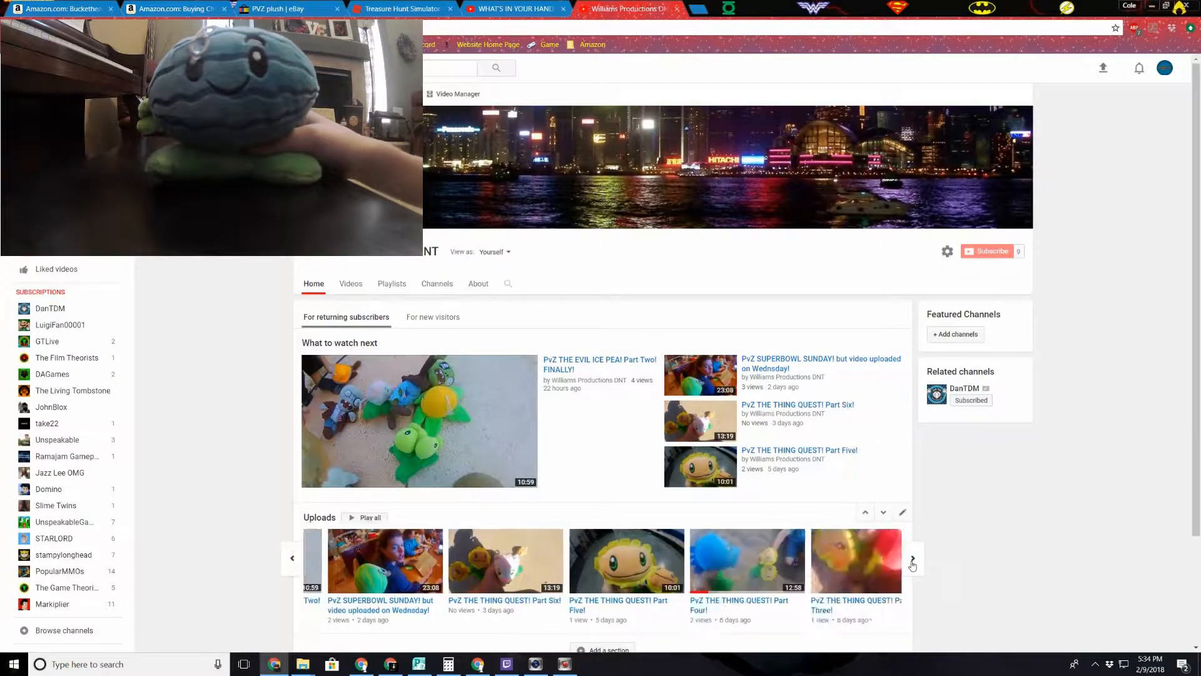
left_click(912, 564)
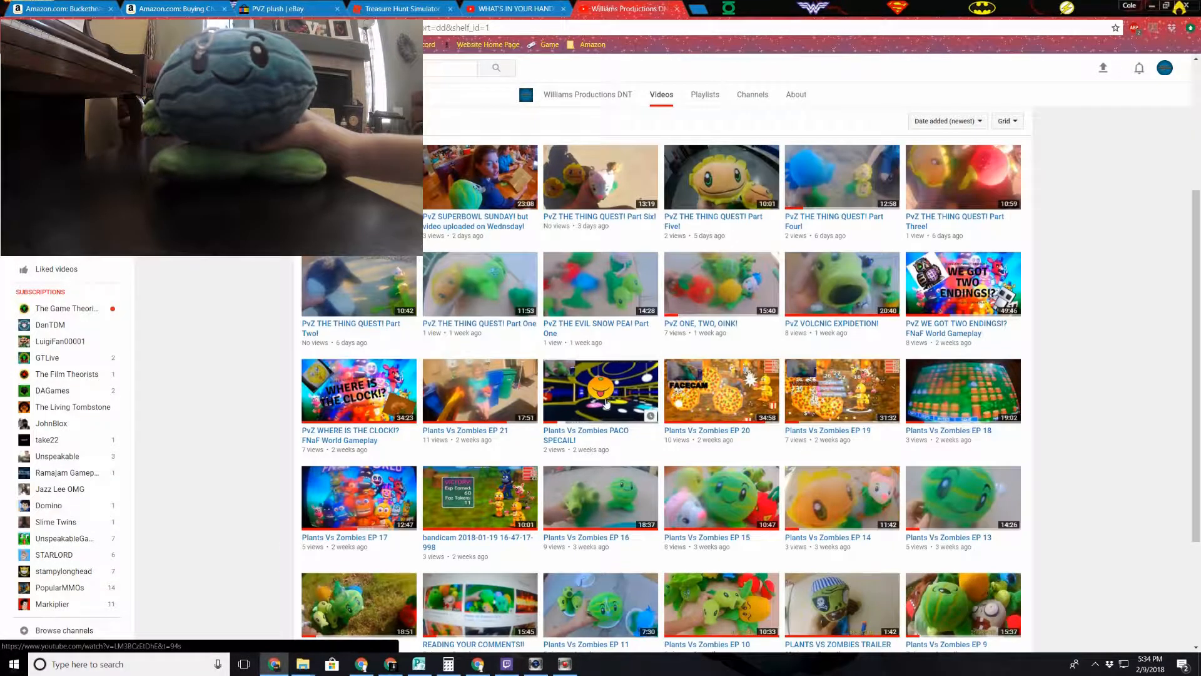
left_click(601, 390)
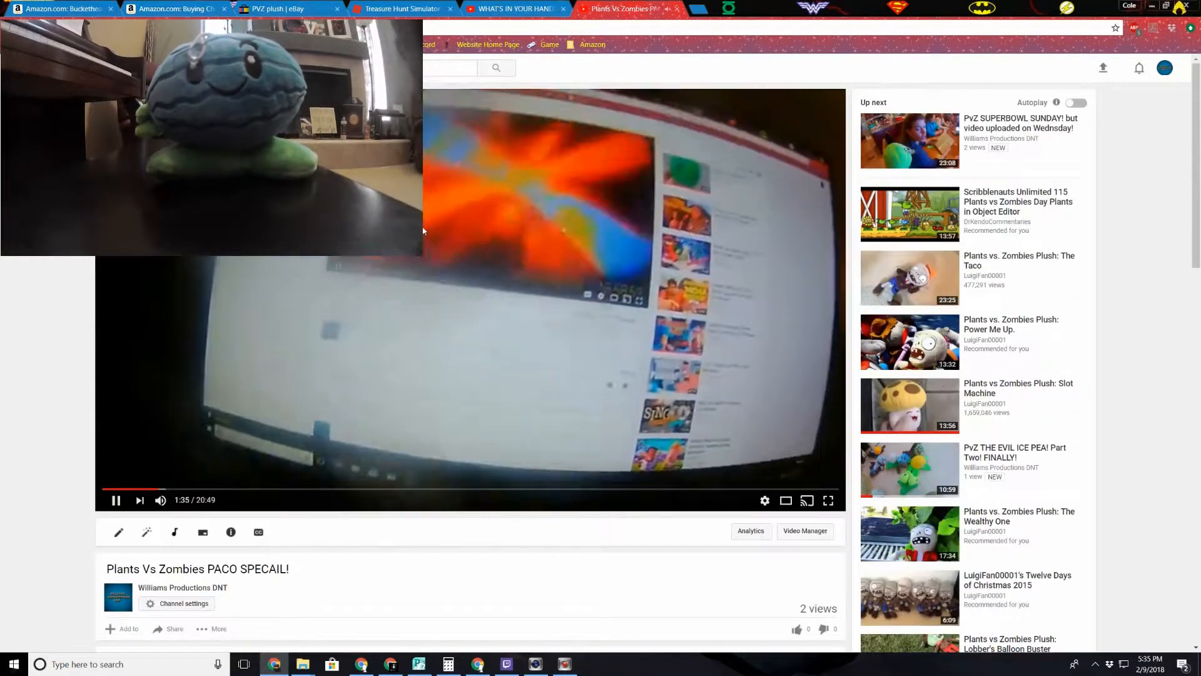
Reply 'Thanks for Watching! Please tell your friends!' under the 'So cool guys' comment and like it
scroll("down", 3)
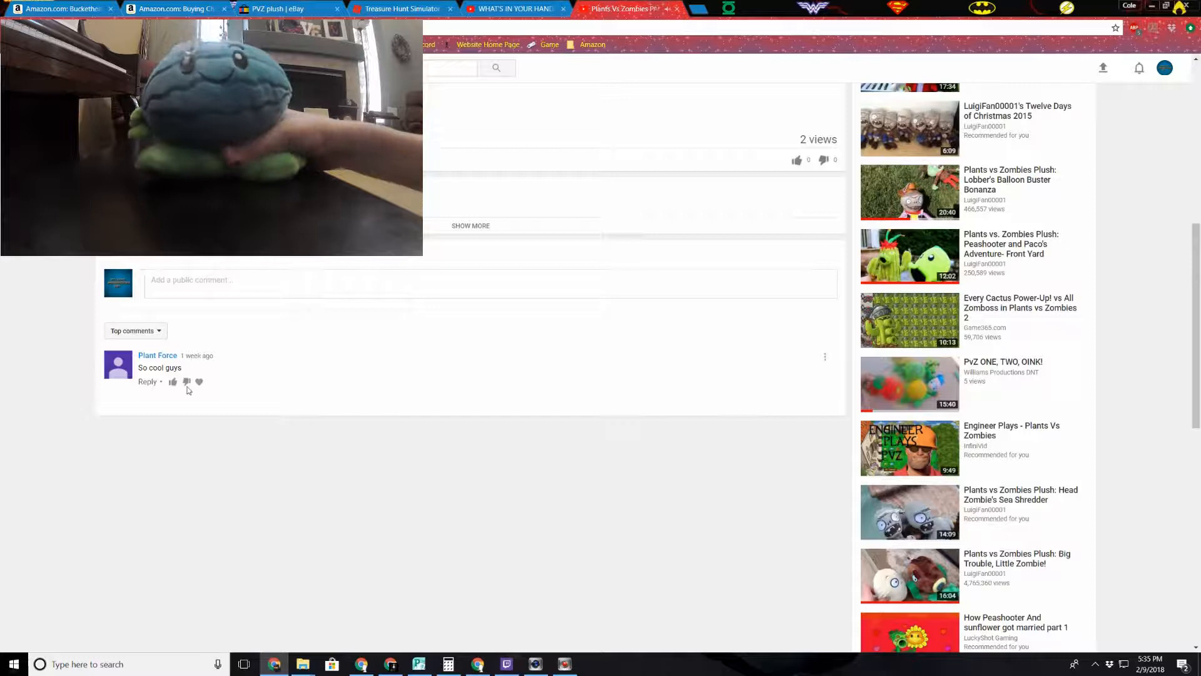
mouse_move(223, 426)
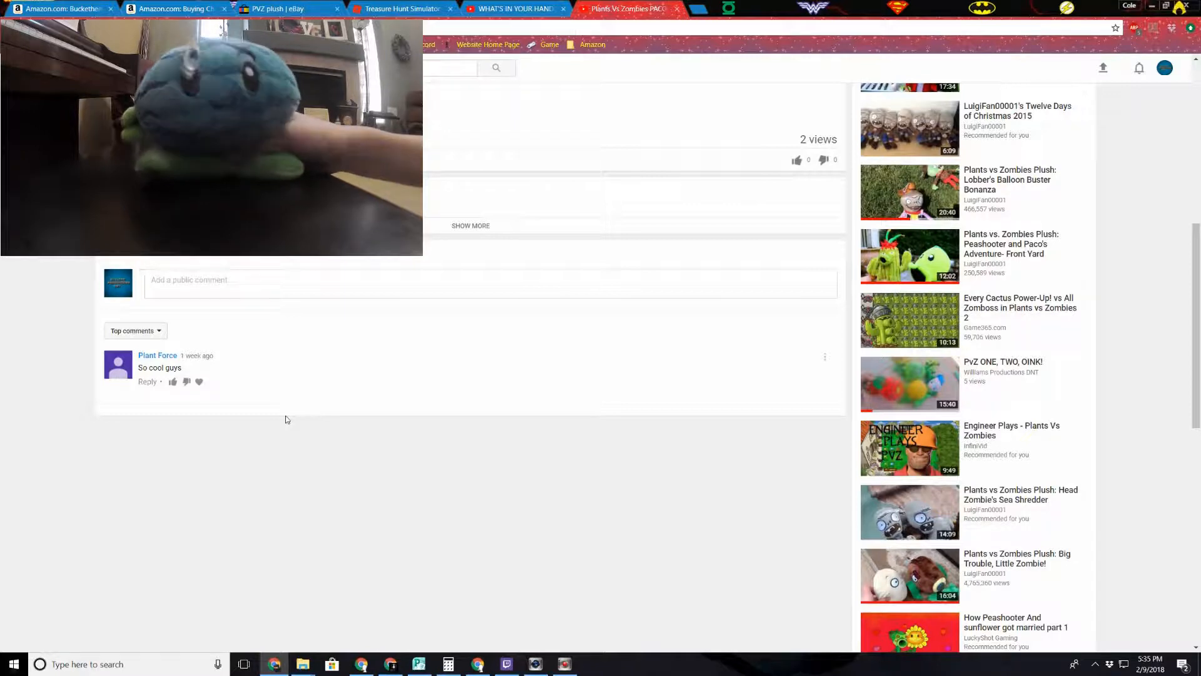
left_click(147, 382)
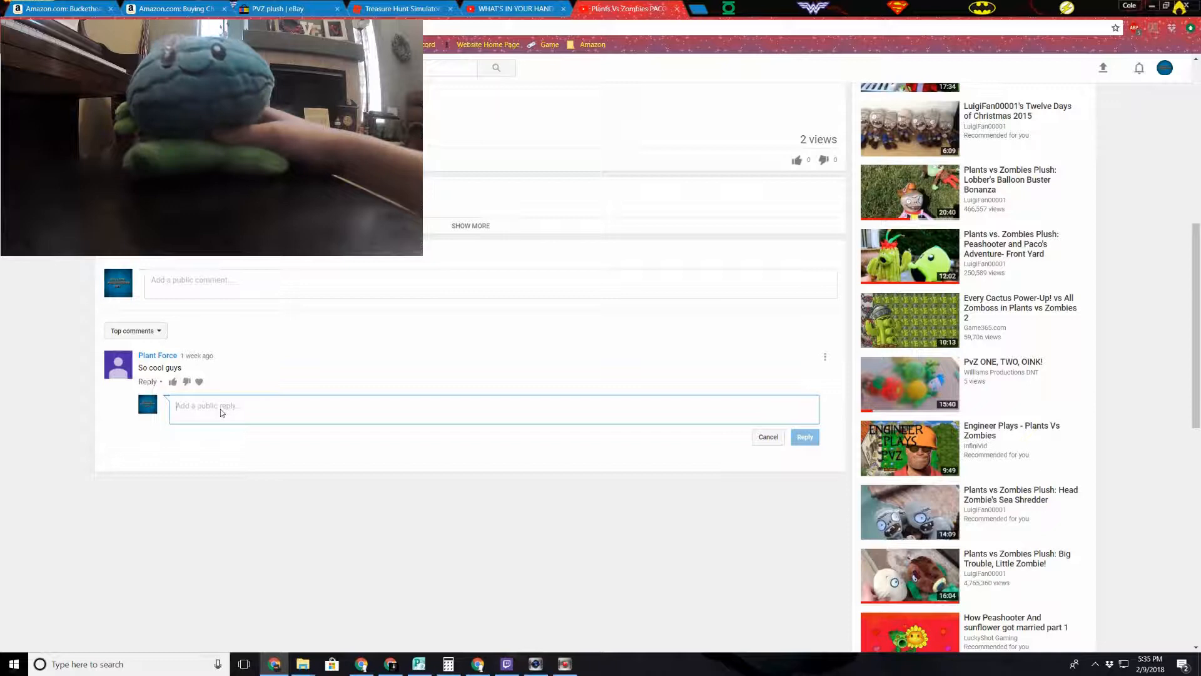
type("Thanks")
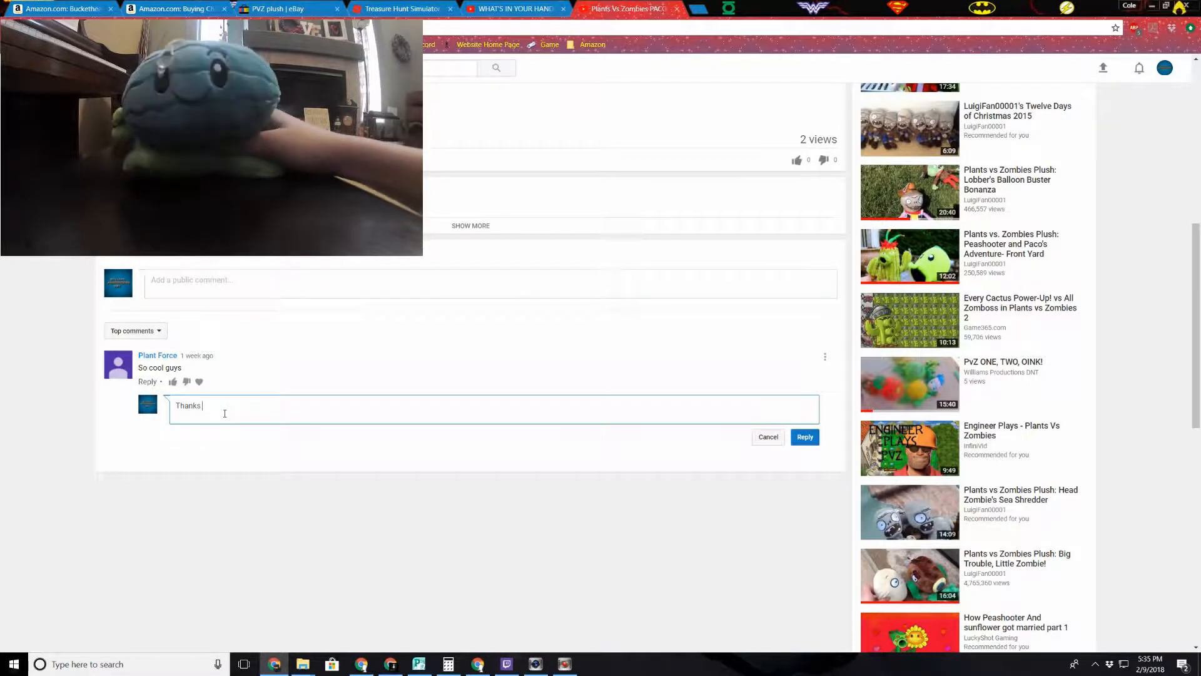
type("for Watch")
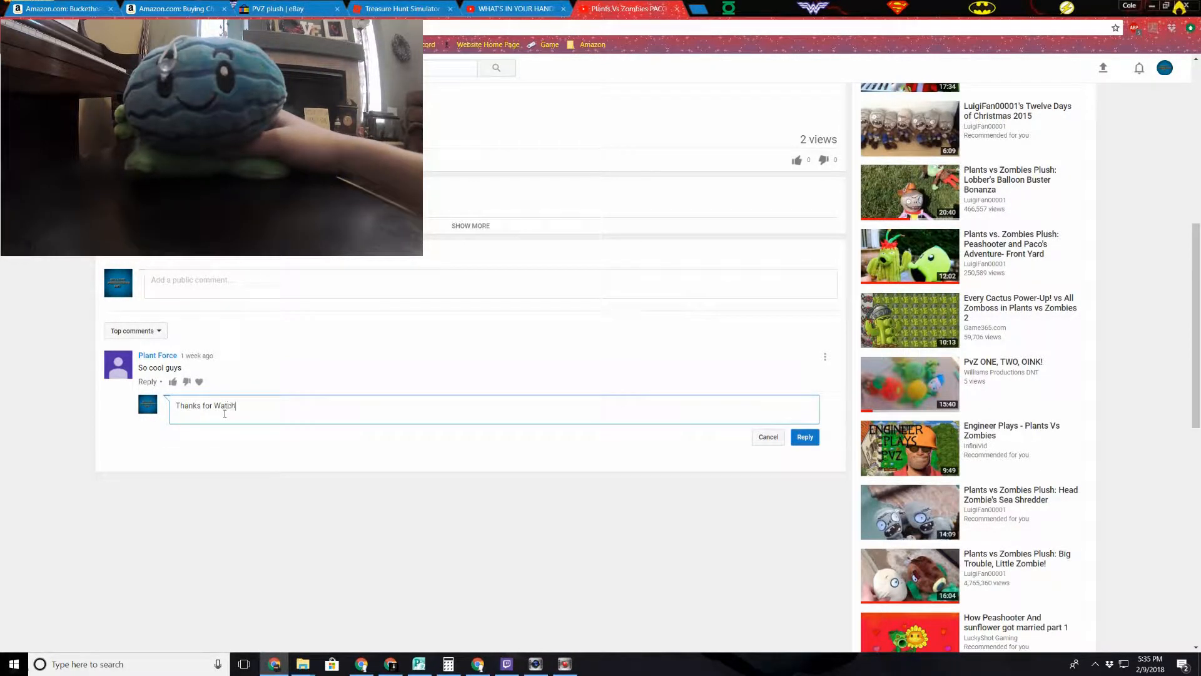
type("ing!")
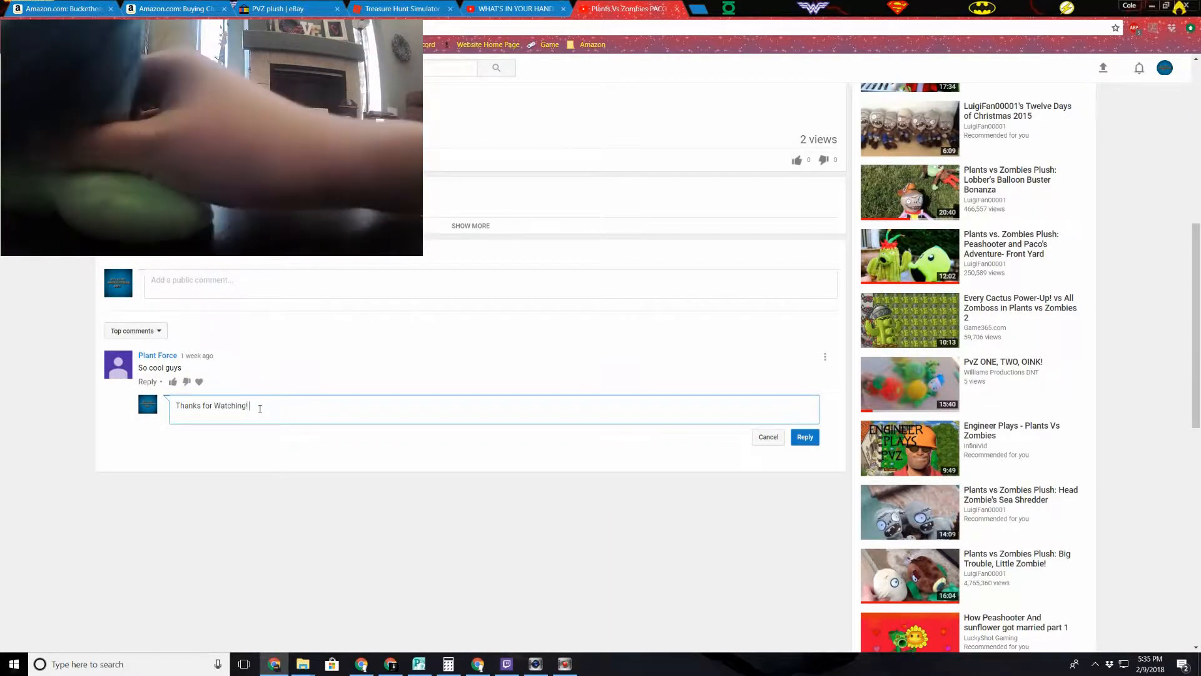
type("Pleas")
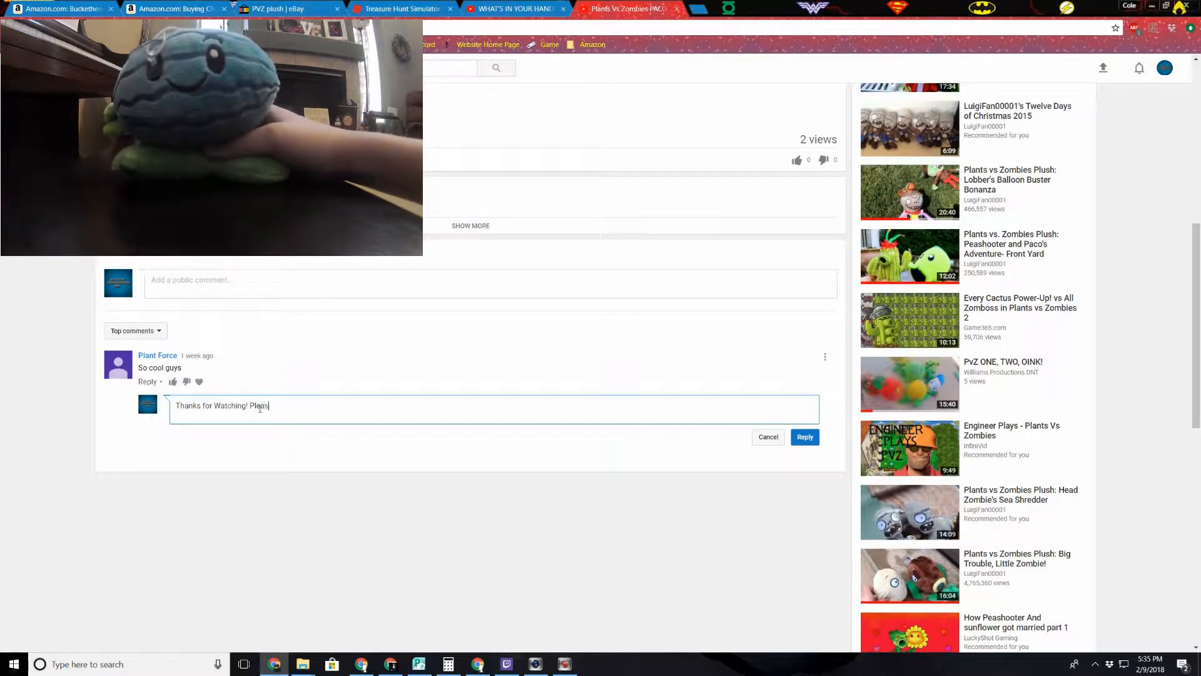
type("e tell your friends!")
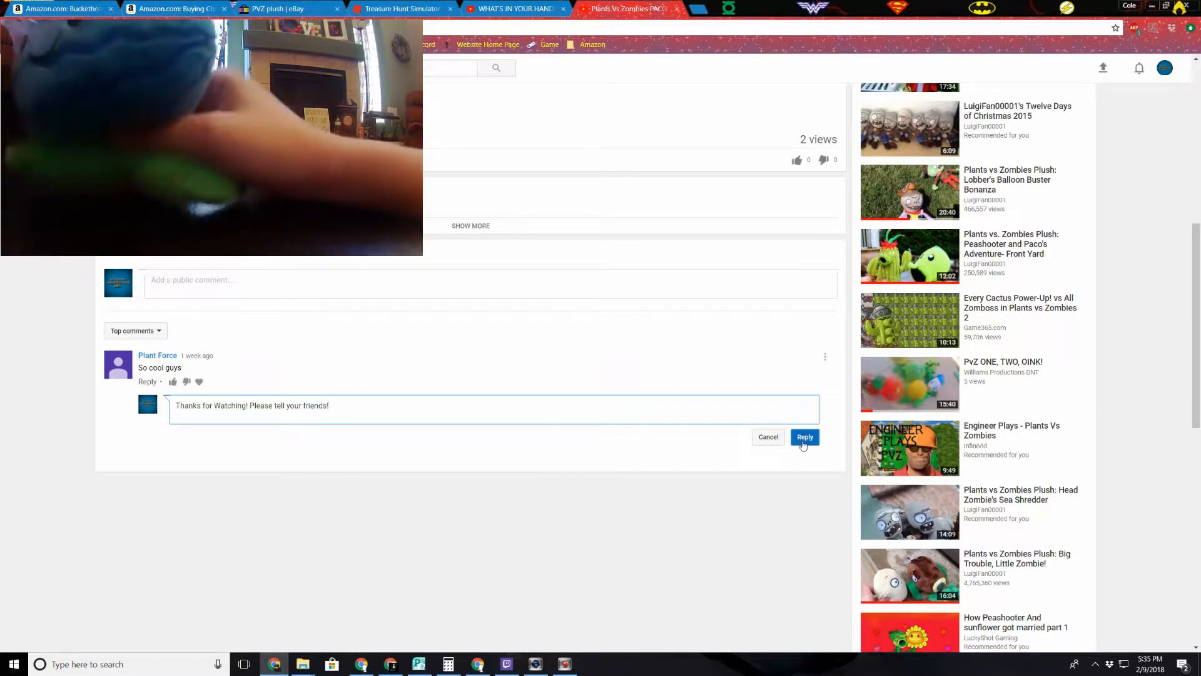
left_click(805, 437)
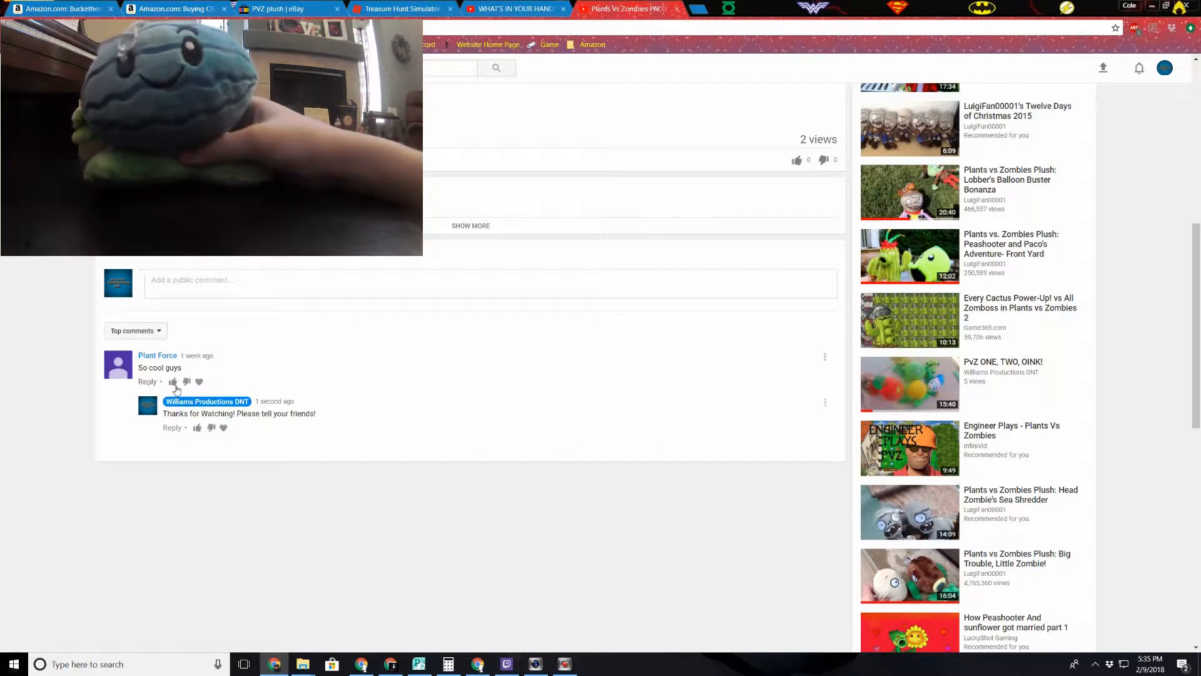
left_click(174, 381)
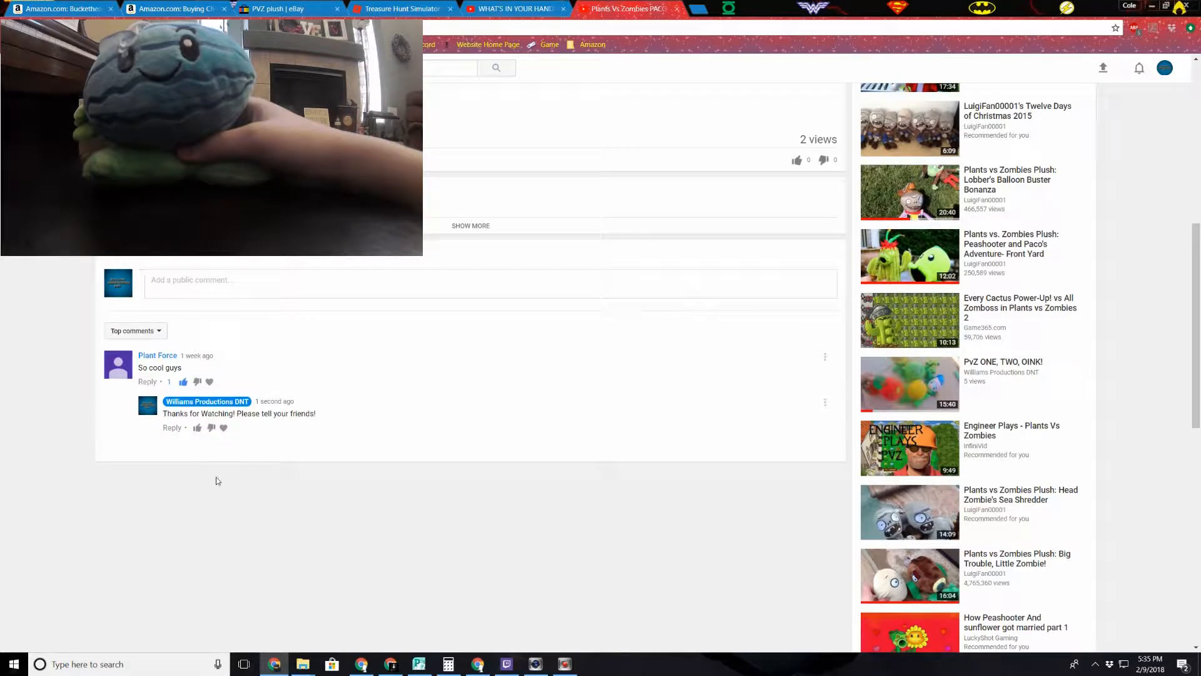
From the channel uploads, open Plants Vs Zombies EP 21 and scroll to its comments
scroll("up", 3)
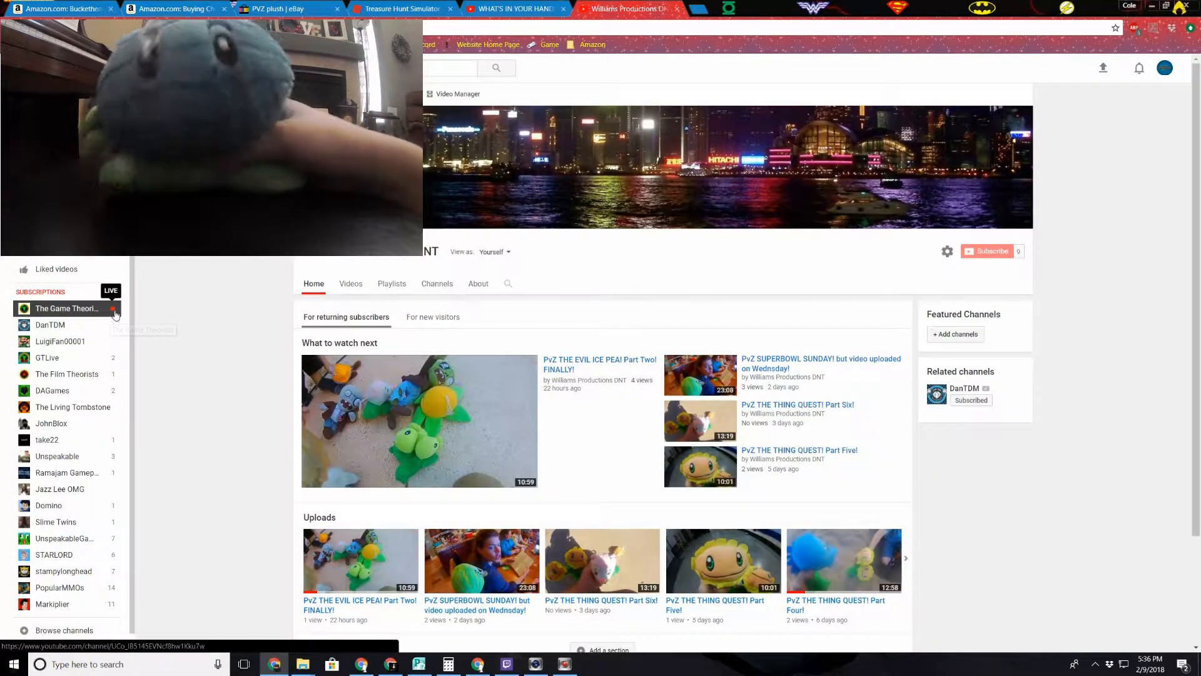
left_click(914, 557)
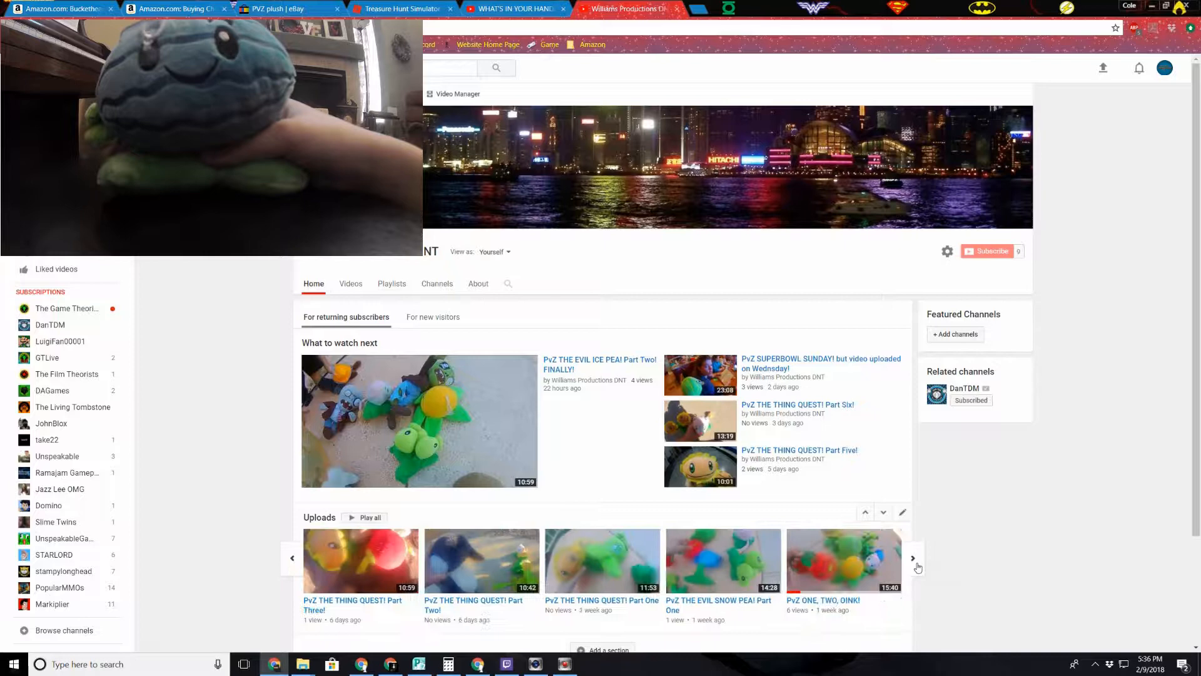
left_click(913, 557)
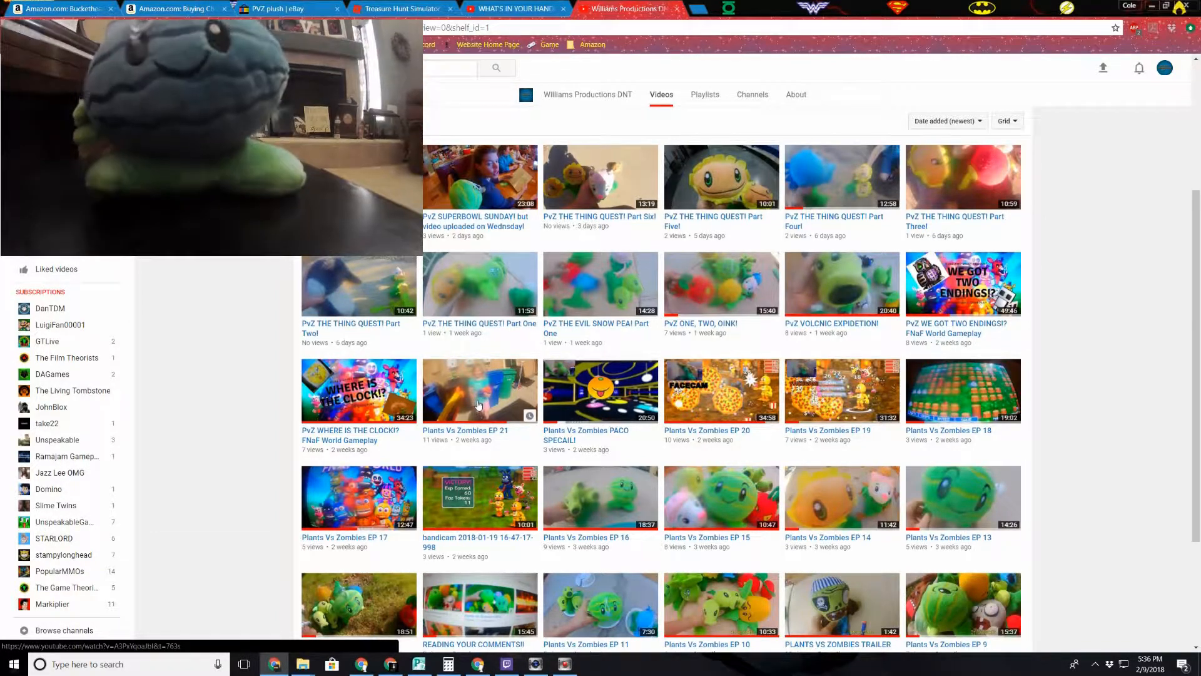
left_click(478, 390)
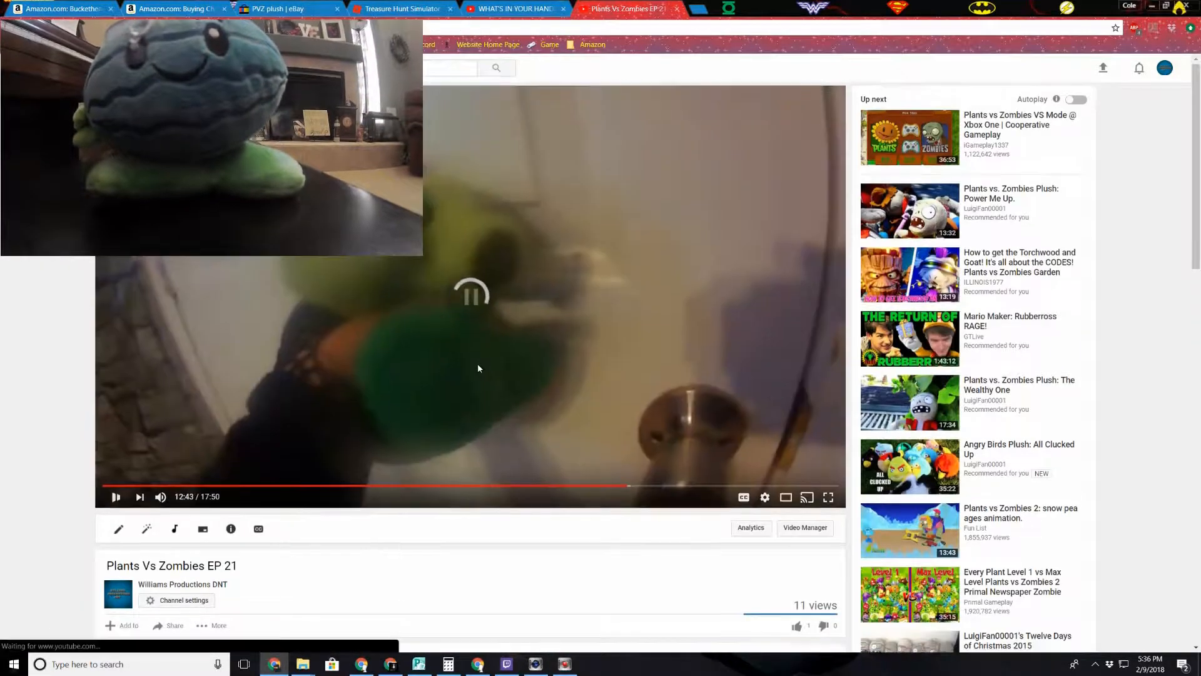
scroll("down", 3)
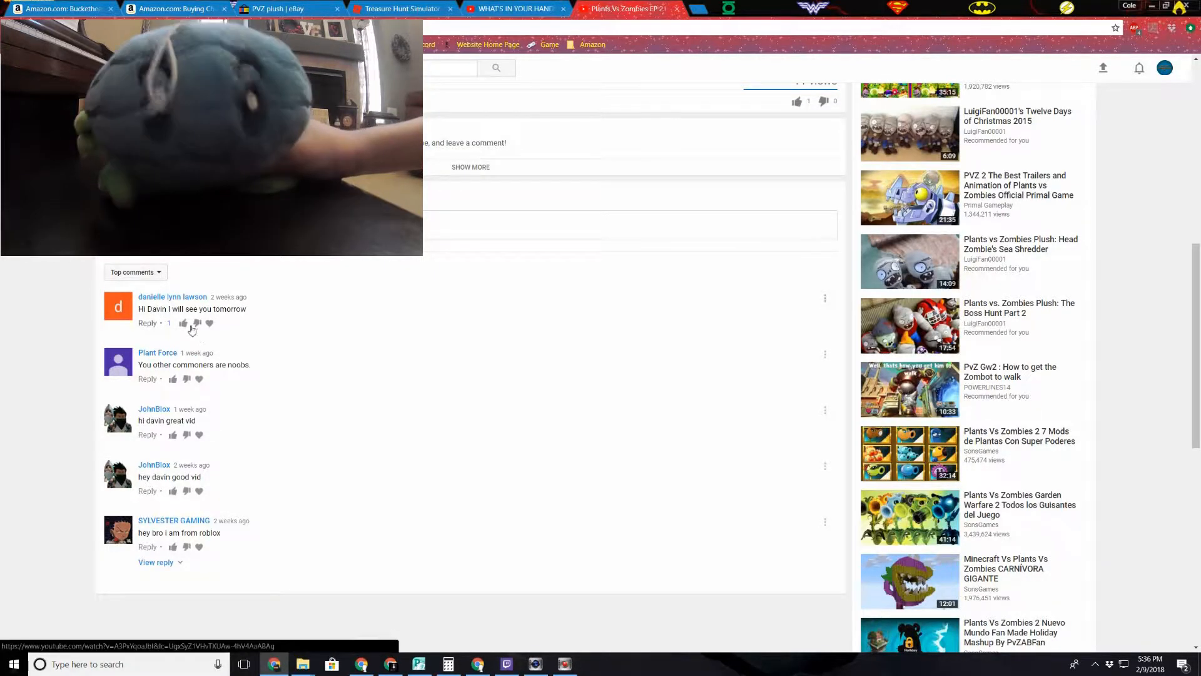
Write the reply 'That's not very nice.' under the noobs comment on EP 21
left_click(147, 323)
type("That")
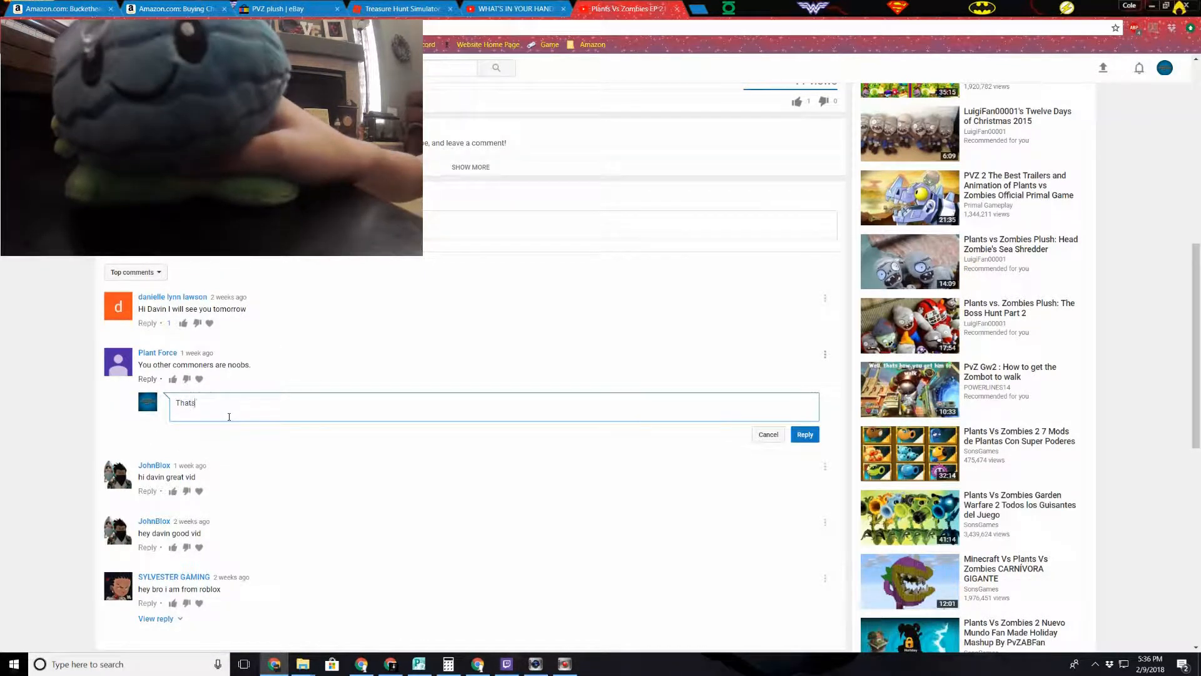
type("not very nice")
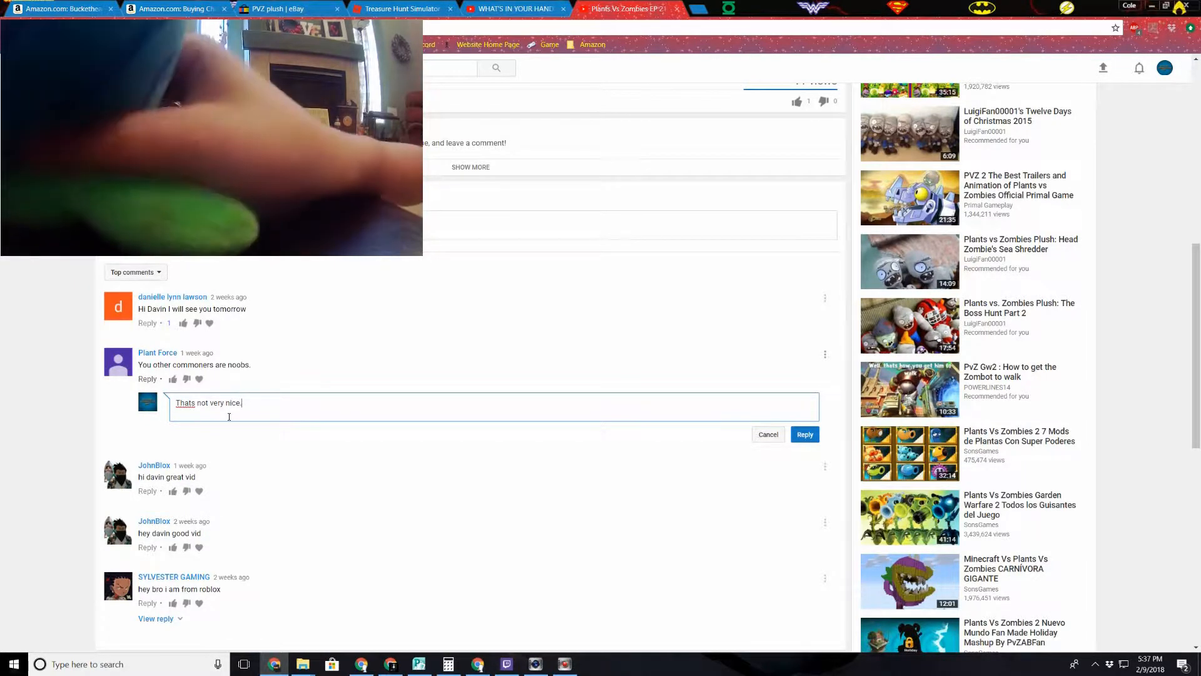
type(".")
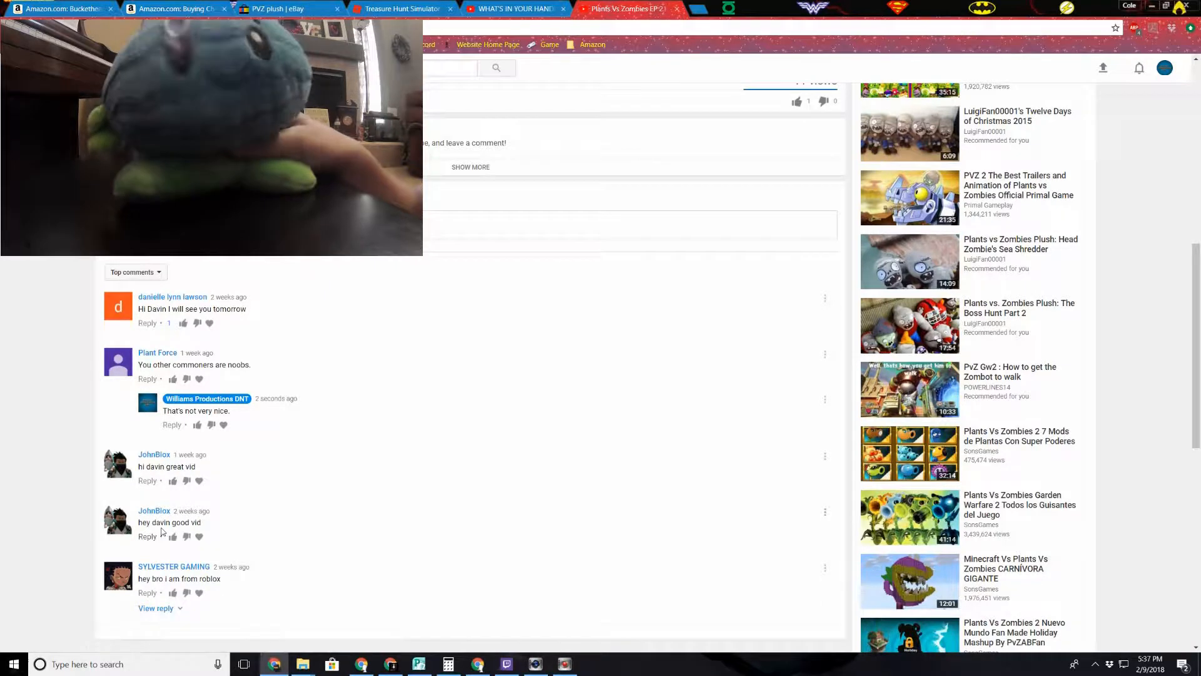
Post 'Thanks!' replies under both compliments about the video
left_click(147, 480)
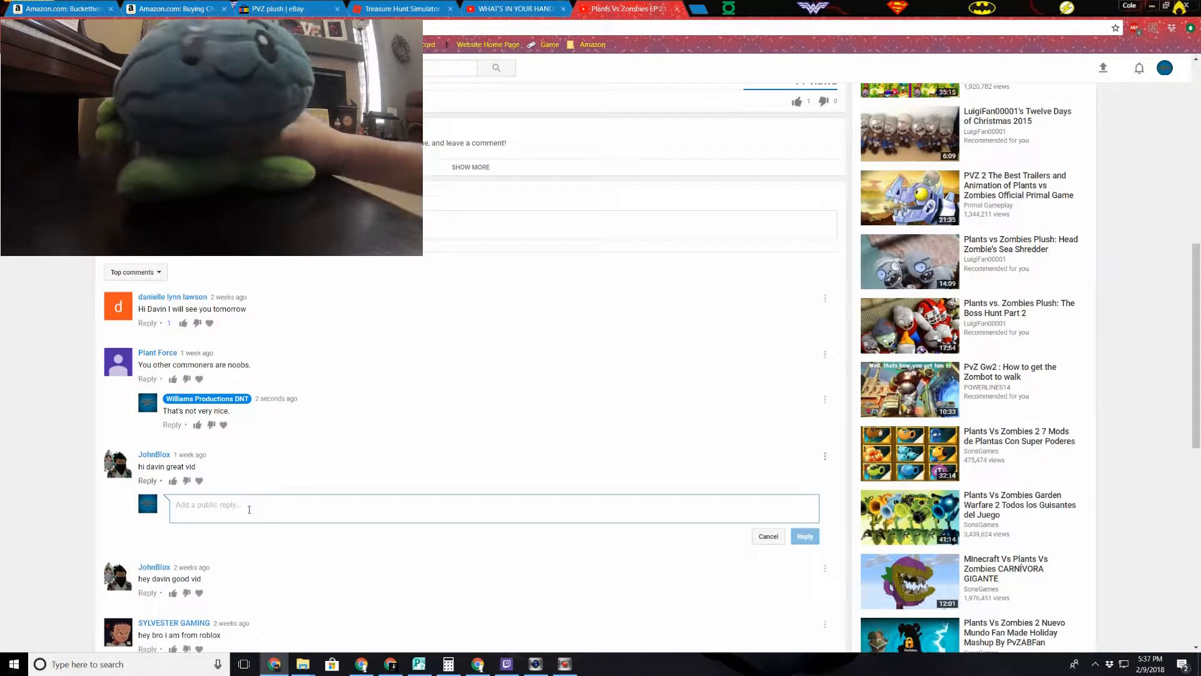
type("Thanks")
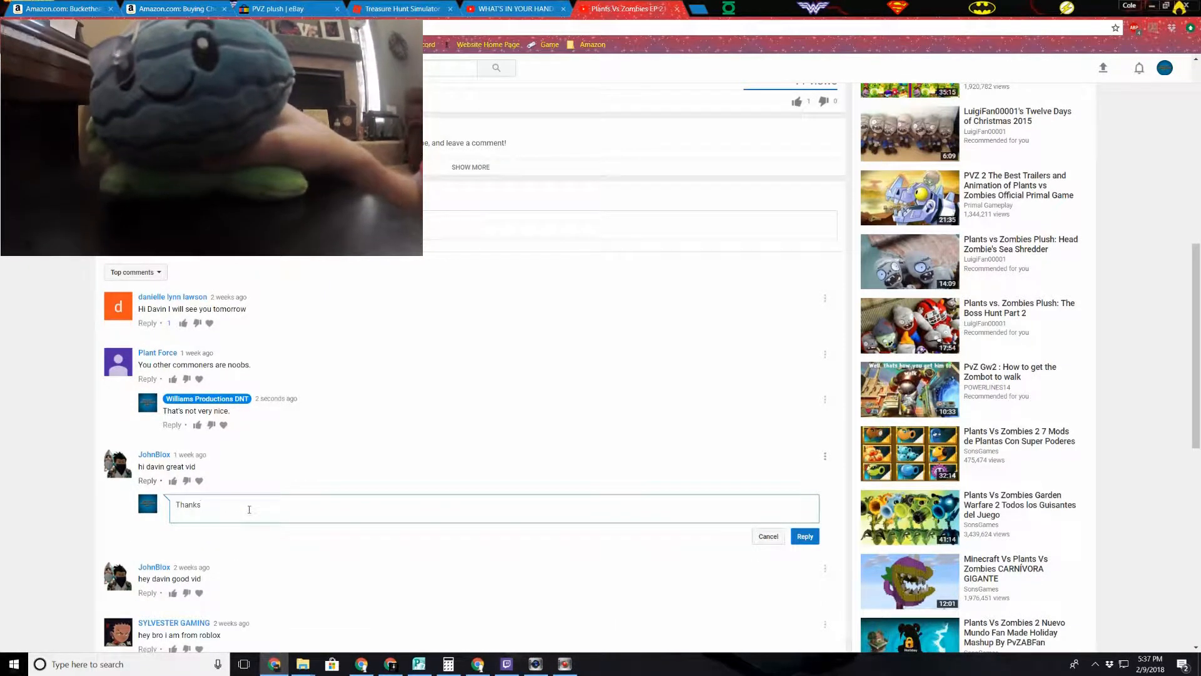
left_click(805, 536)
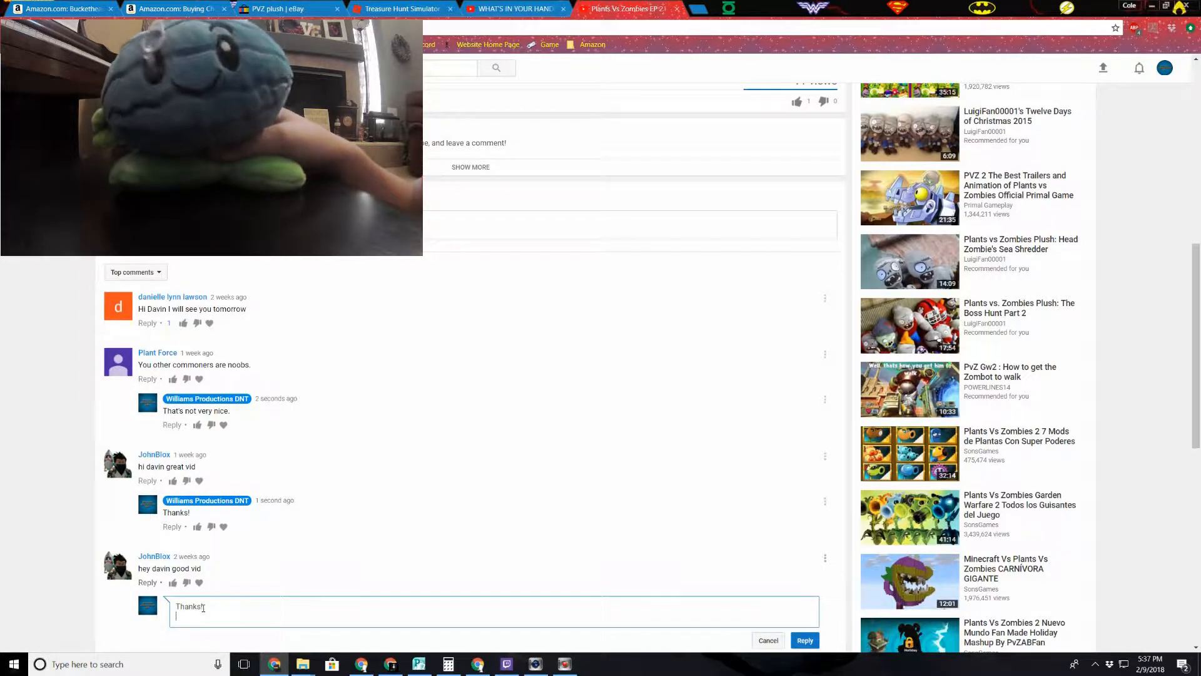
left_click(805, 640)
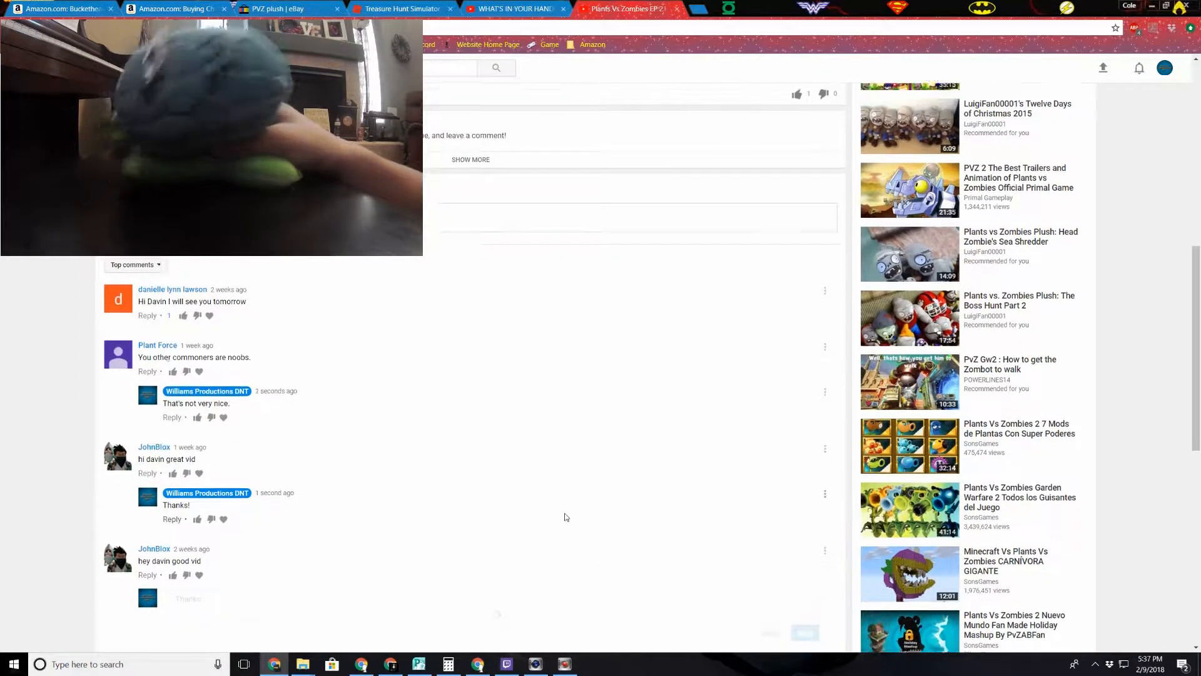
Go to the roblox commenter's channel and subscribe to it
scroll("down", 3)
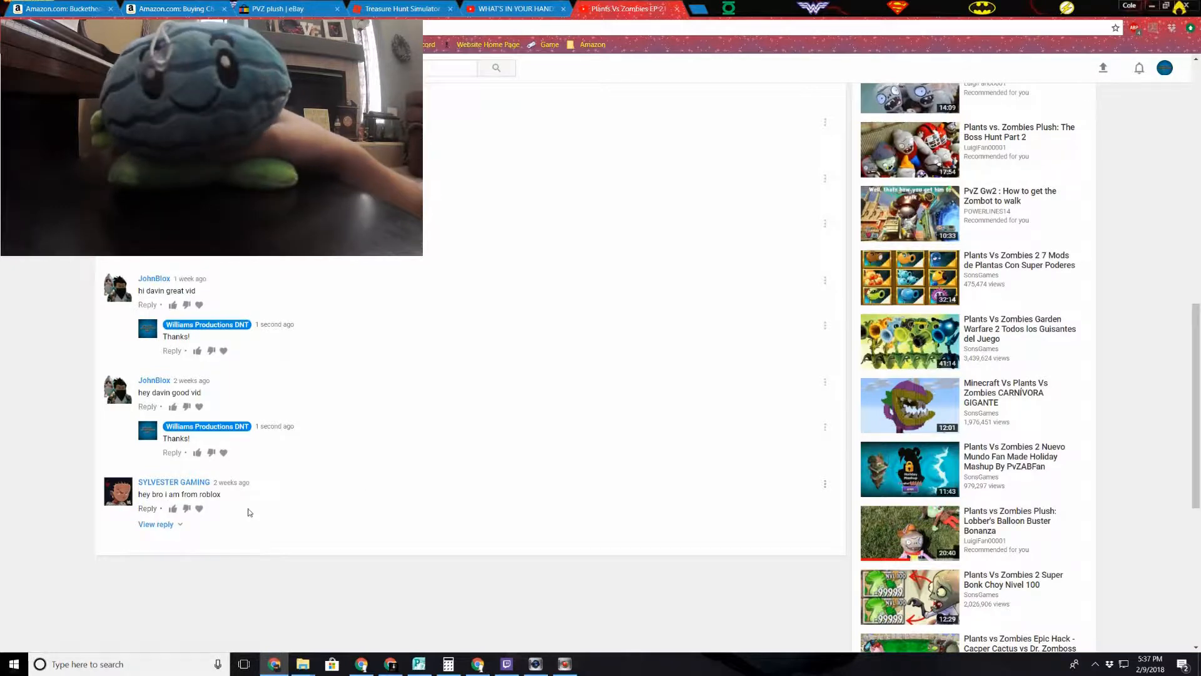
mouse_move(174, 482)
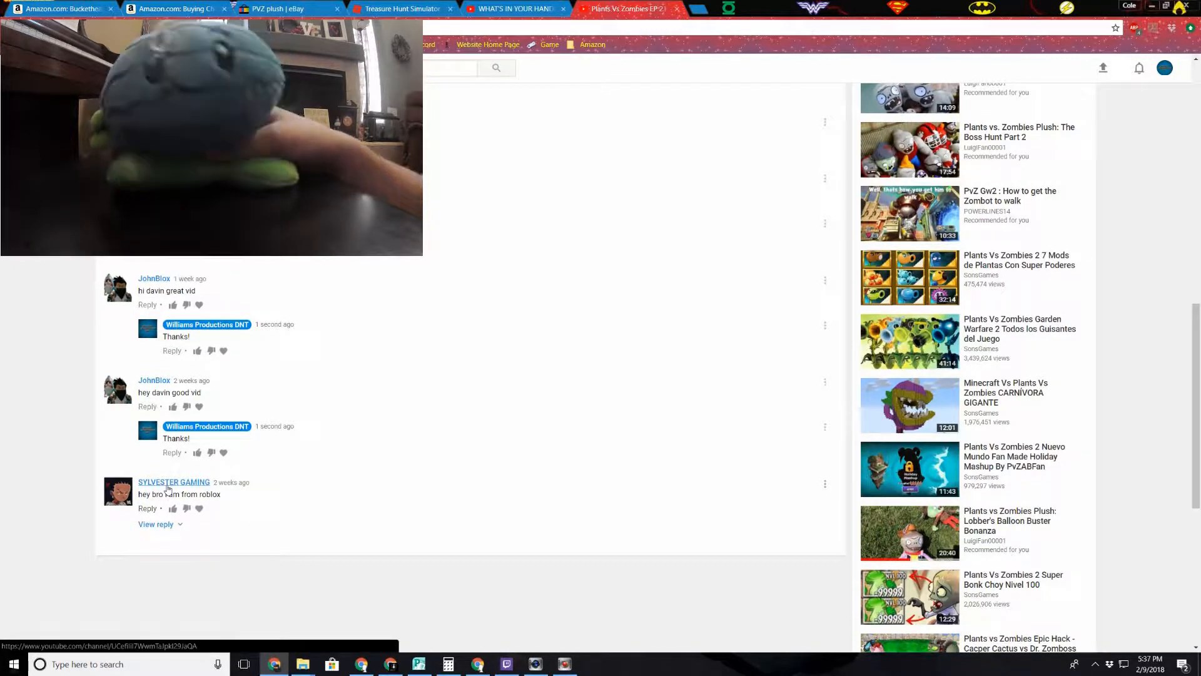
left_click(174, 482)
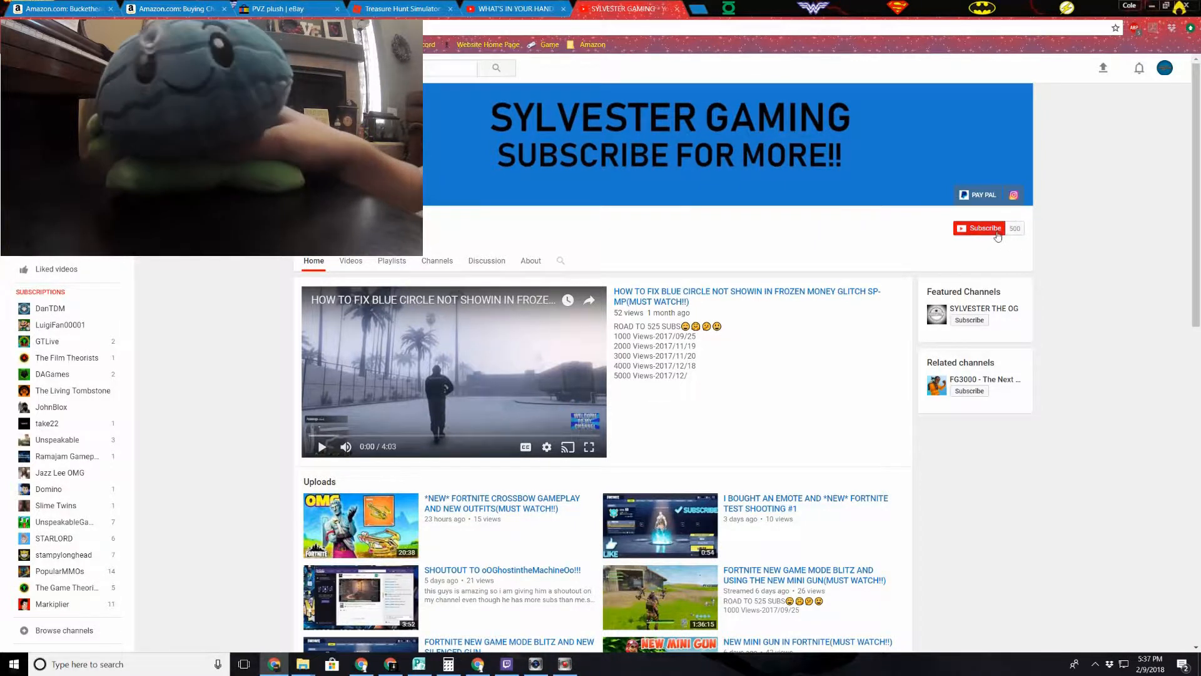
left_click(983, 228)
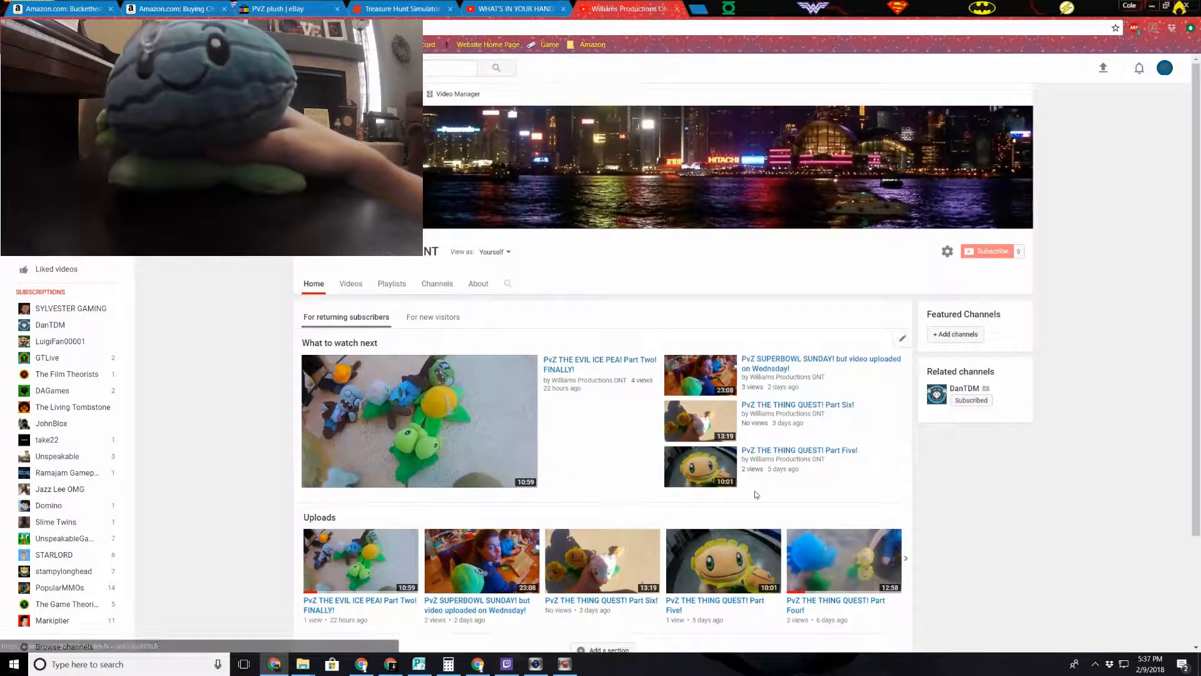
Browse the channel's uploads and start the 'PvZ WHERE IS THE CLOCK!? FNaF World Gameplay' video
left_click(912, 558)
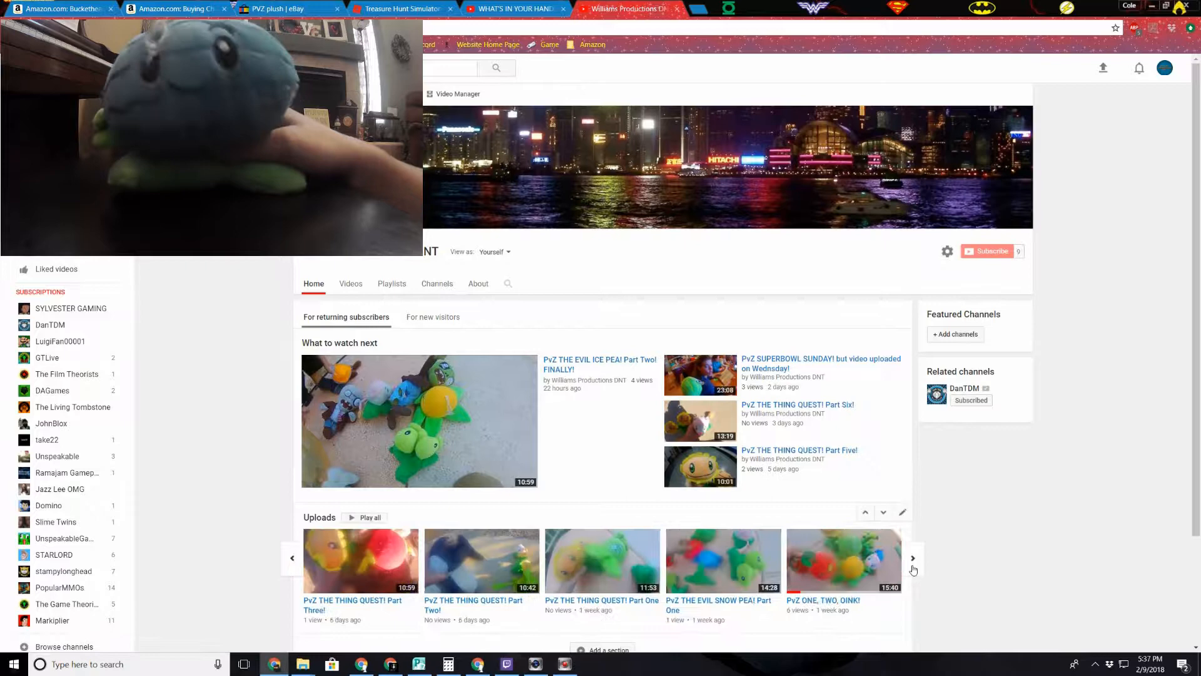
left_click(912, 558)
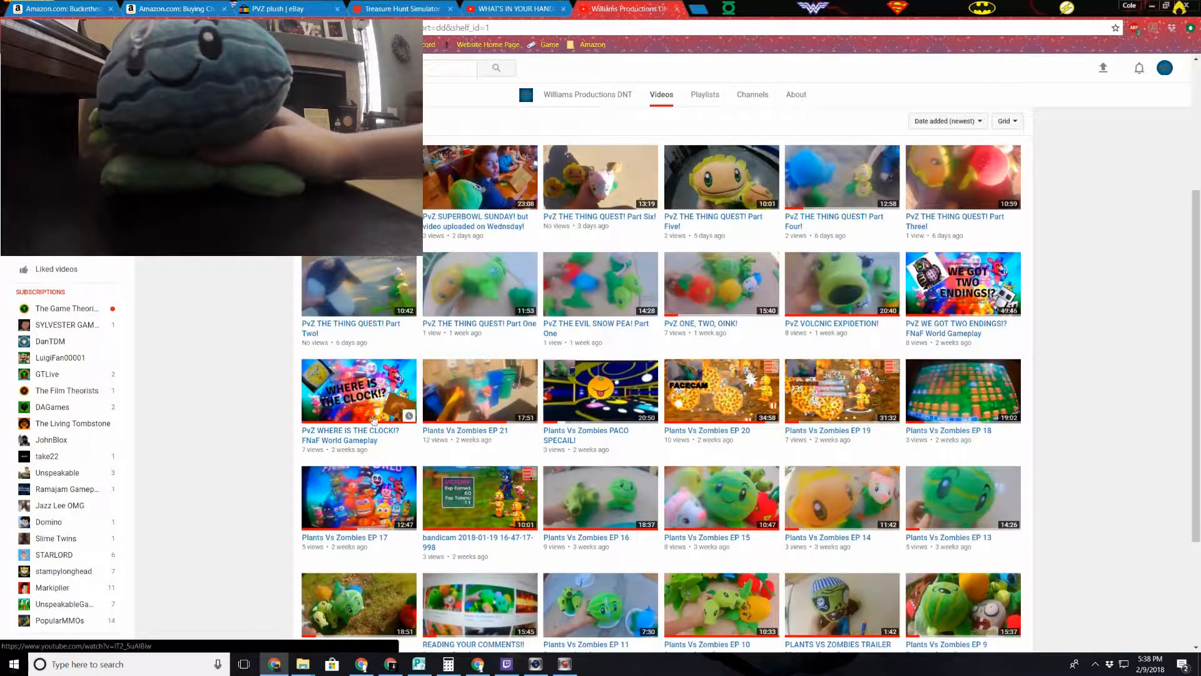
left_click(359, 496)
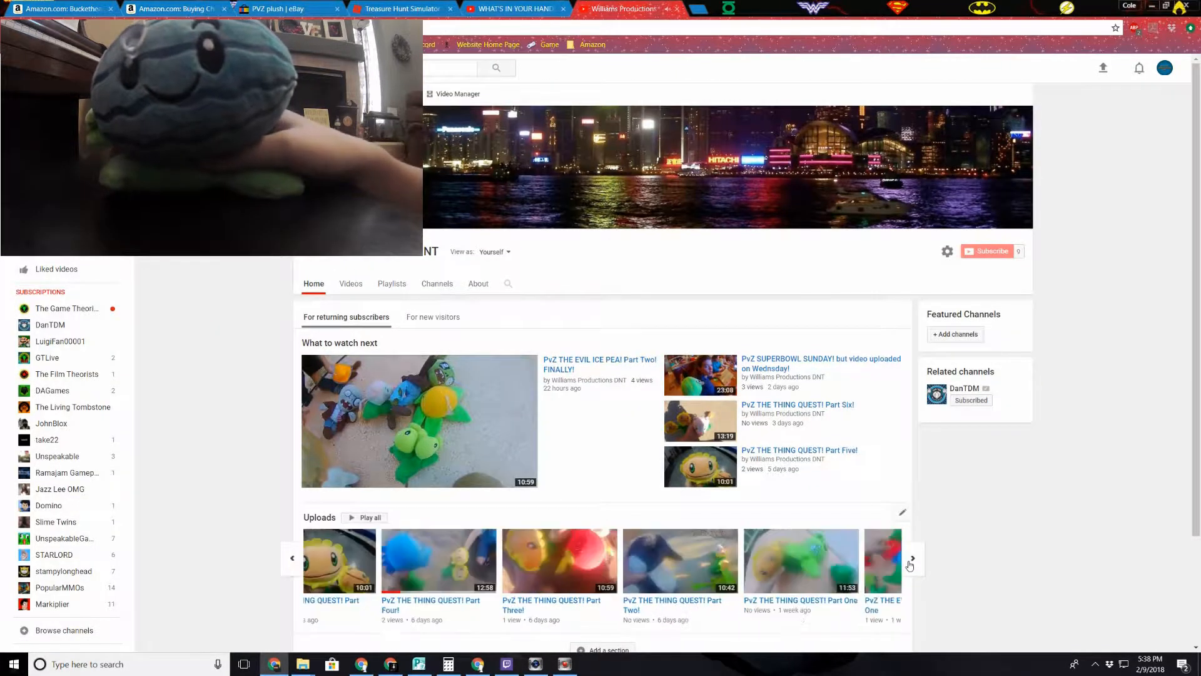
left_click(911, 557)
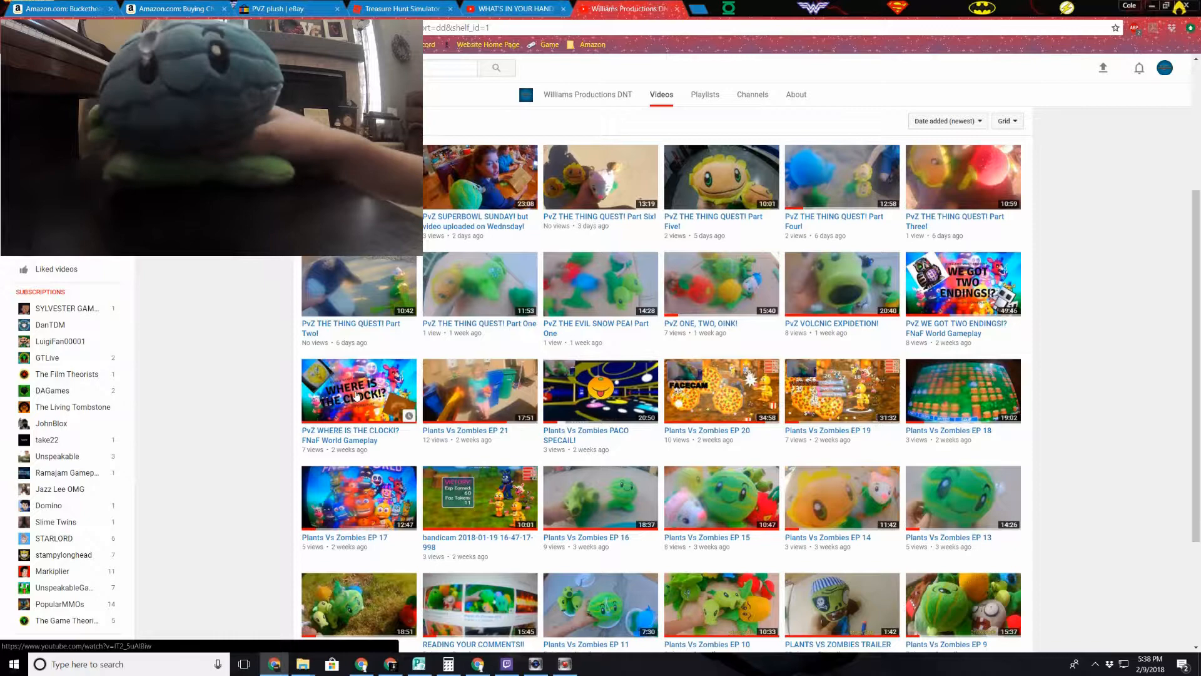
left_click(358, 389)
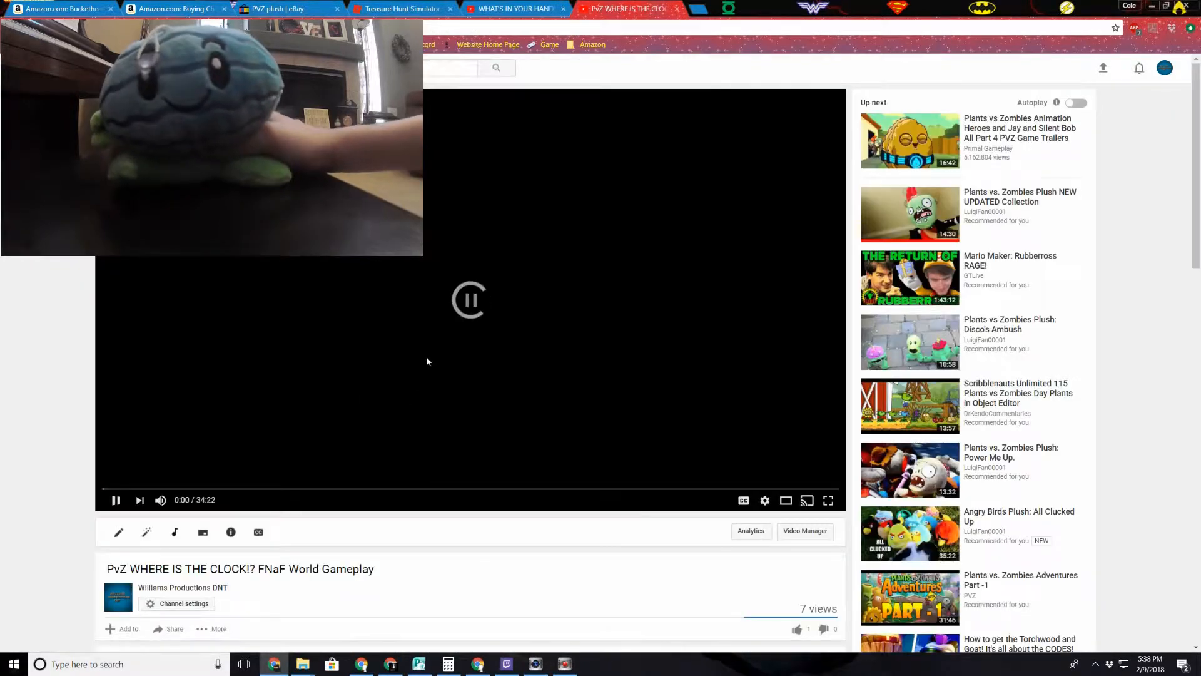
Post the reply 'COOLZEZ' under Plant Force's video-quality comment on the FNaF World episode
scroll("down", 3)
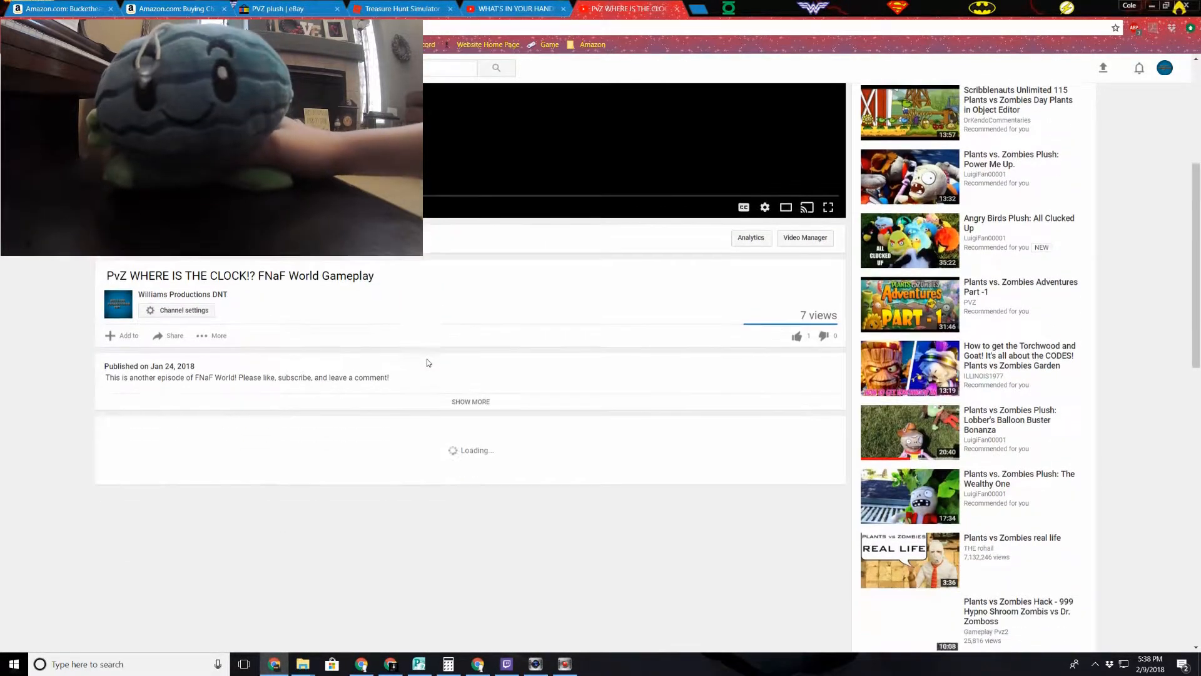
scroll("down", 3)
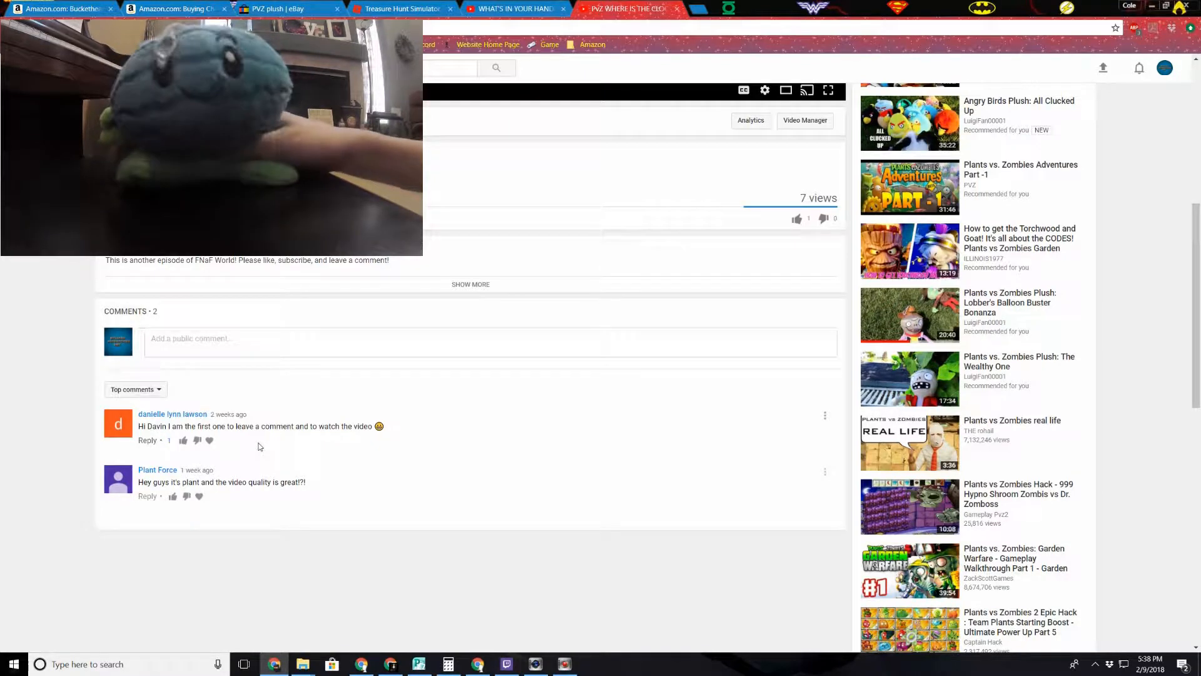
mouse_move(311, 498)
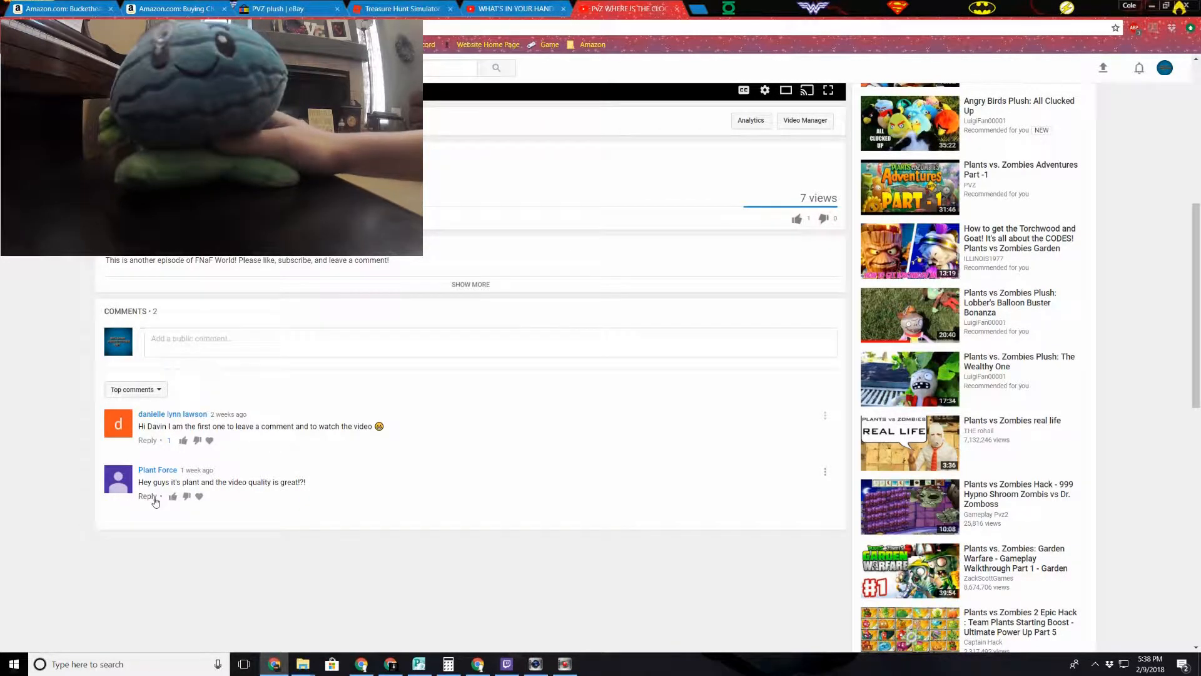
left_click(147, 495)
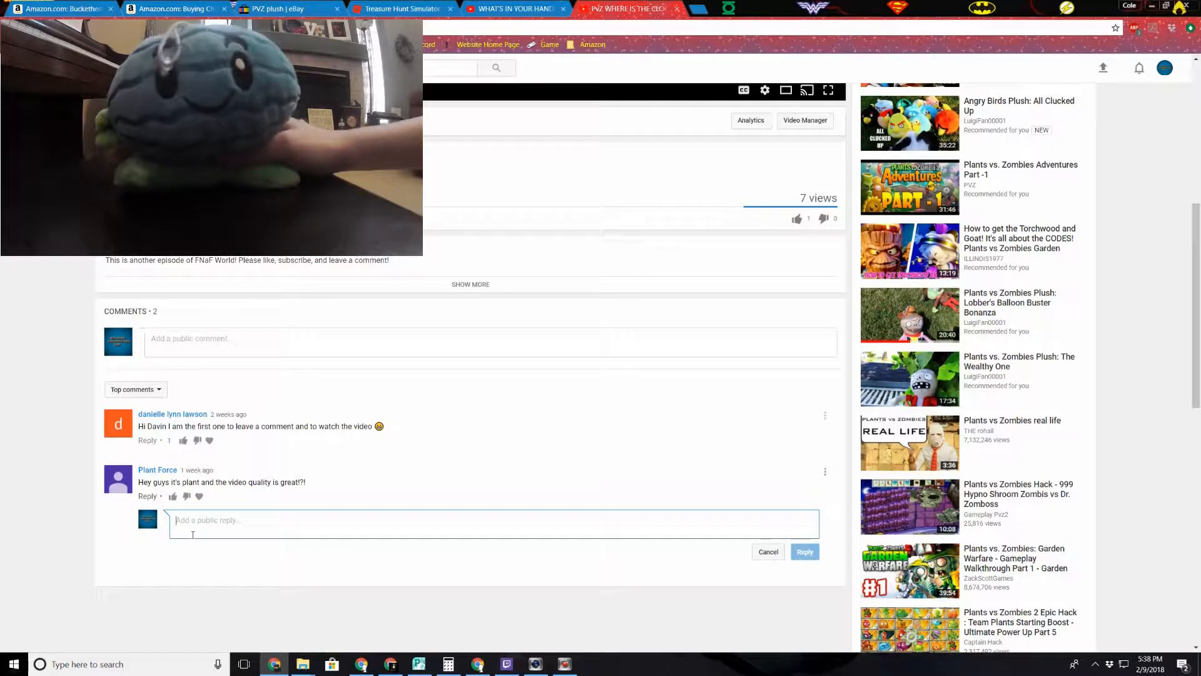
type("coo")
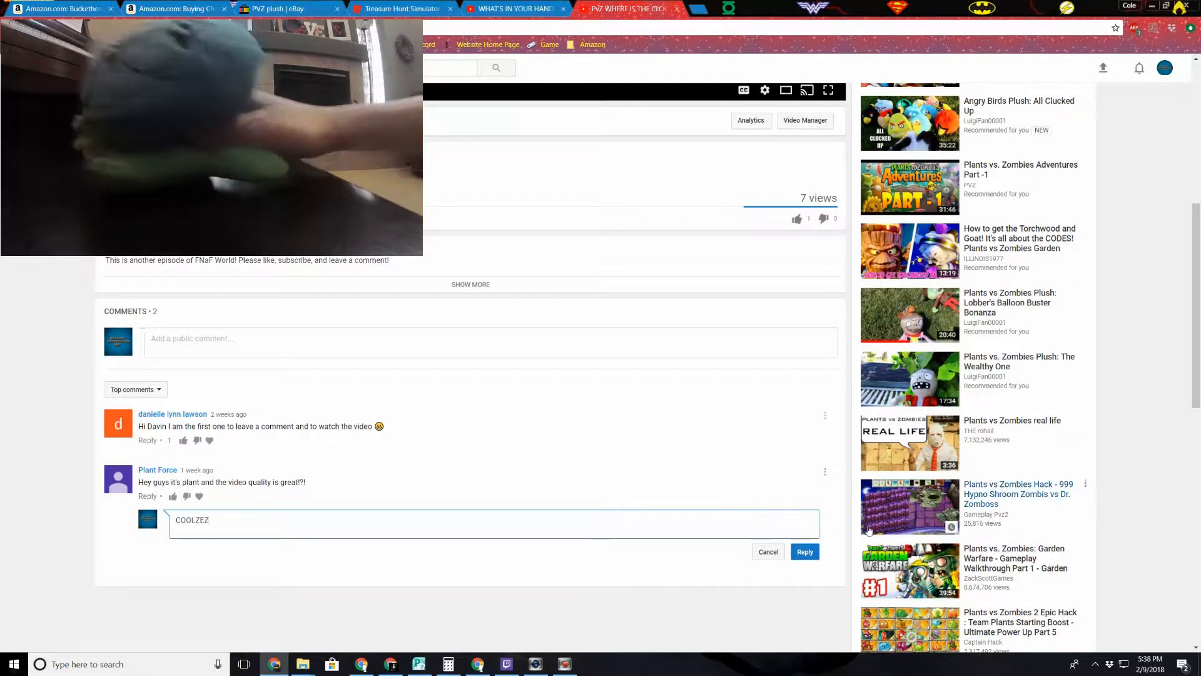
left_click(804, 551)
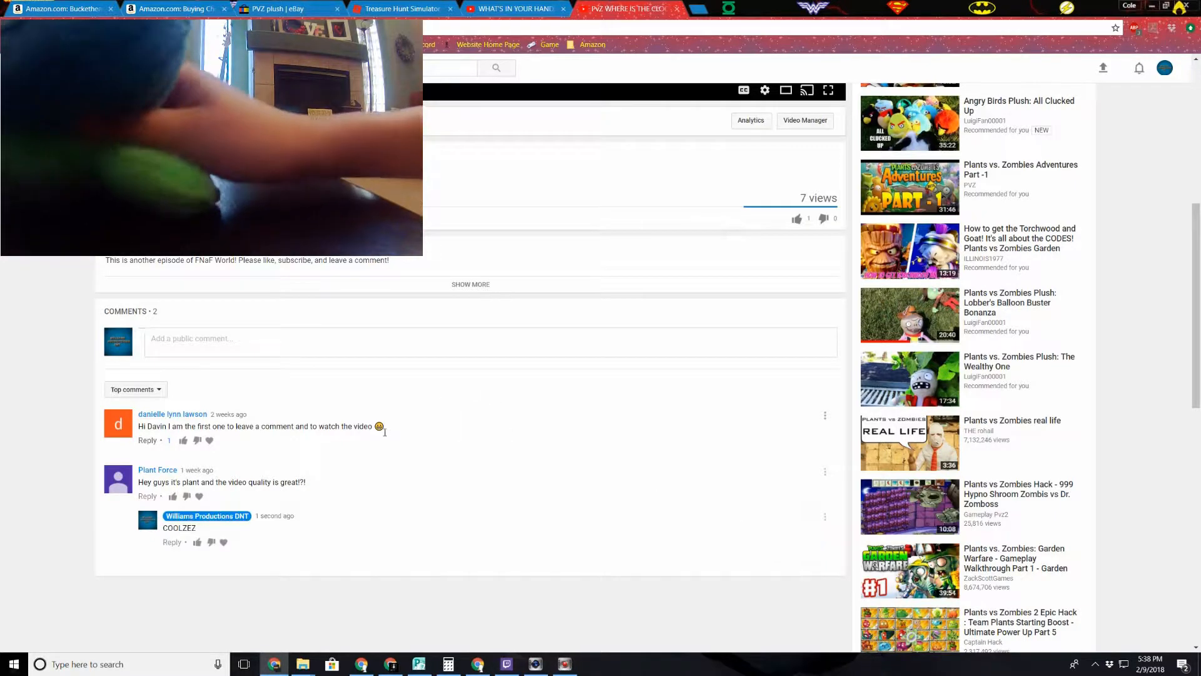
Send a 'Me liek emoji' reply under the first-to-comment remark and head back toward the channel home
left_click(147, 440)
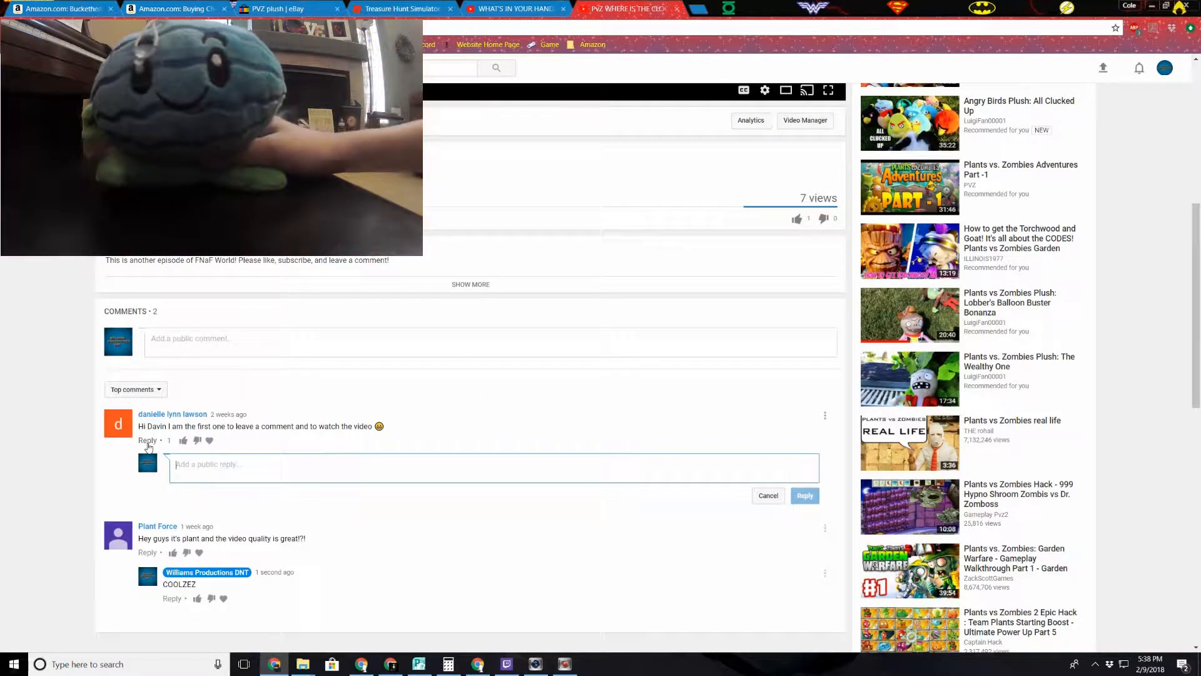
type("Me")
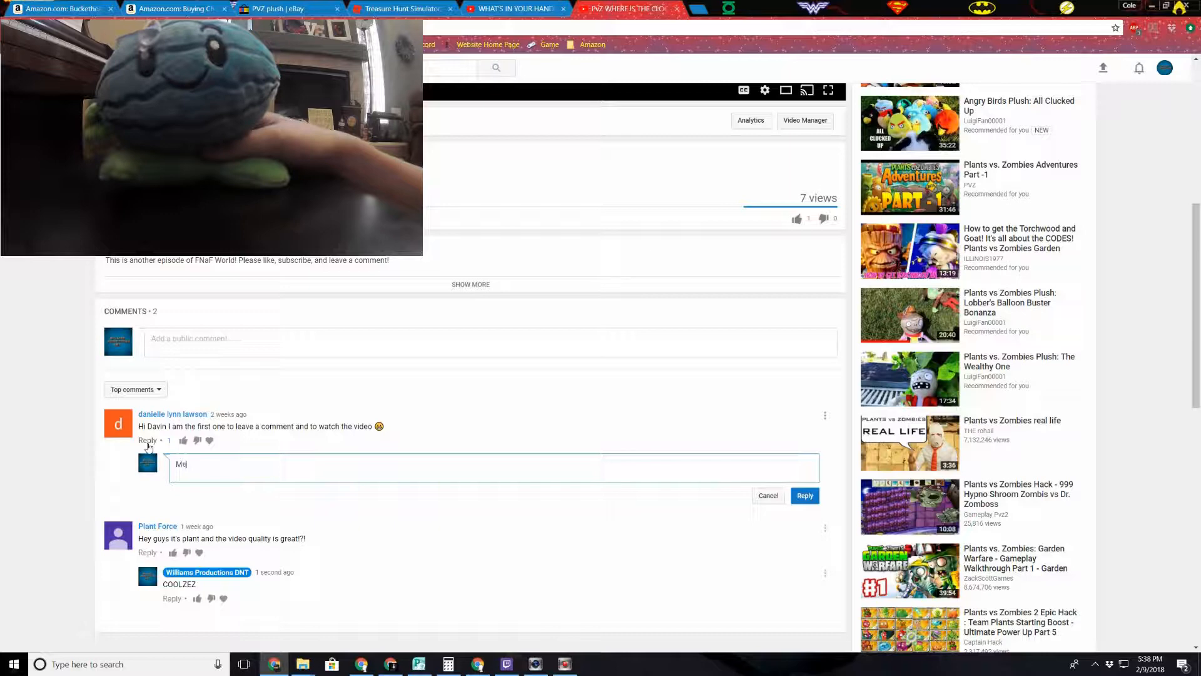
type("liek emoji")
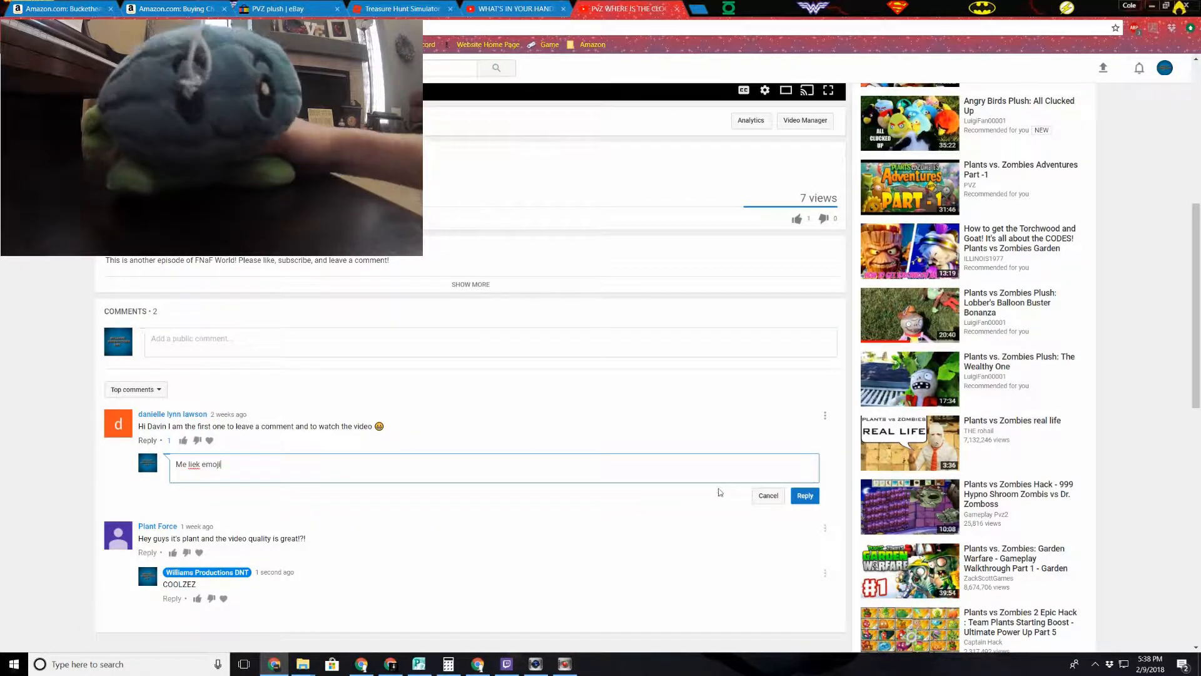
left_click(804, 495)
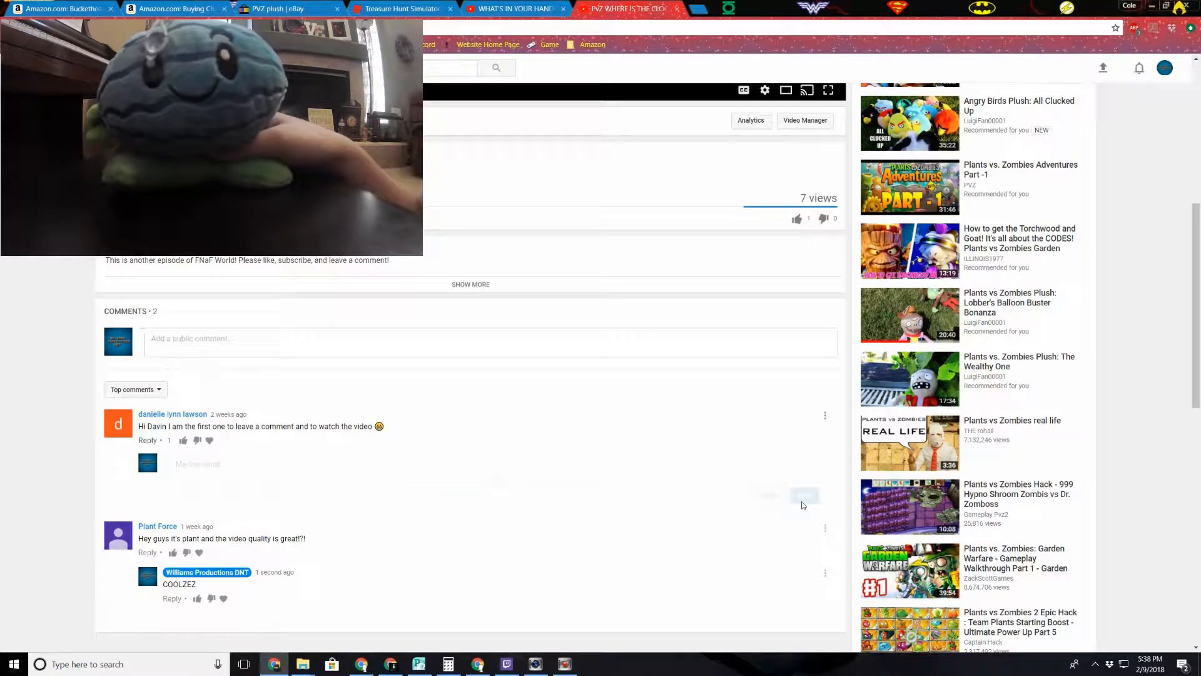
scroll("up", 3)
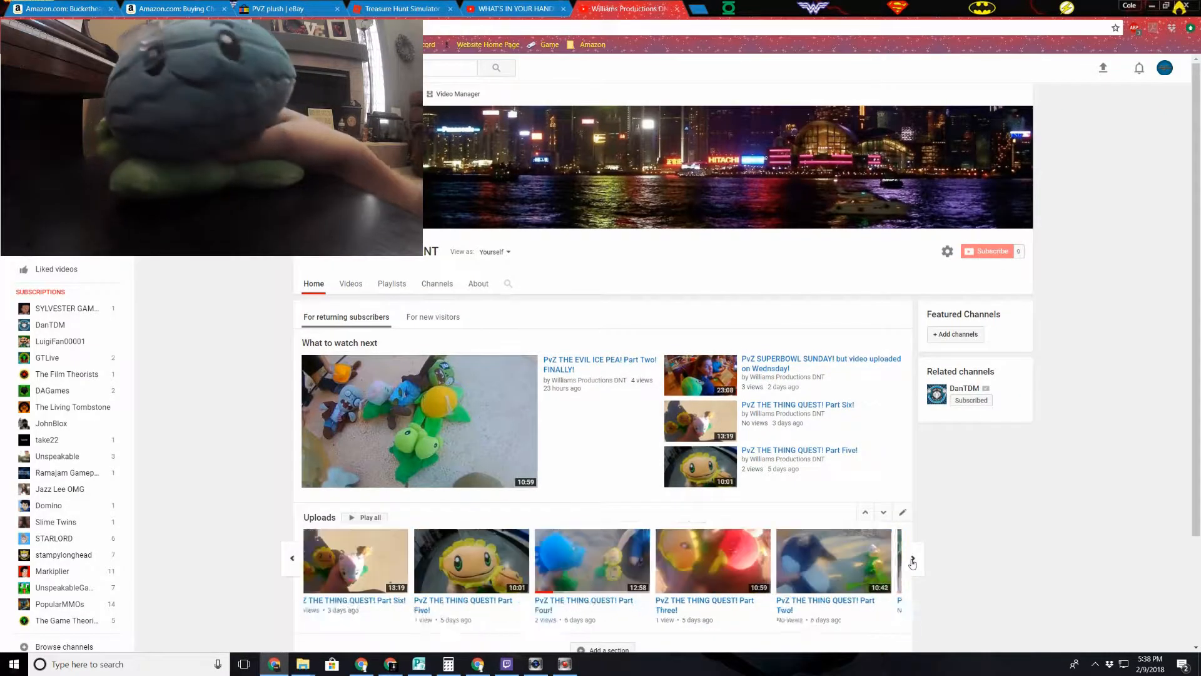
On 'WE GOT TWO ENDINGS!?', reply '#YOLO' under the 'You need help man' comment and return to the channel home
left_click(913, 563)
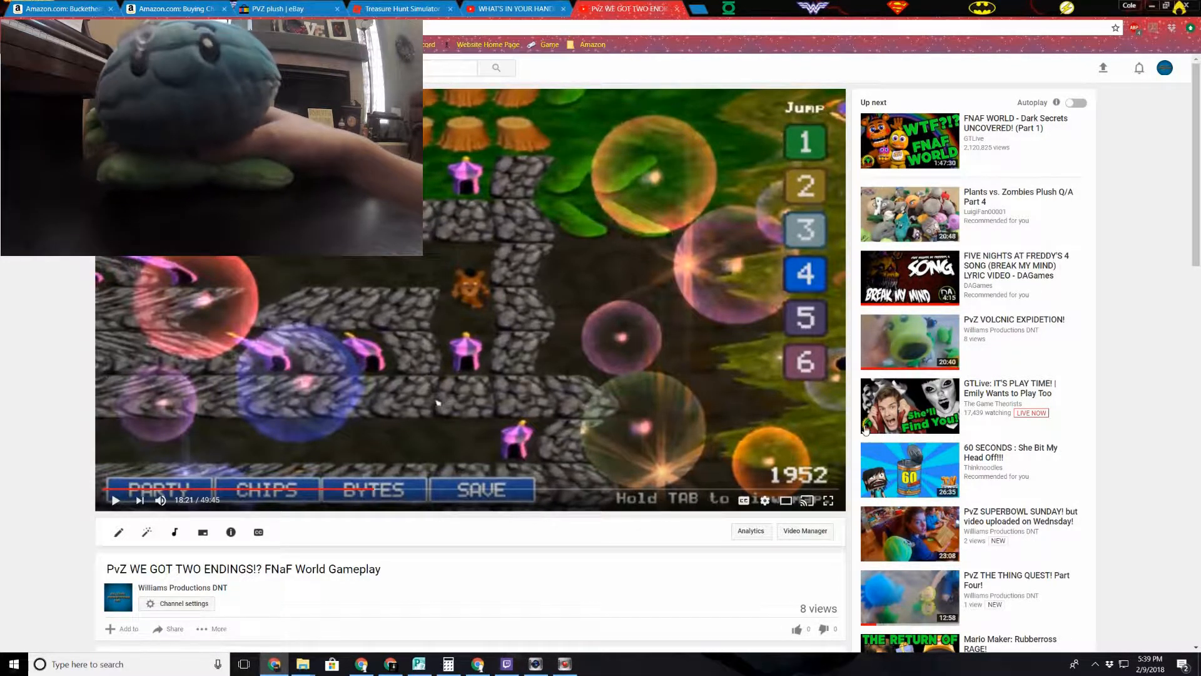
mouse_move(958, 427)
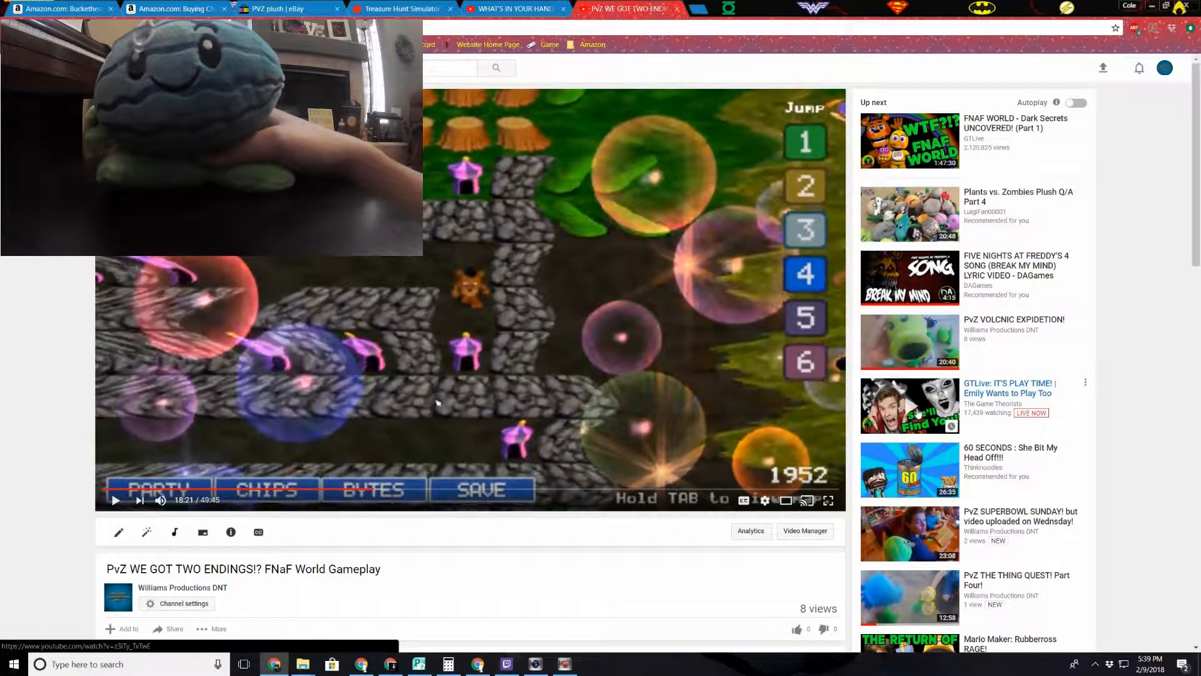
scroll("down", 3)
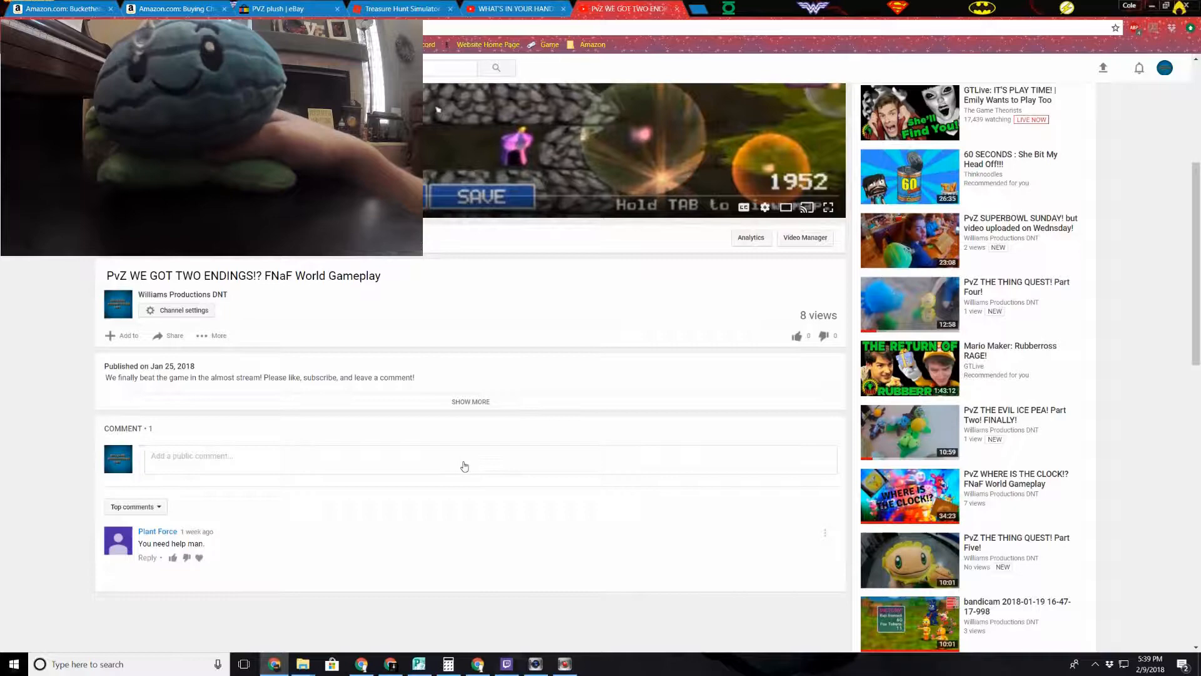
scroll("down", 3)
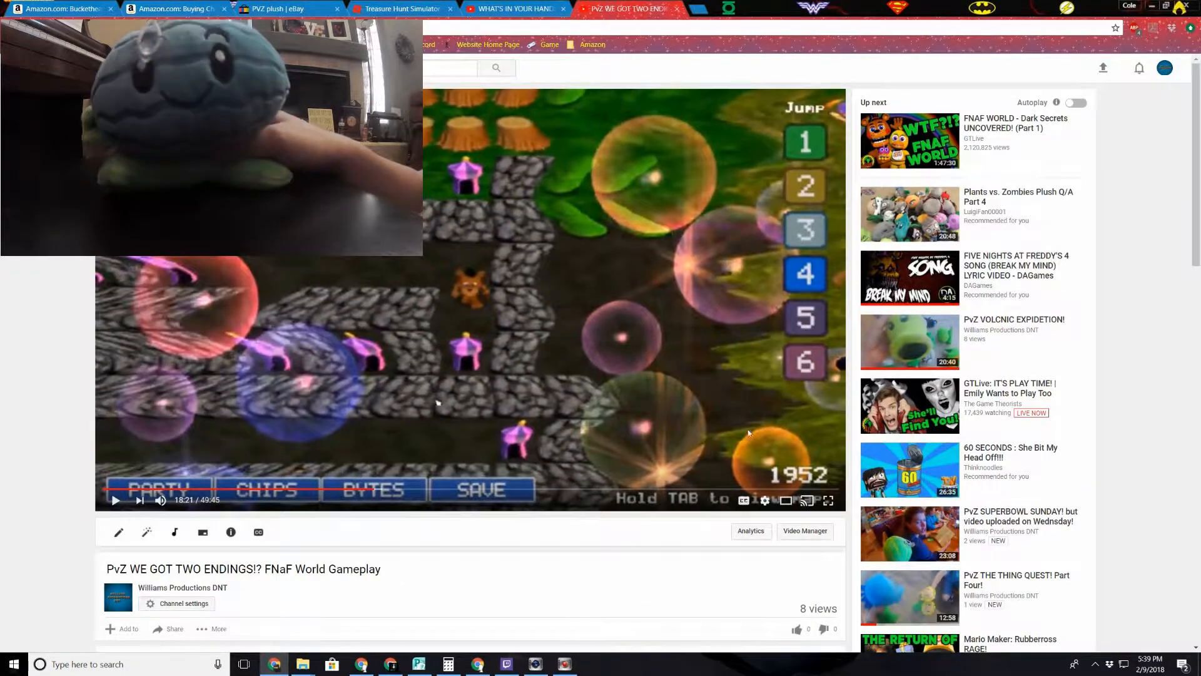
scroll("down", 3)
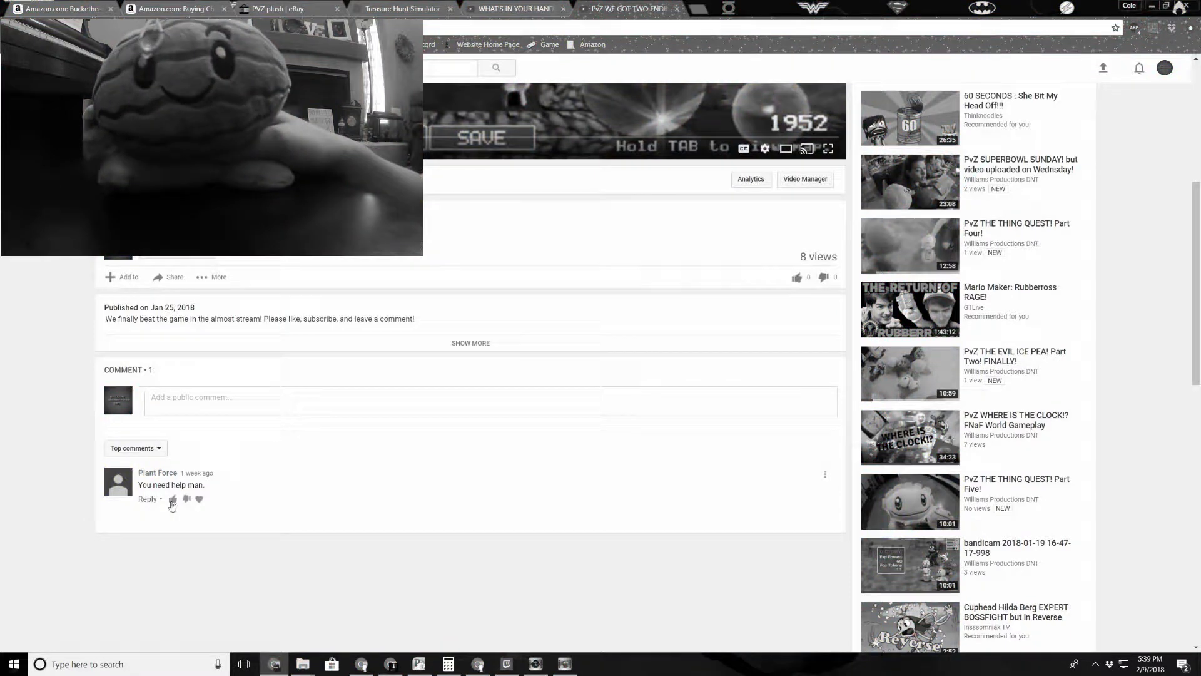
left_click(146, 498)
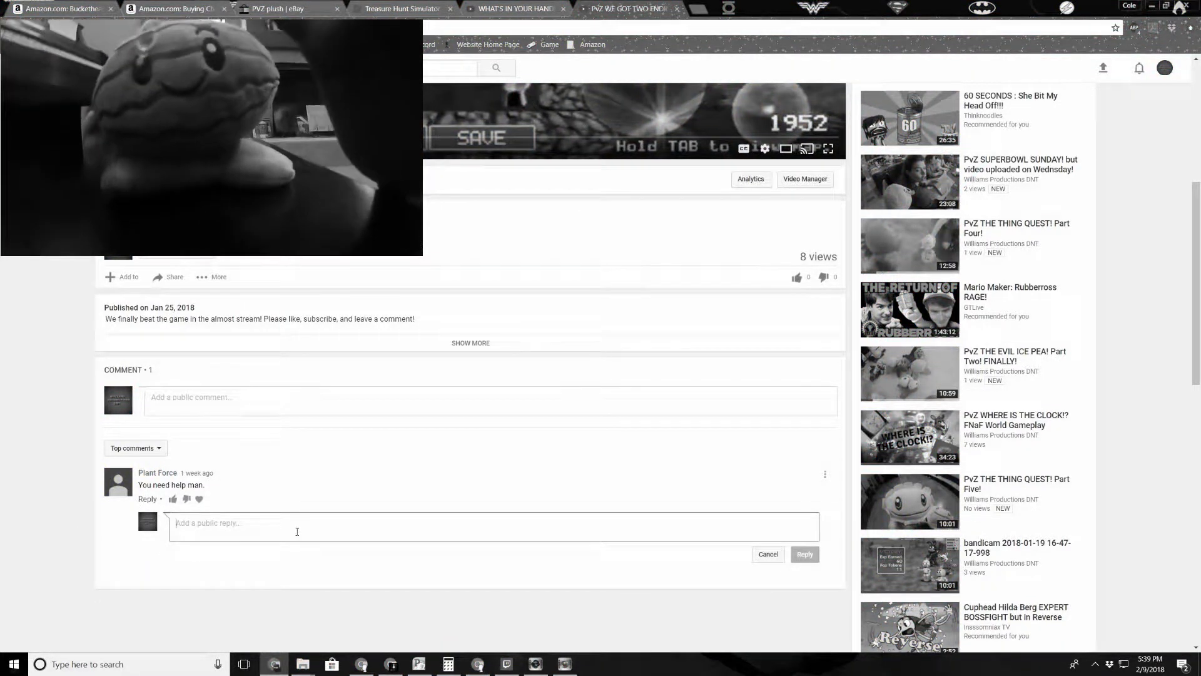
type("#YOLO")
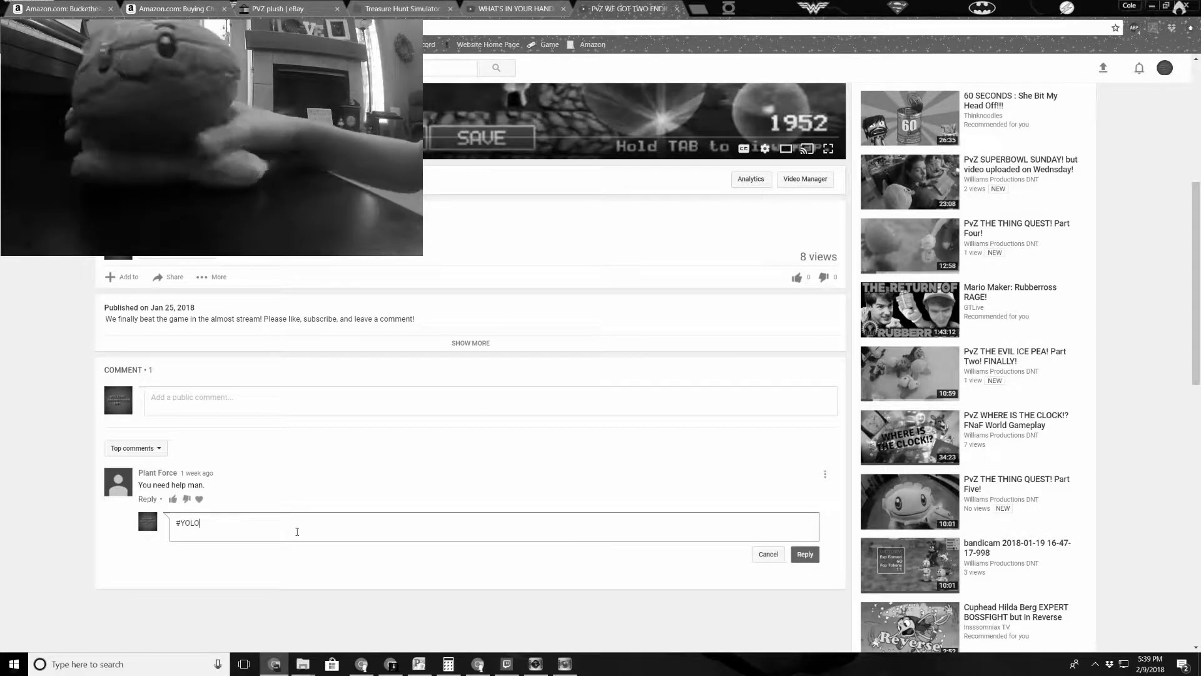
left_click(803, 554)
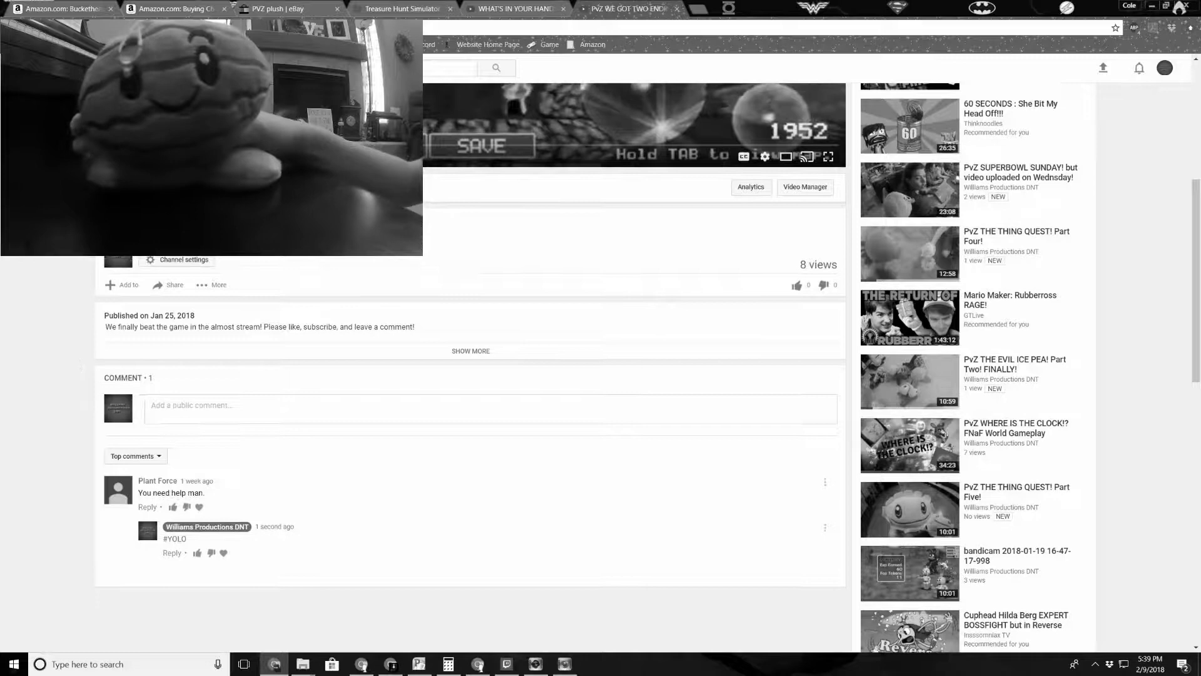
scroll("up", 3)
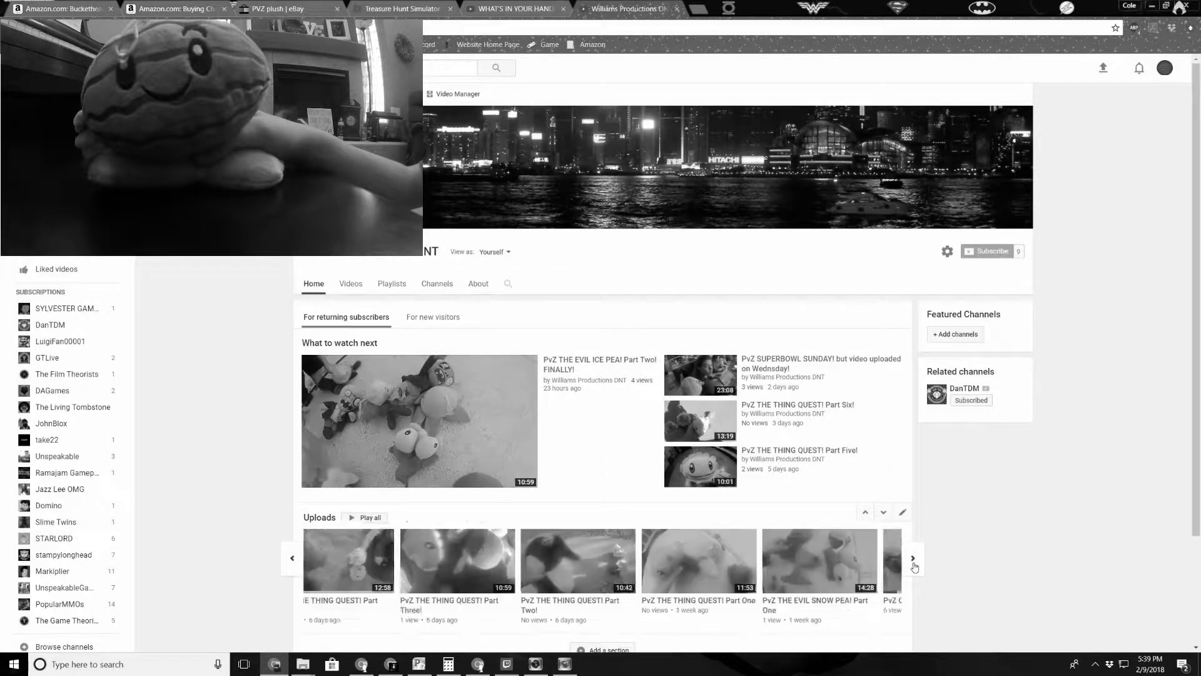
left_click(913, 557)
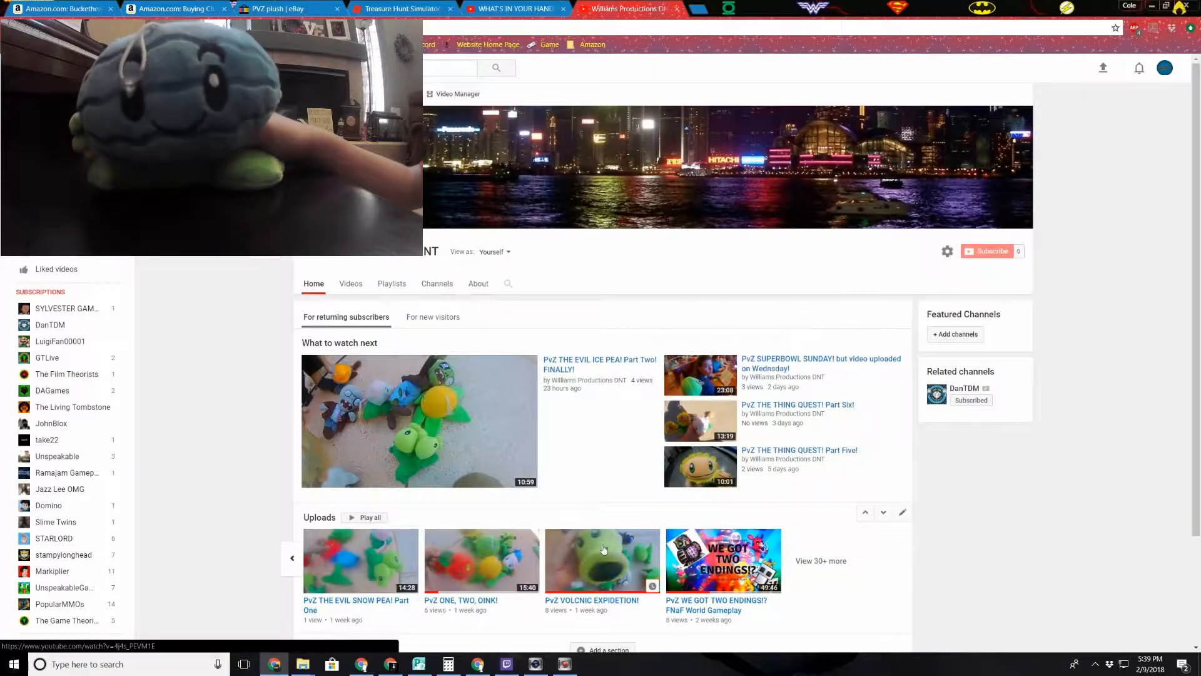
left_click(602, 559)
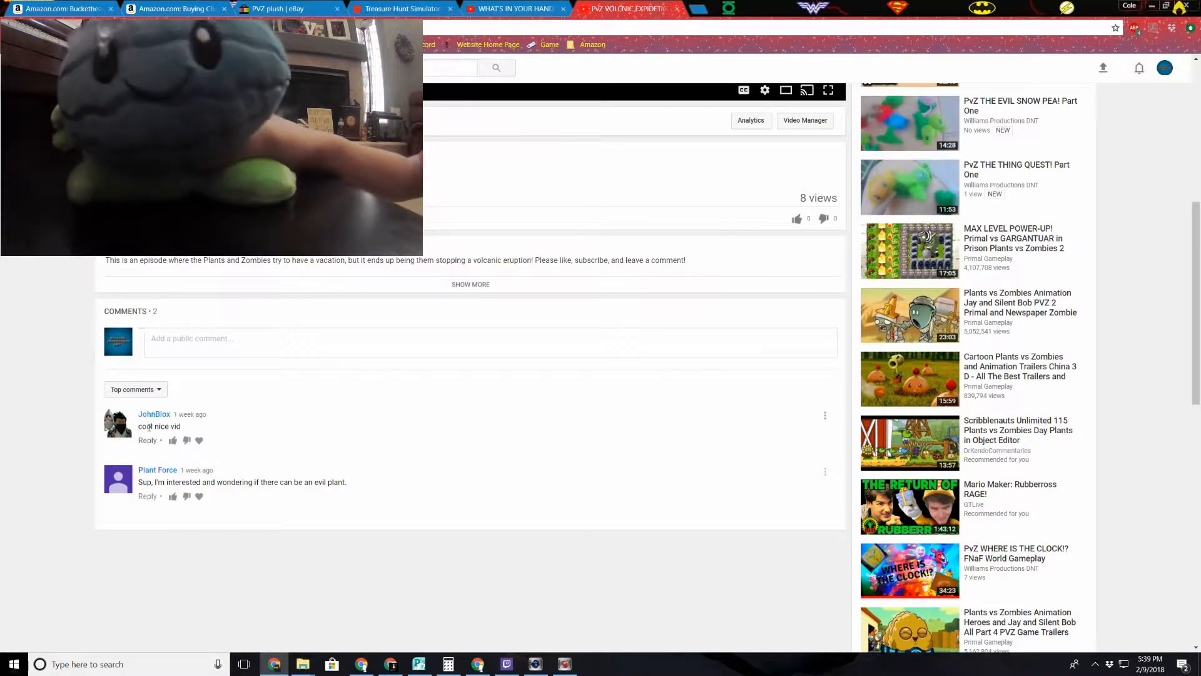
left_click(147, 440)
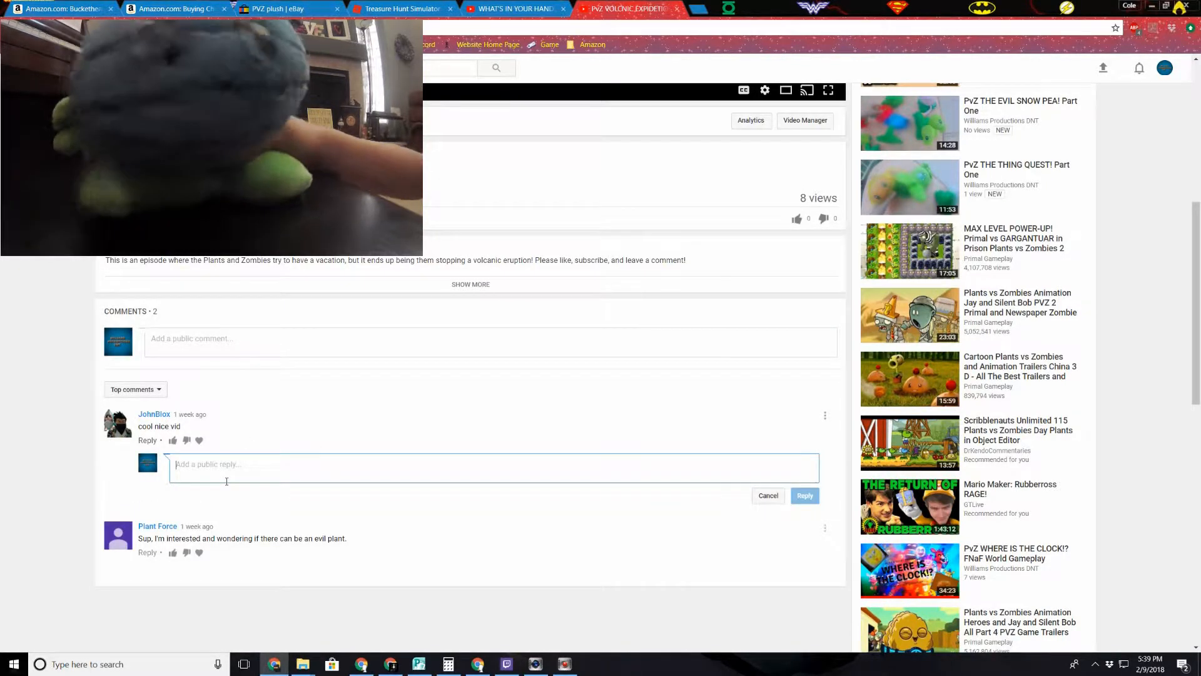
type("Thanks!")
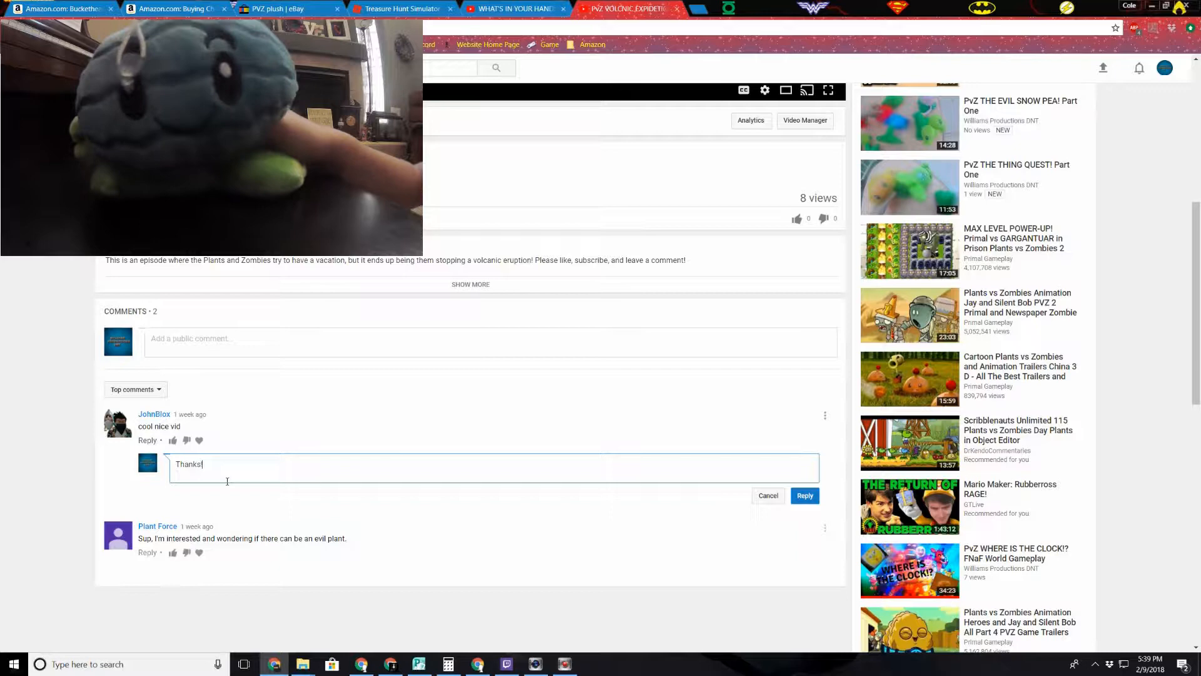
left_click(805, 496)
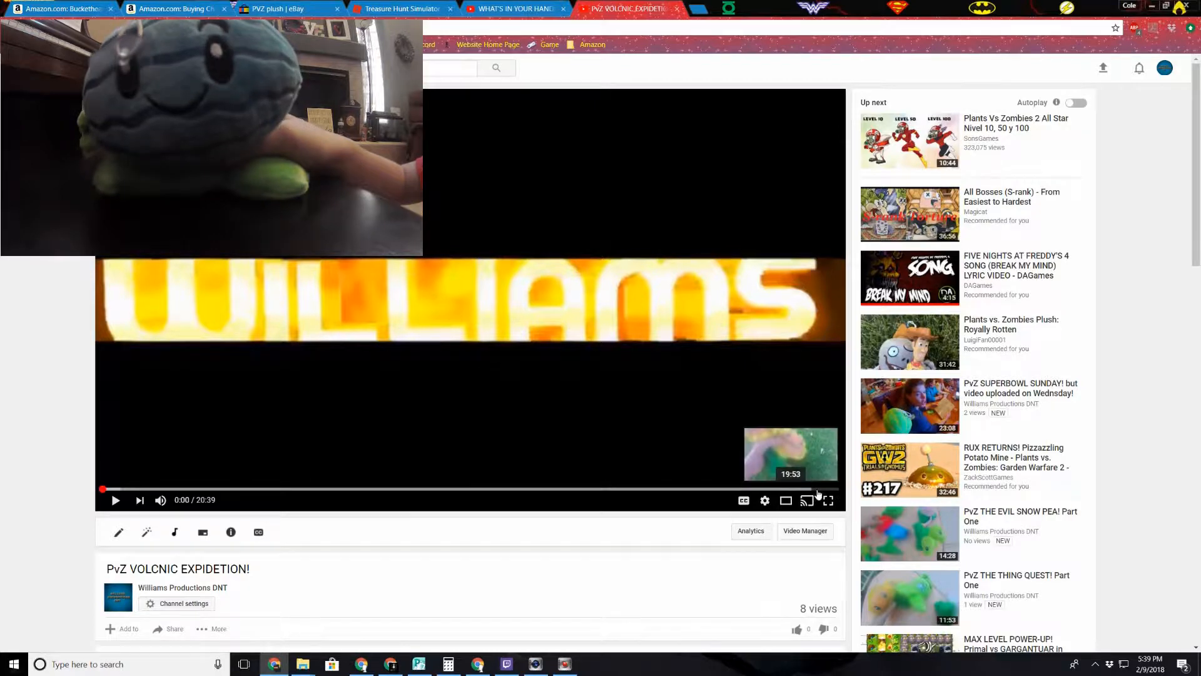
Answer Plant Force's evil-plant question that a video or two about that plant was already made
scroll("down", 3)
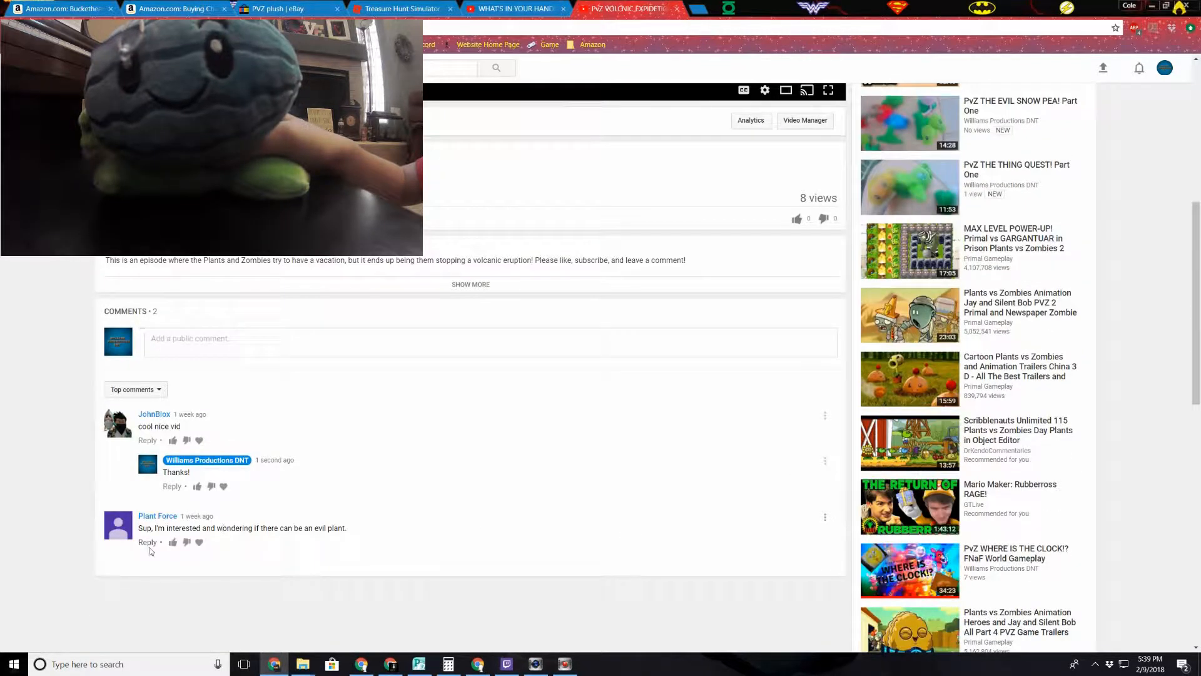
left_click(147, 542)
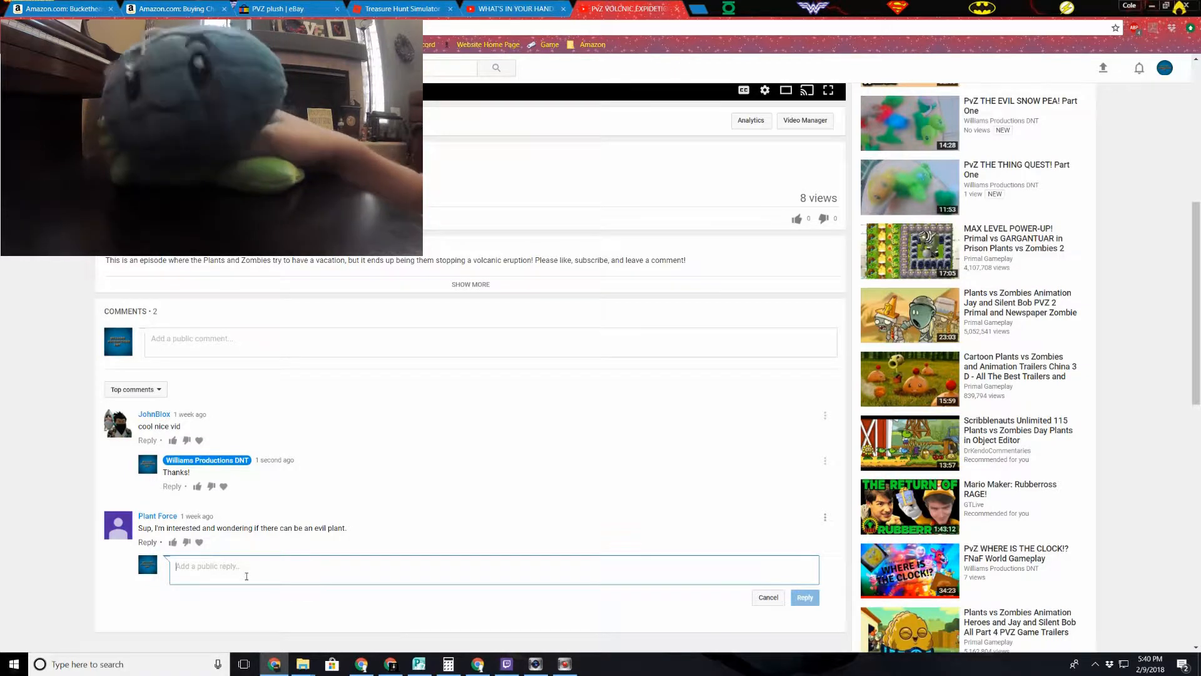
type("We al")
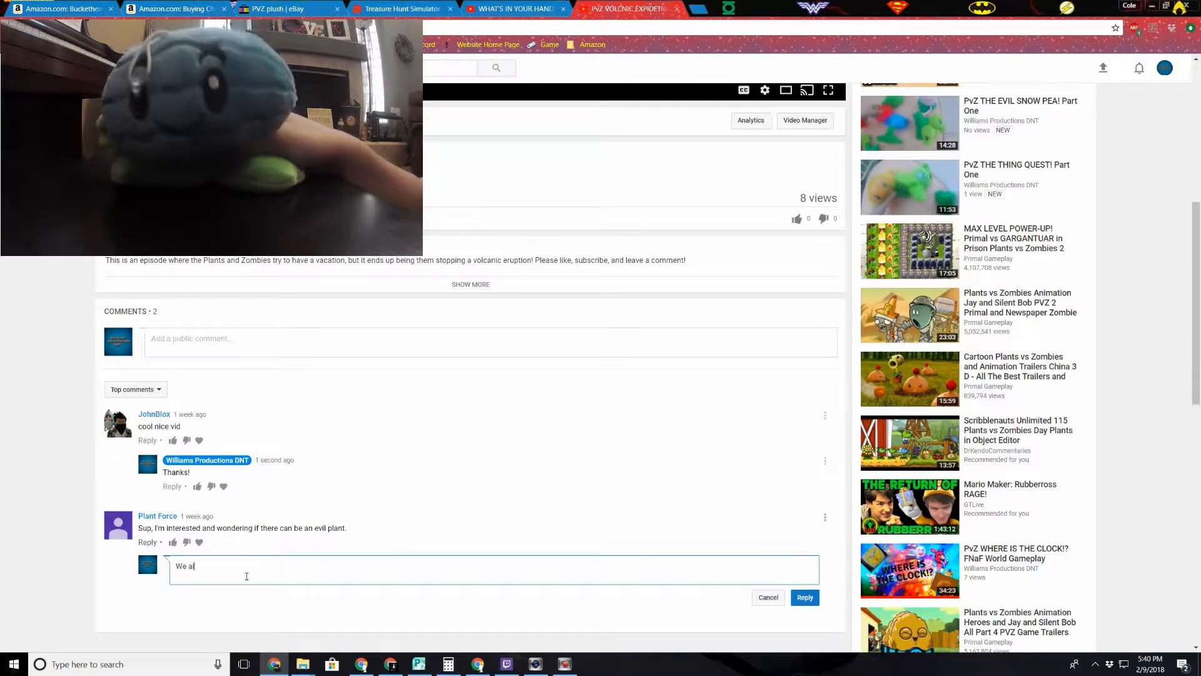
type("lready made")
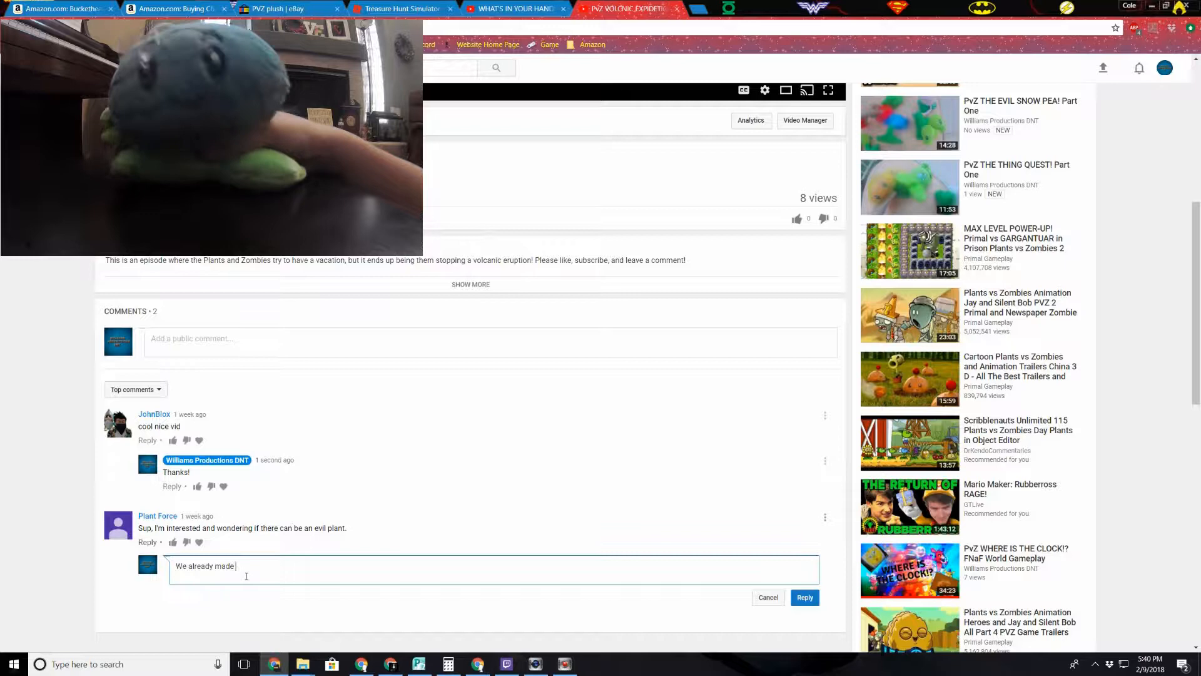
type("a video")
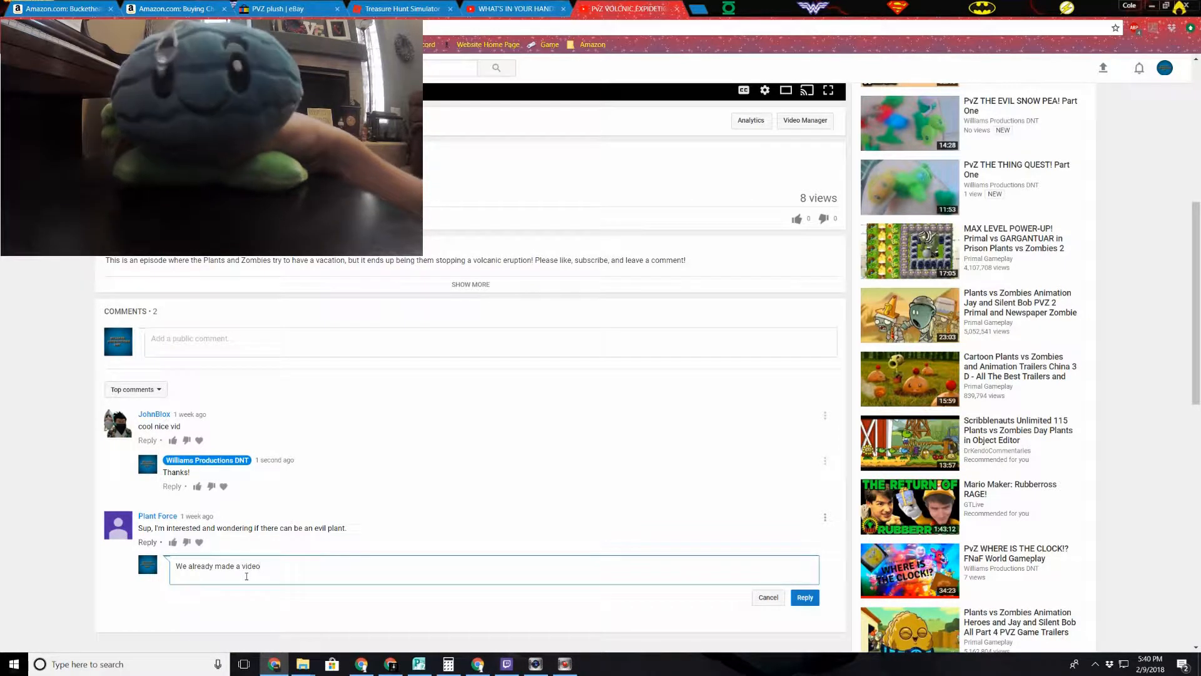
type("or two actually with an evil")
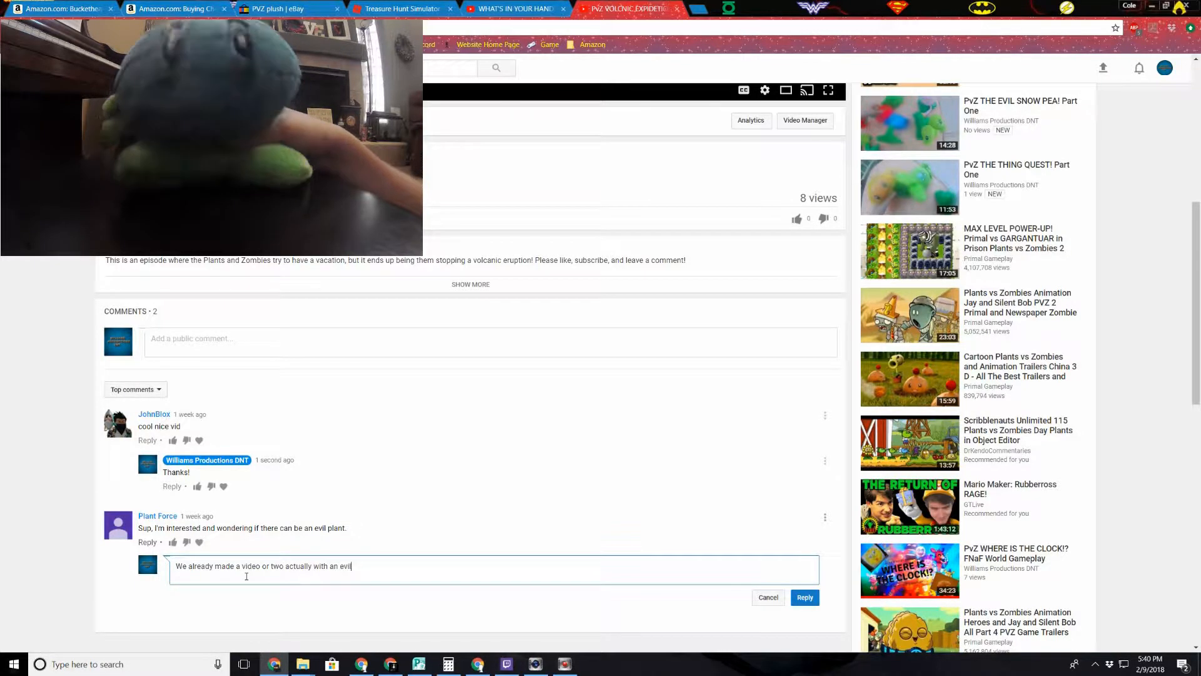
type("plant.")
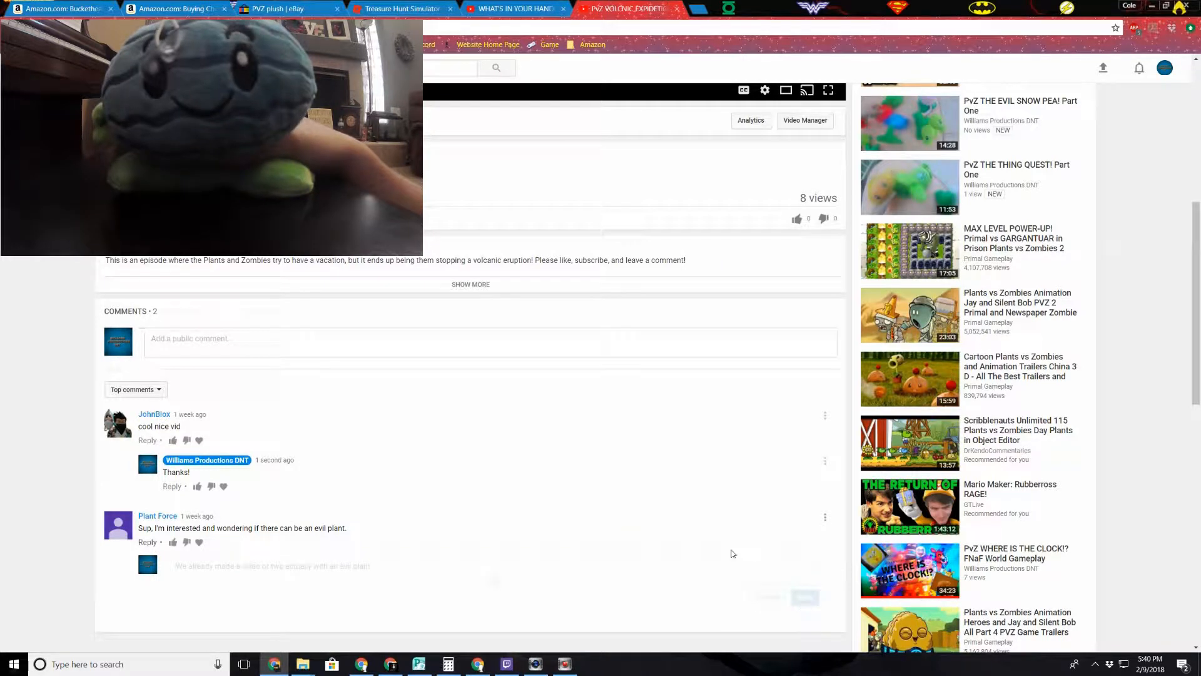
scroll("up", 3)
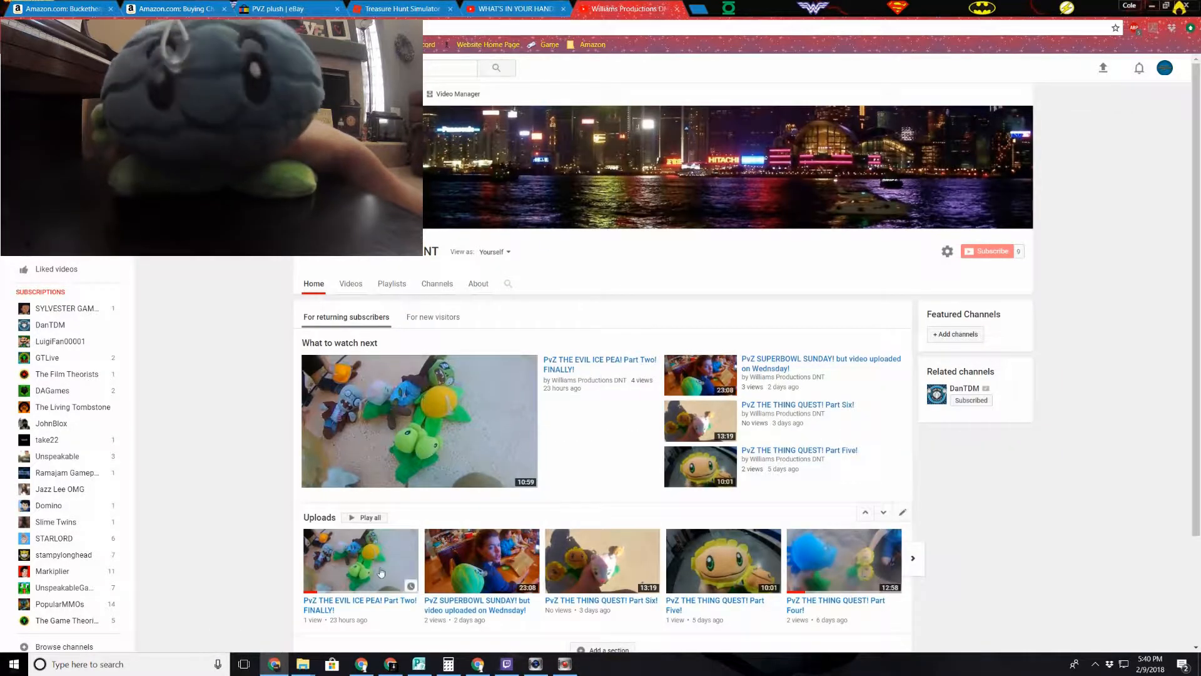
Scroll the Uploads shelf to older videos and open 'PvZ THE EVIL SNOW PEA! Part One'
left_click(911, 557)
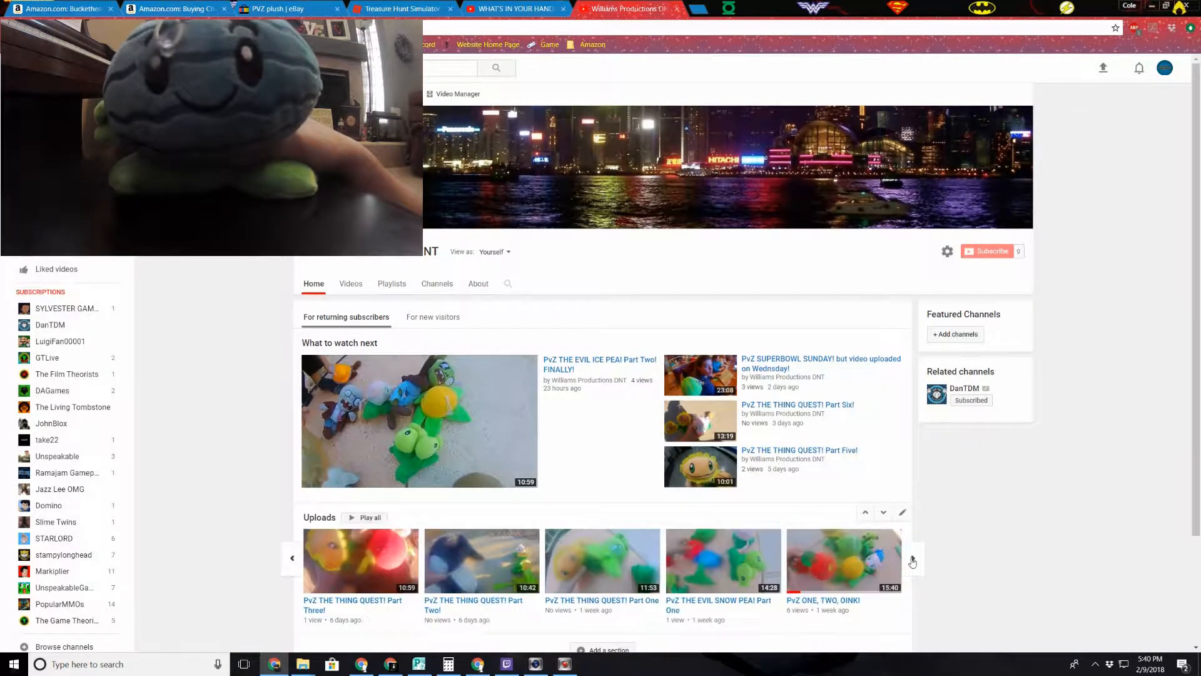
left_click(911, 561)
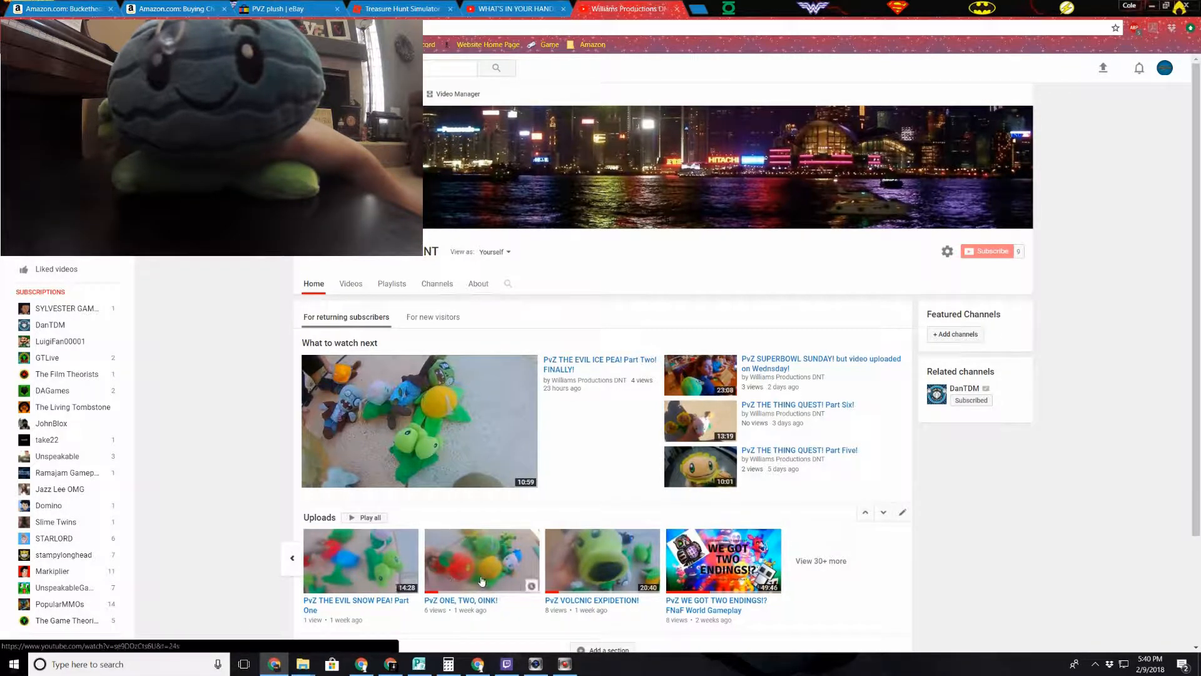
left_click(481, 560)
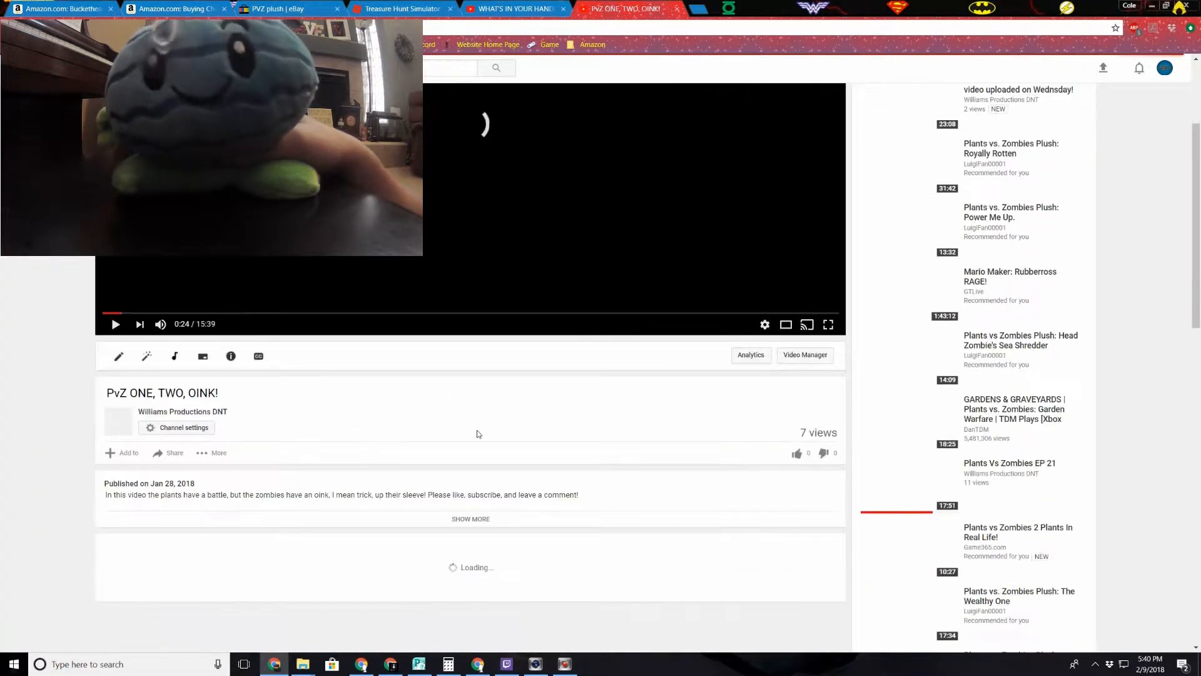
scroll("down", 3)
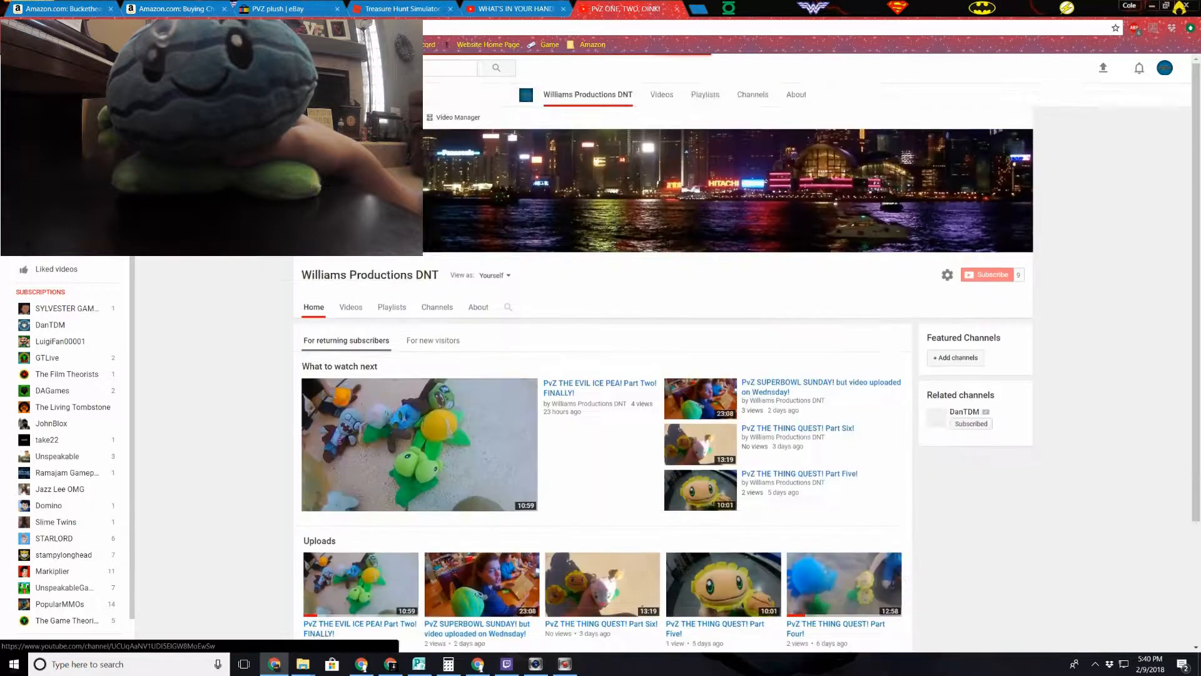
scroll("down", 3)
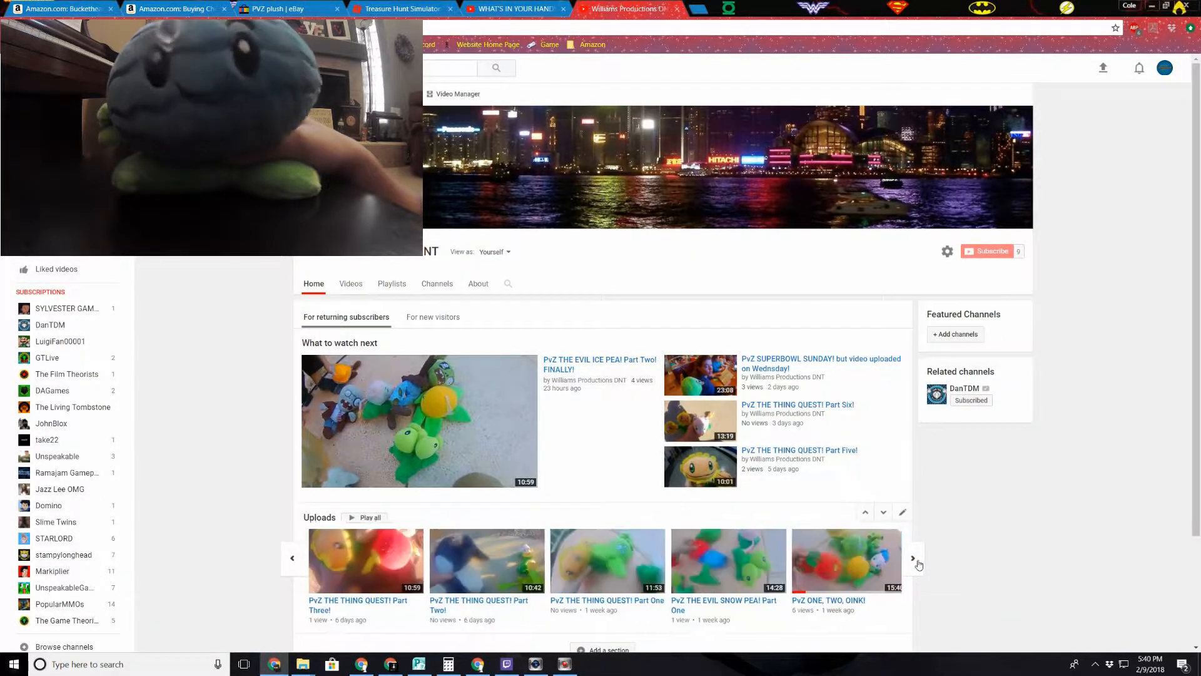
left_click(727, 559)
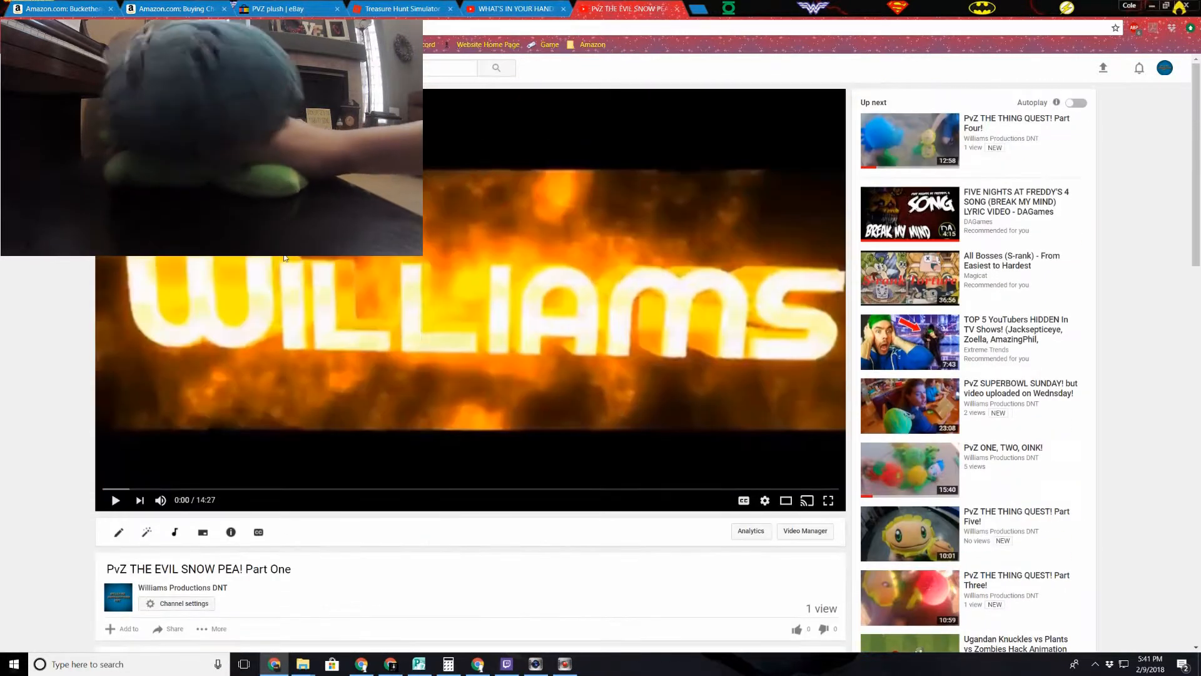
Skip to the video's 14:18 ending, then return to the Williams Productions DNT channel home
left_click(804, 488)
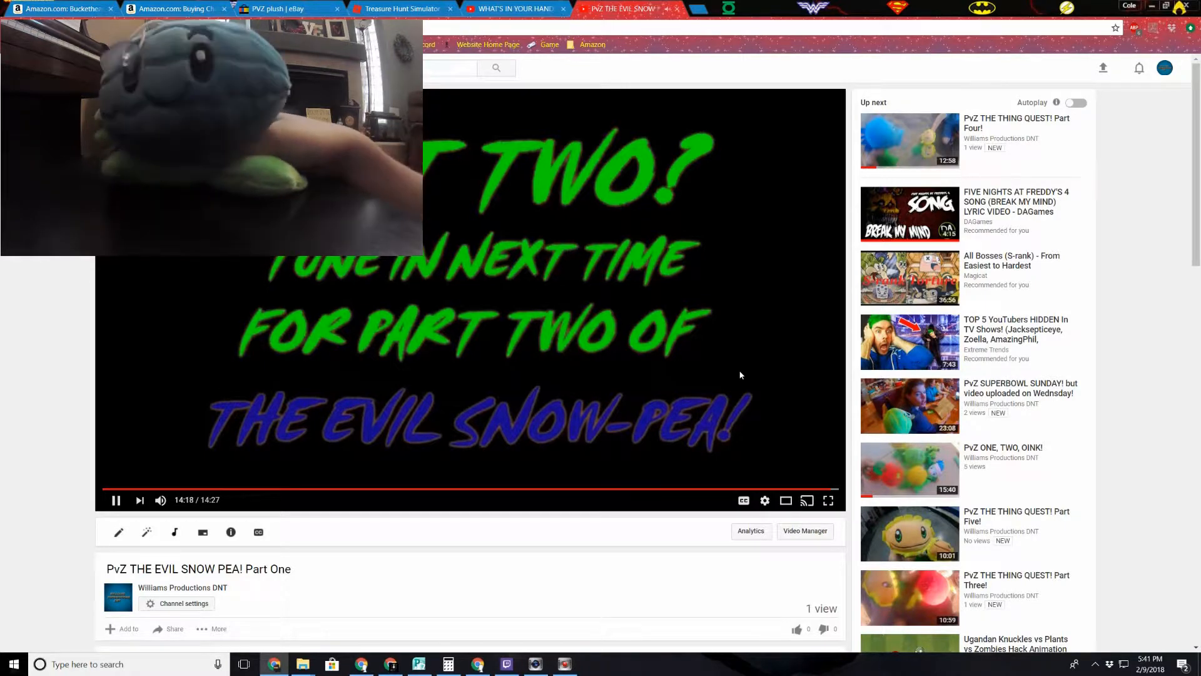
left_click(116, 500)
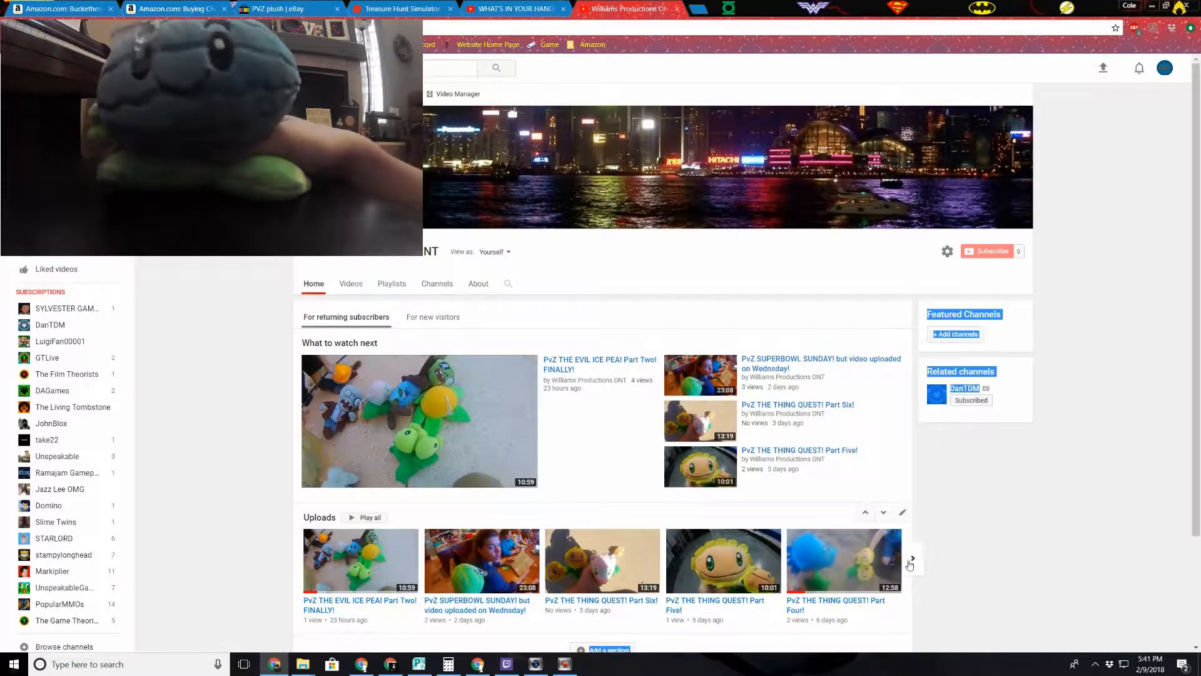
left_click(912, 557)
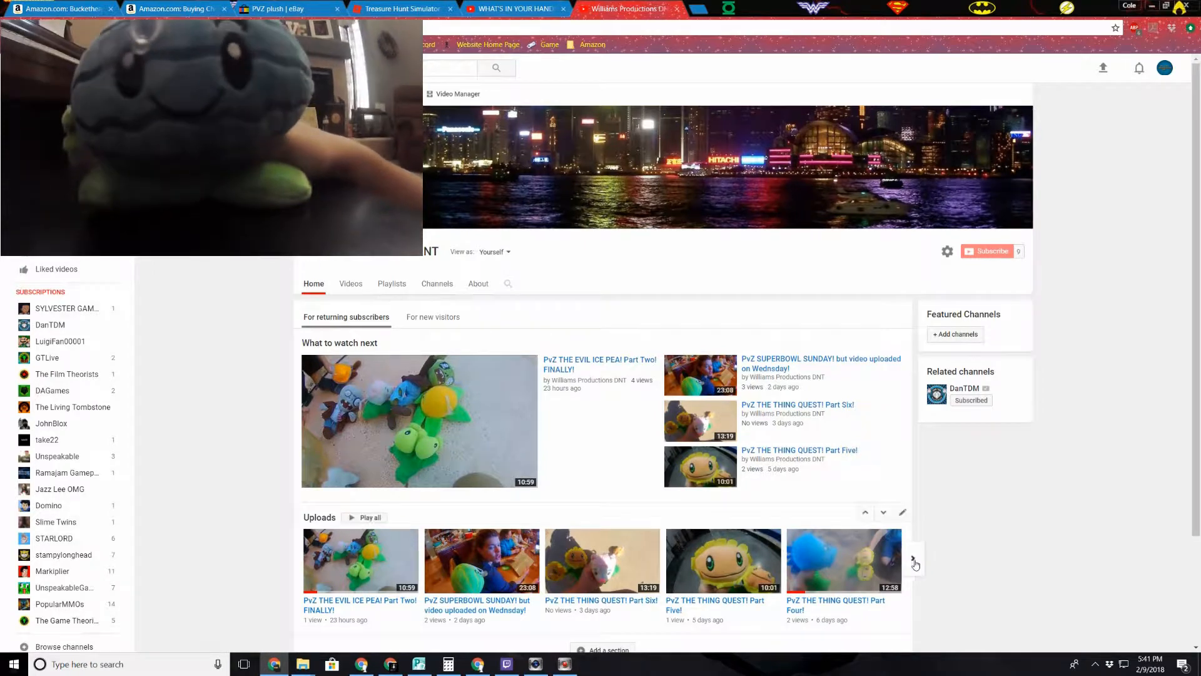
left_click(912, 557)
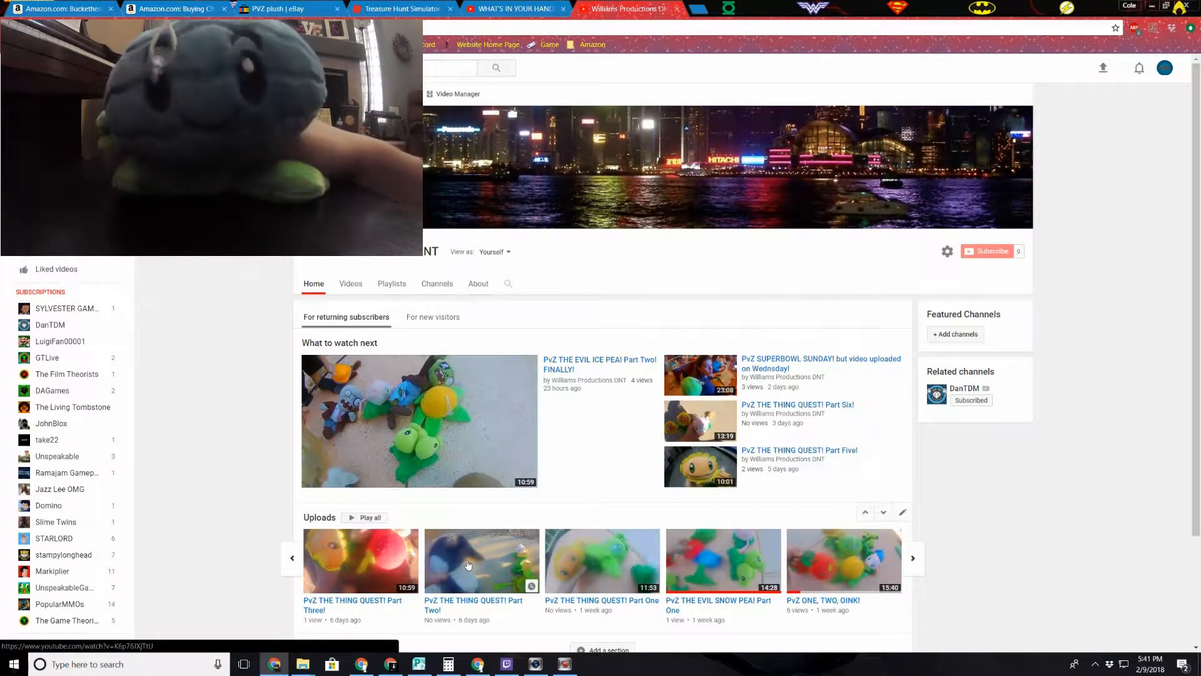
left_click(481, 559)
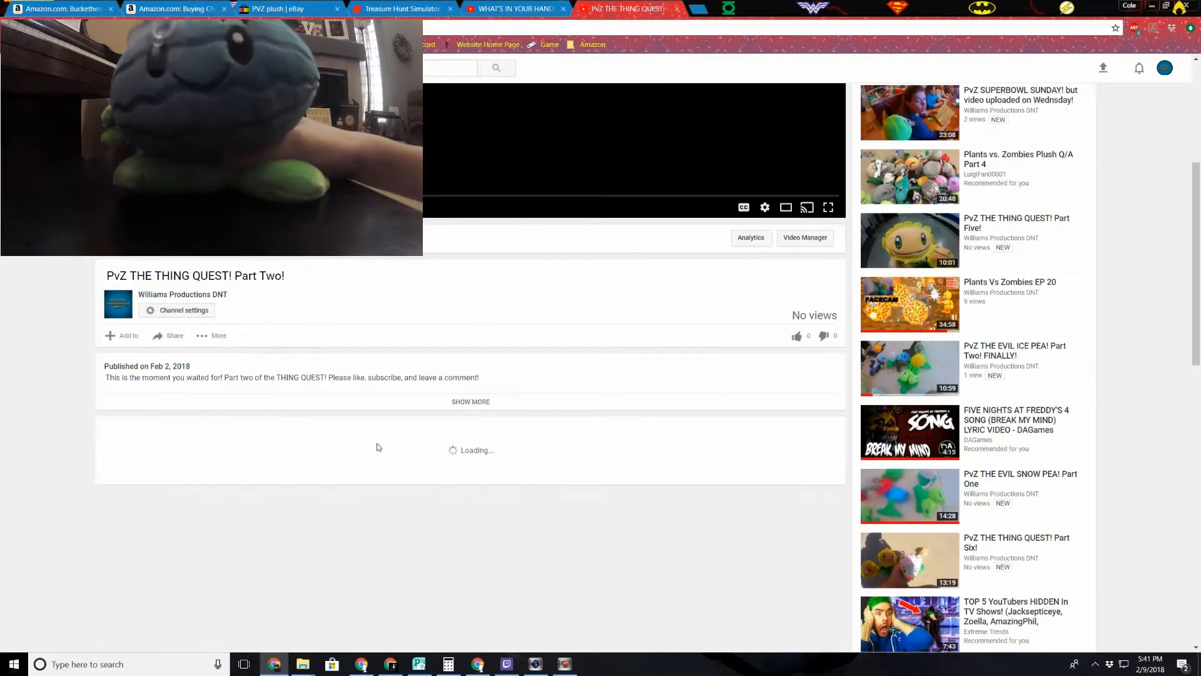
scroll("down", 3)
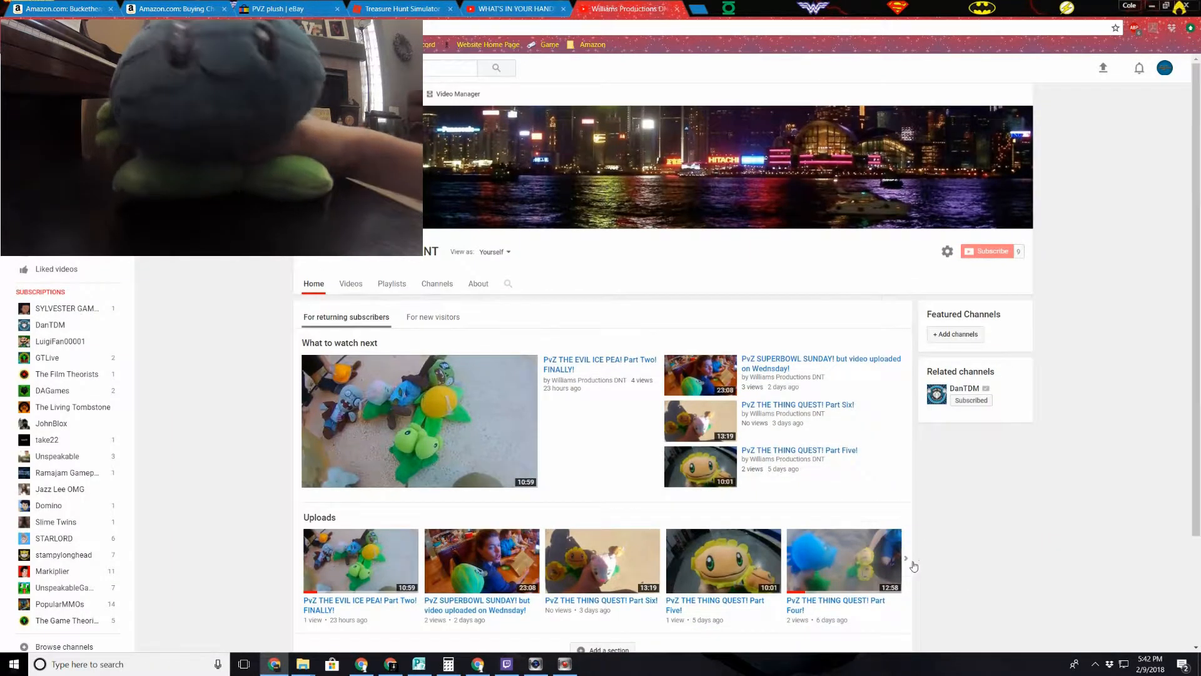
left_click(907, 558)
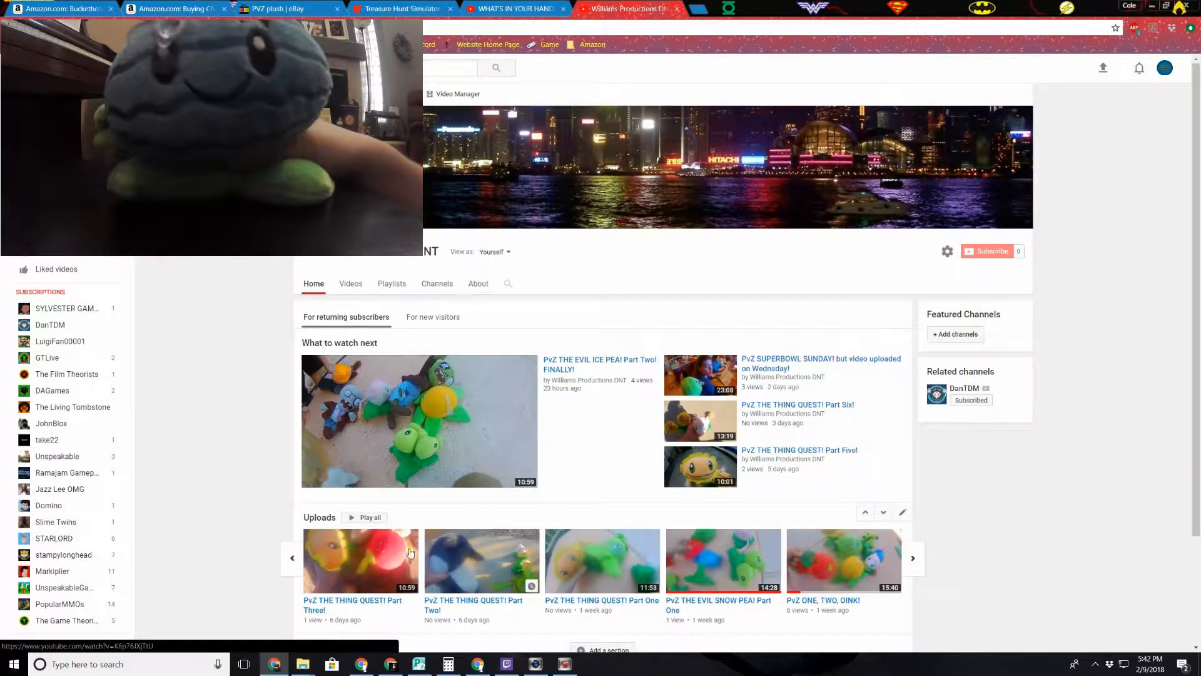
left_click(361, 560)
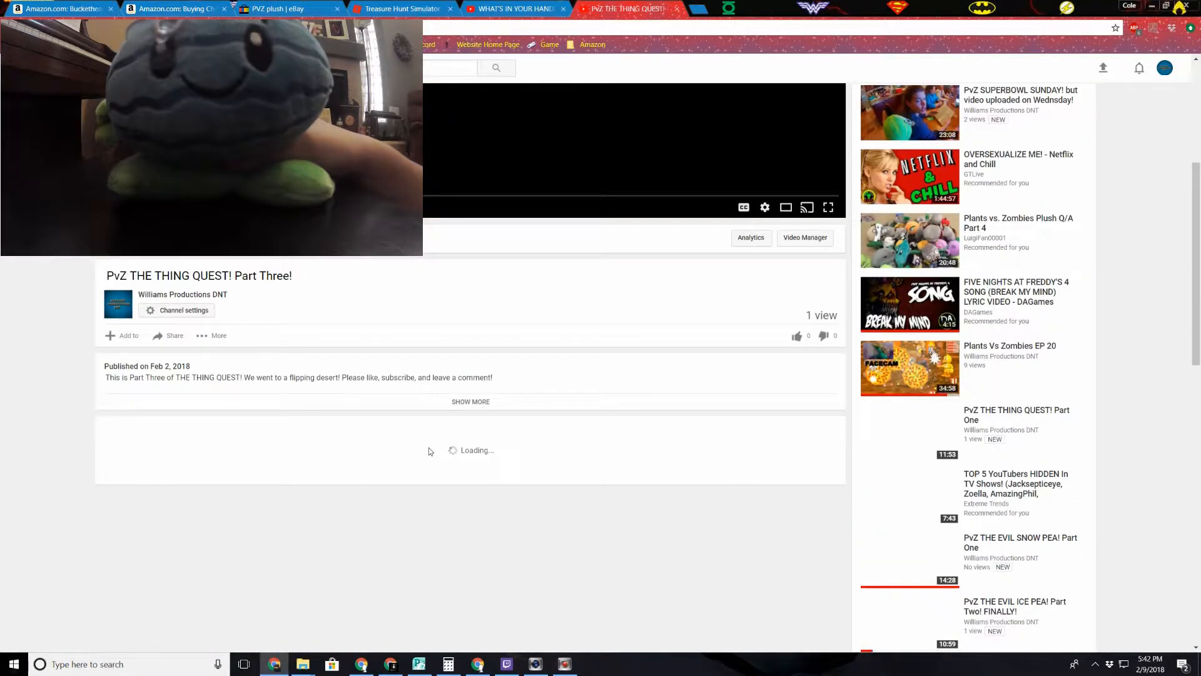
scroll("down", 3)
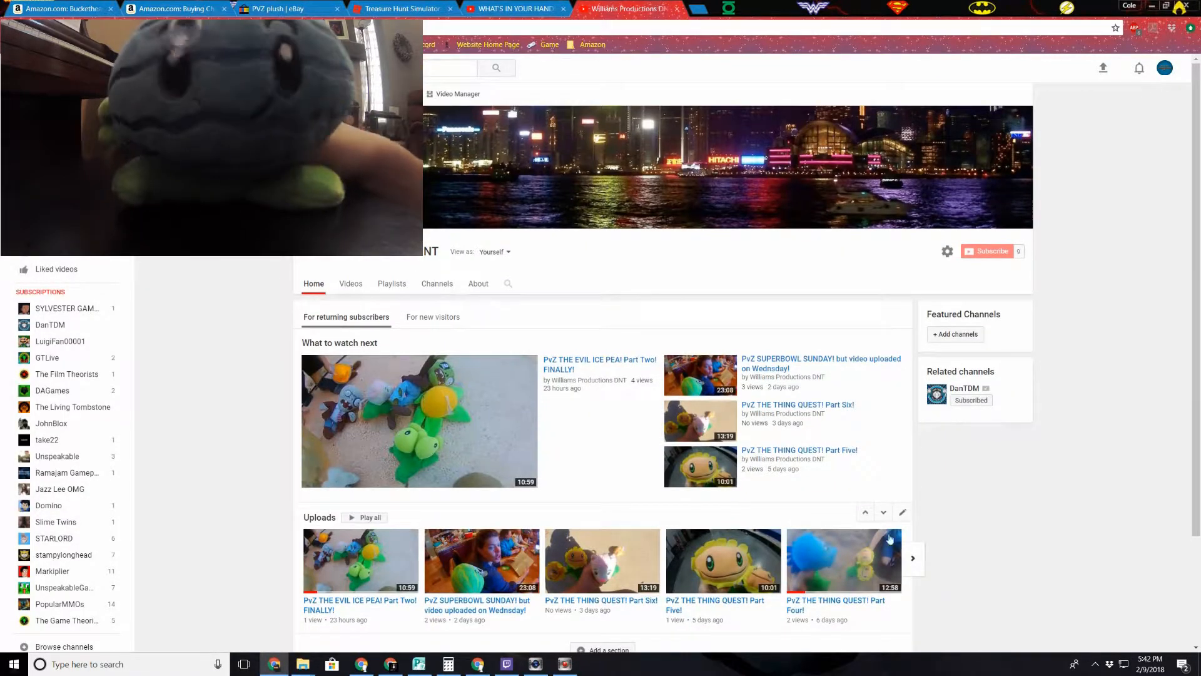
left_click(843, 560)
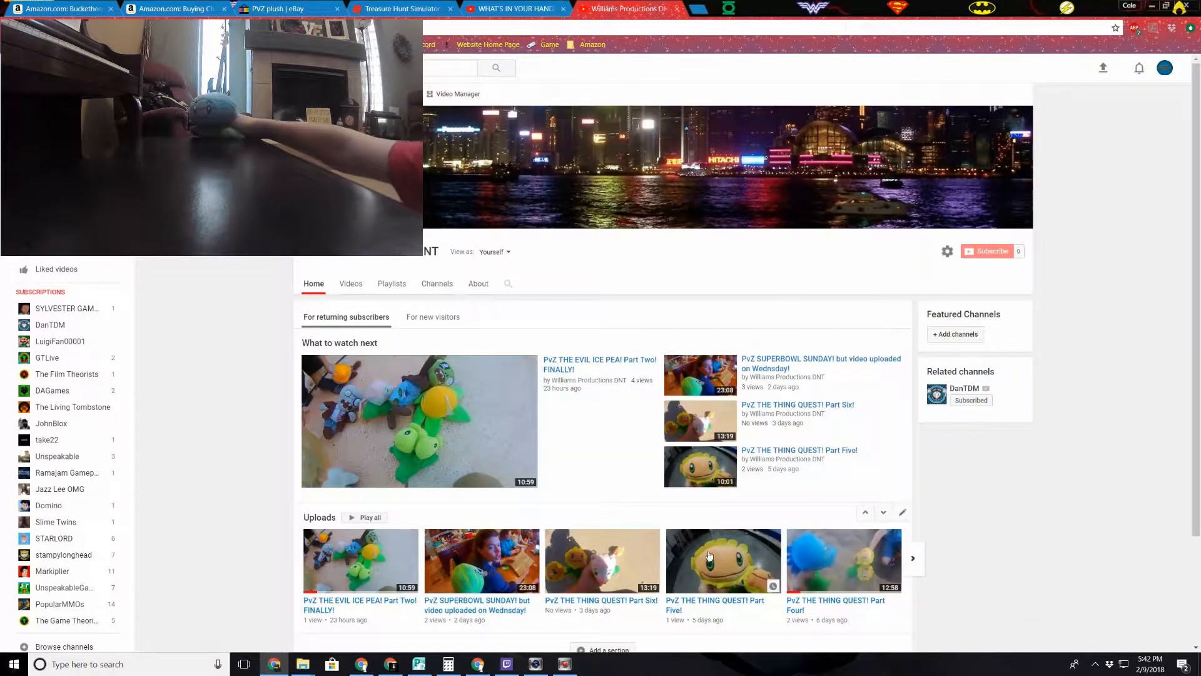
left_click(700, 466)
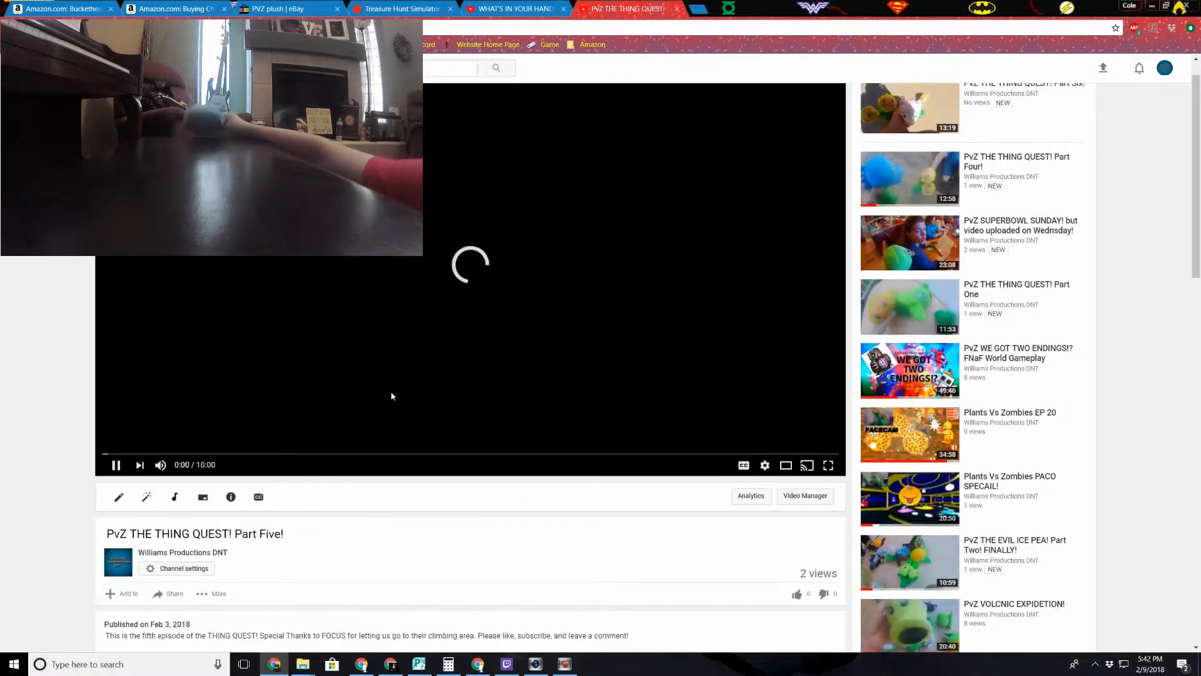
scroll("down", 3)
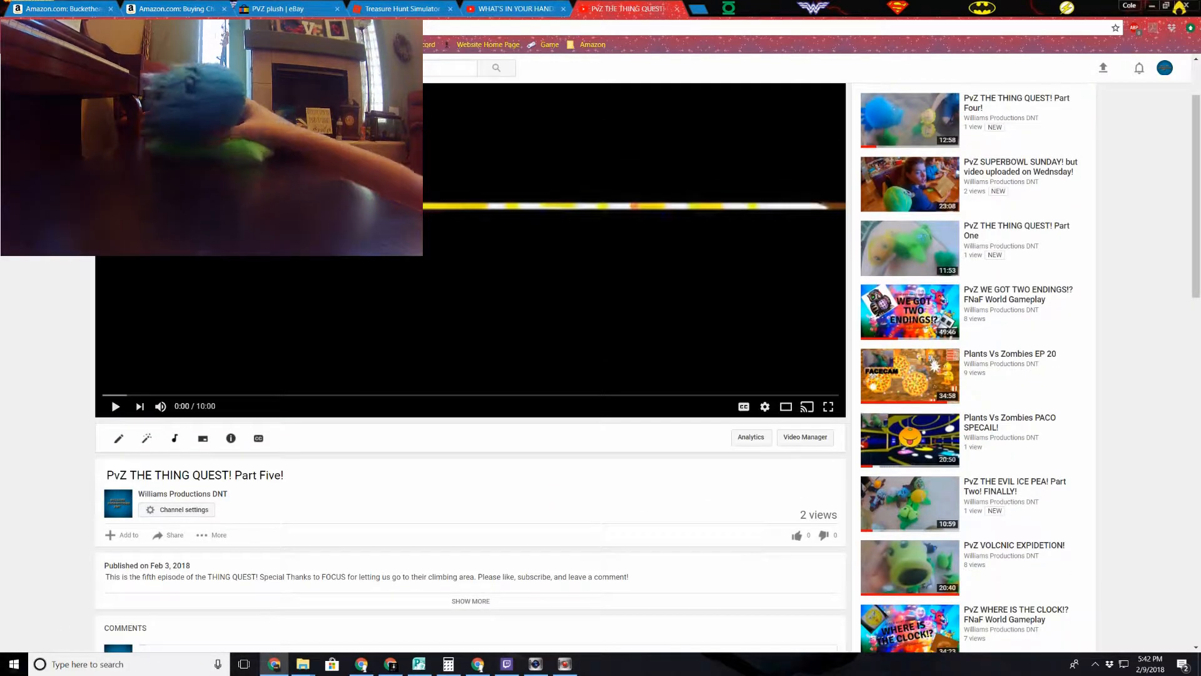
left_click(182, 493)
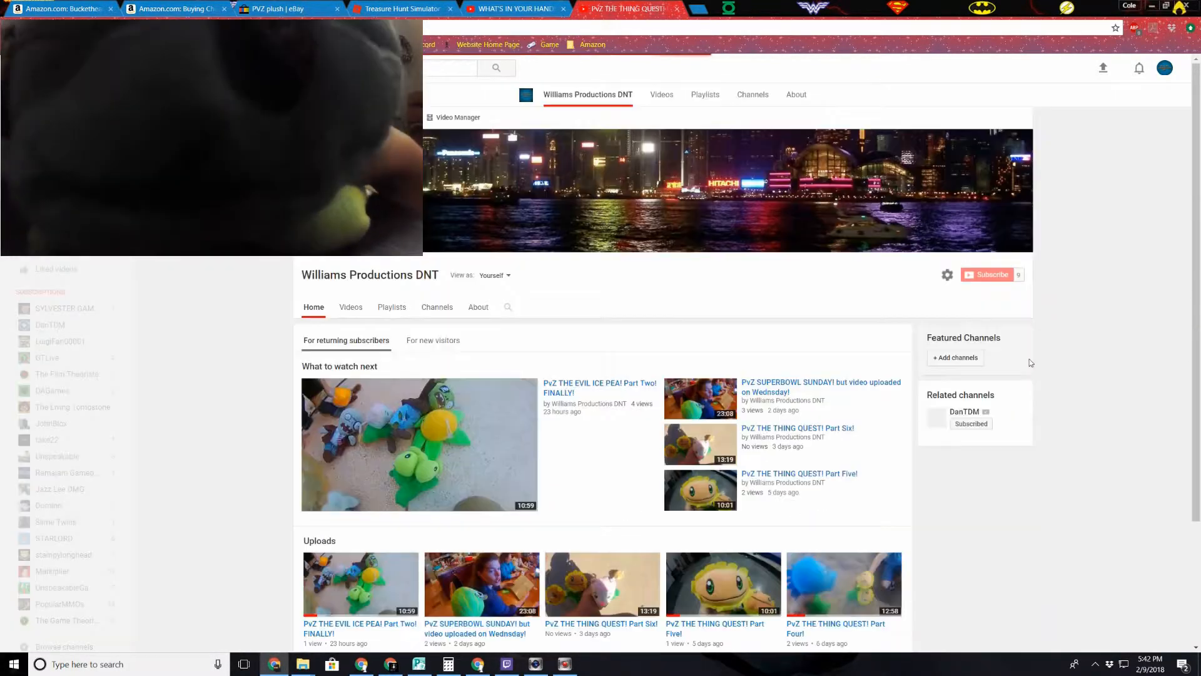
Open the notifications bell list to check recent comments on the channel
left_click(1139, 68)
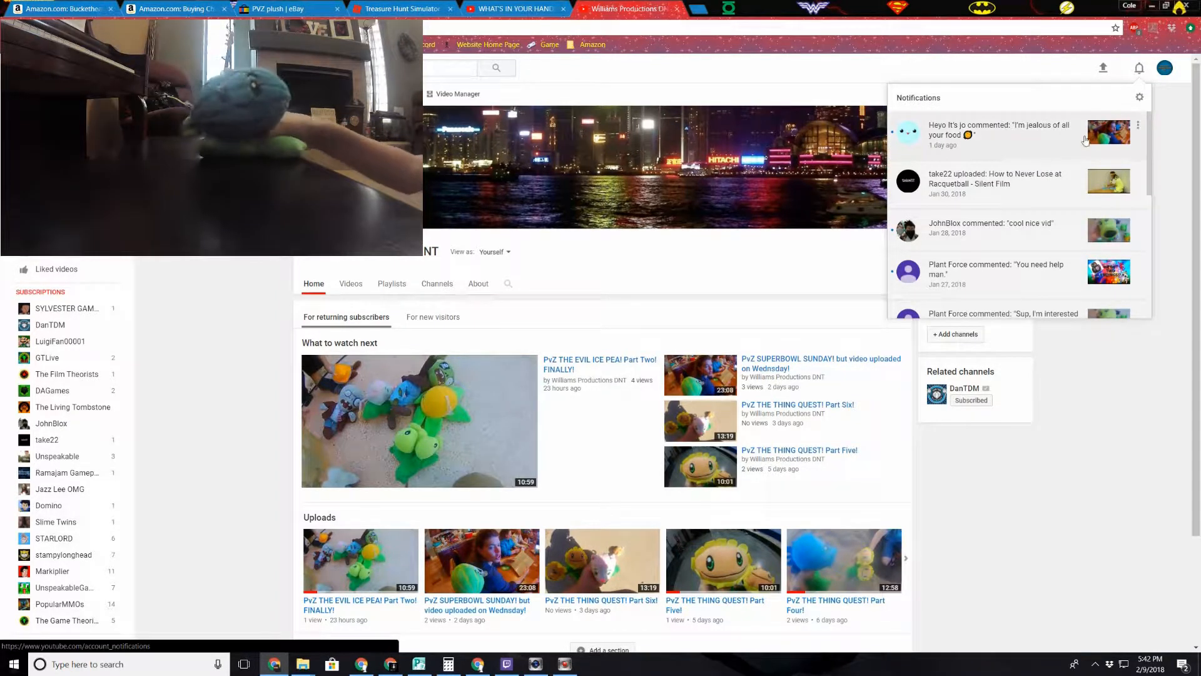
mouse_move(1037, 148)
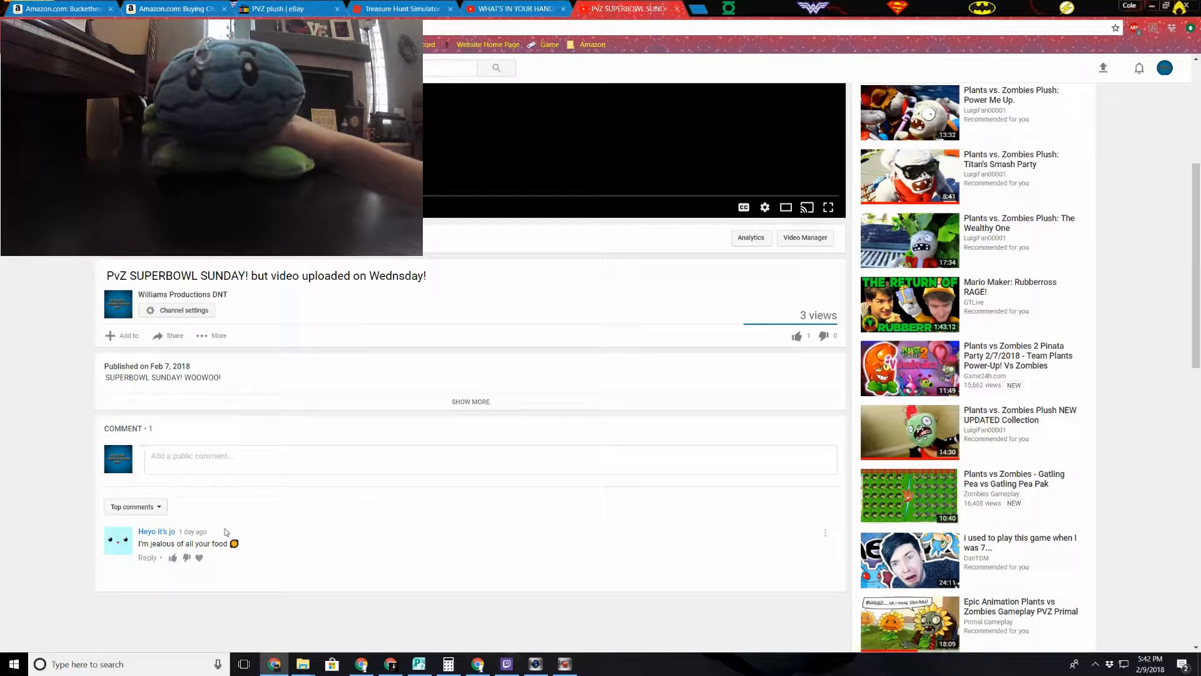
Reply 'I know right it was so good! Muahahahaha! >:)' under the 'I'm jealous of all your food' comment
left_click(147, 557)
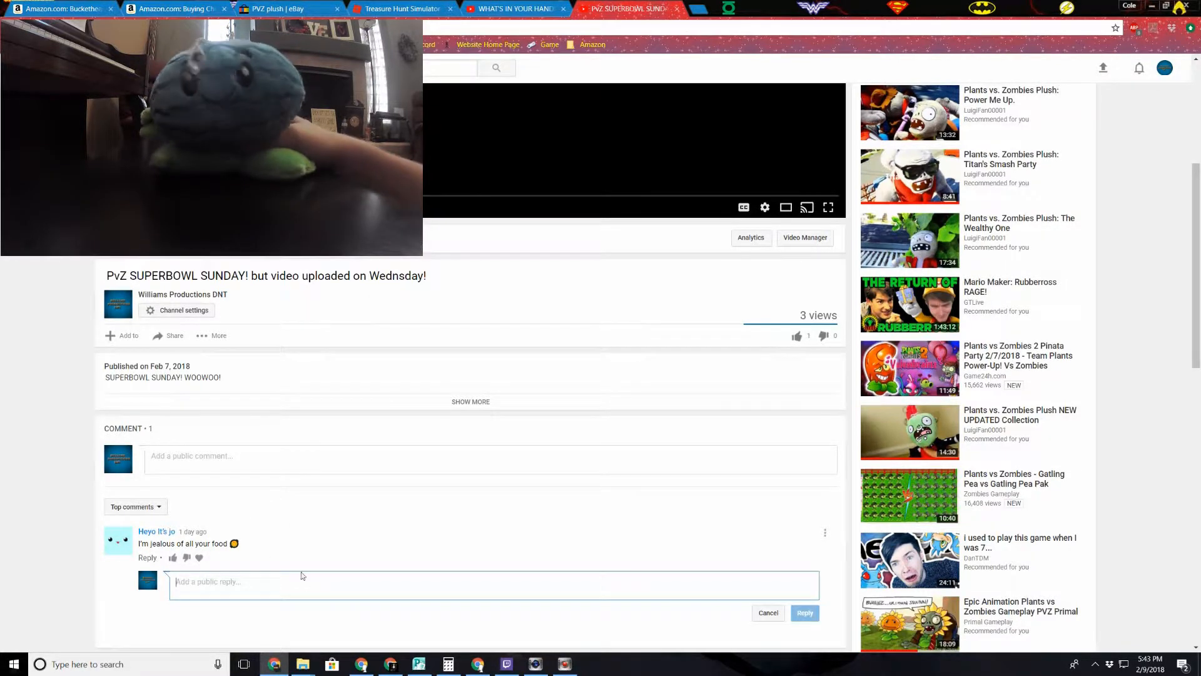
type("I kno")
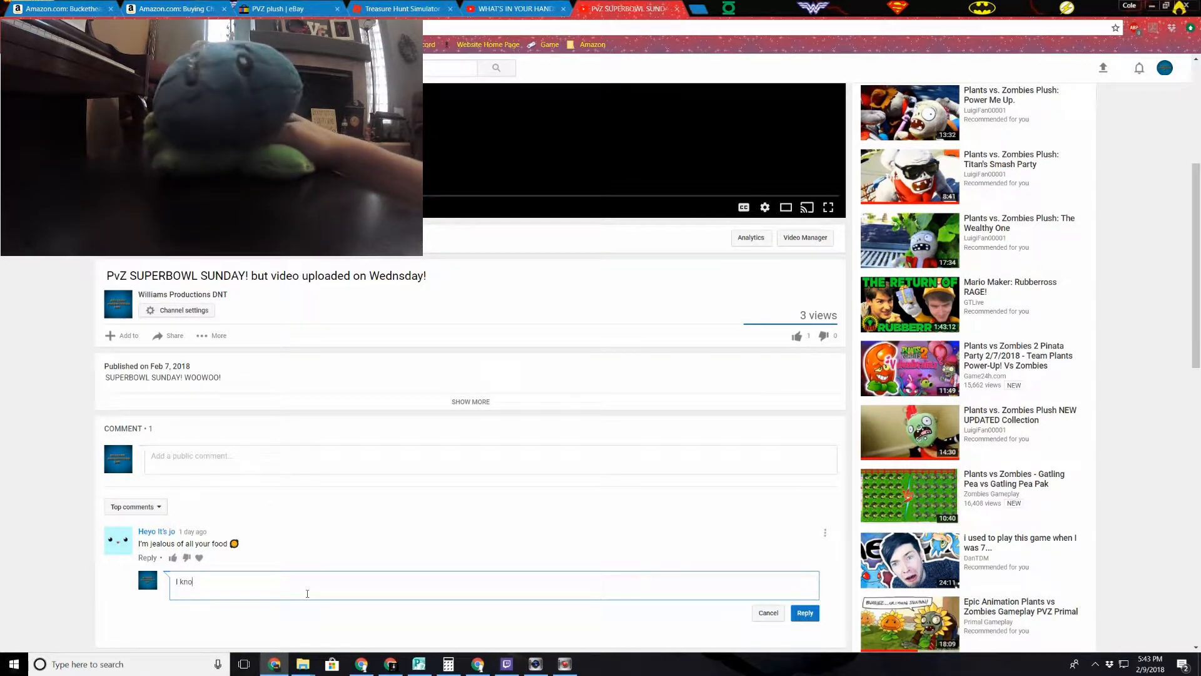
type("w right it was so good")
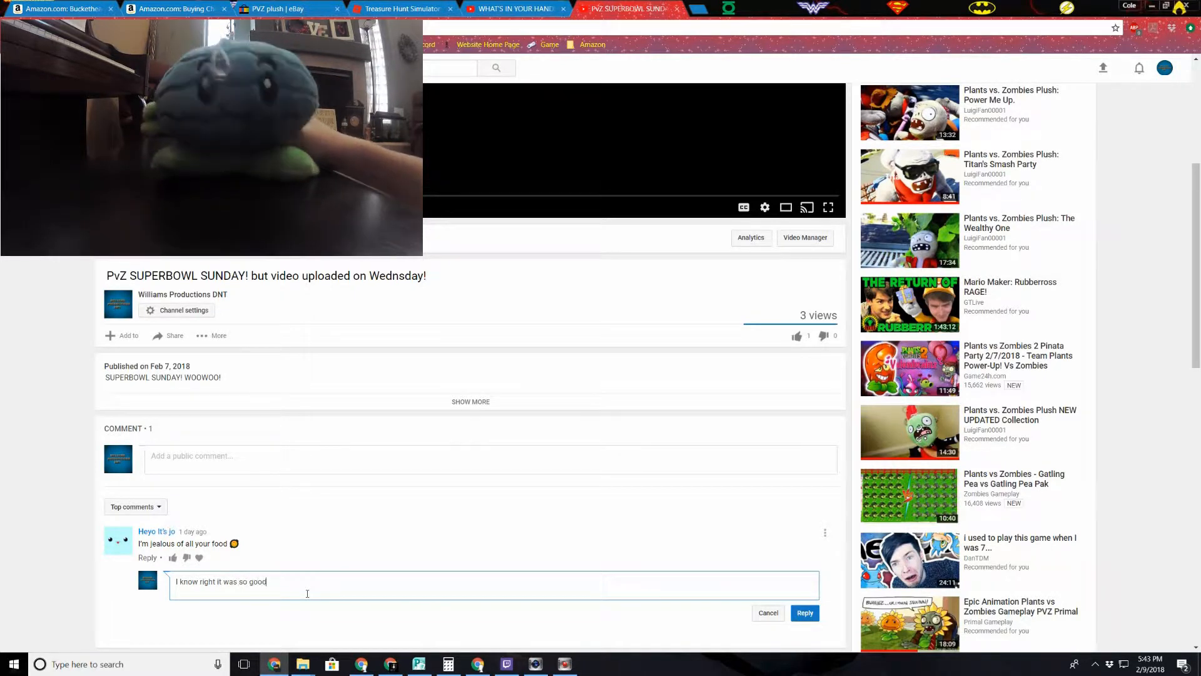
type("! Muahahahahaha!")
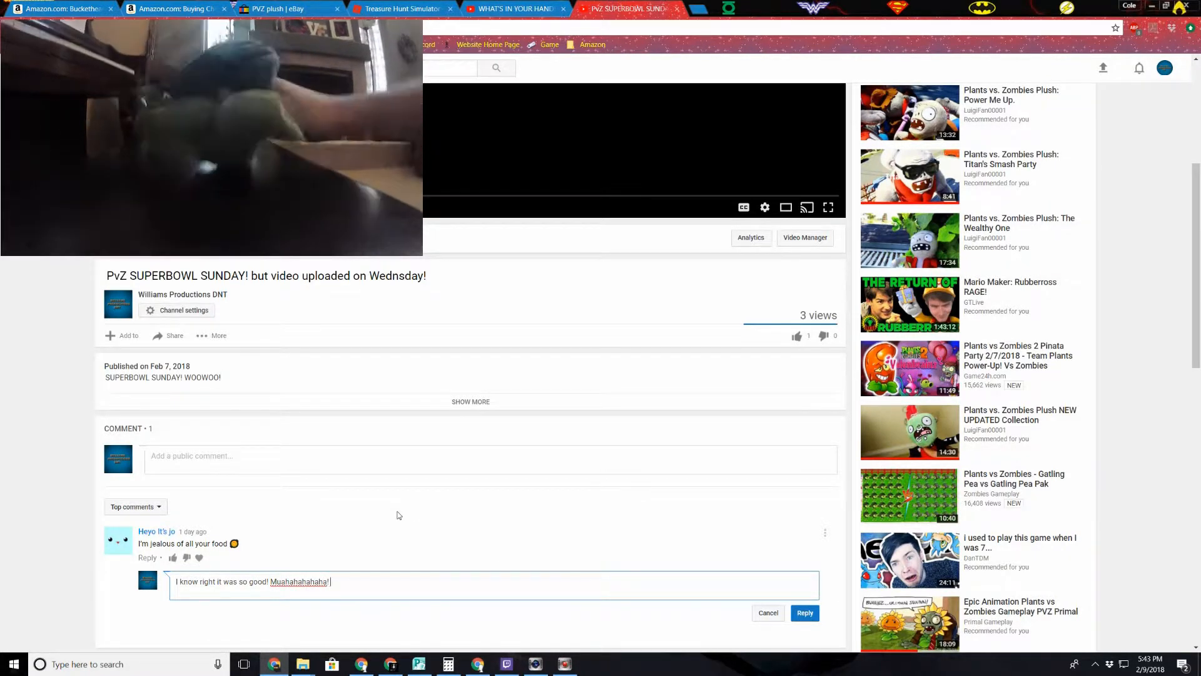
type(">:)")
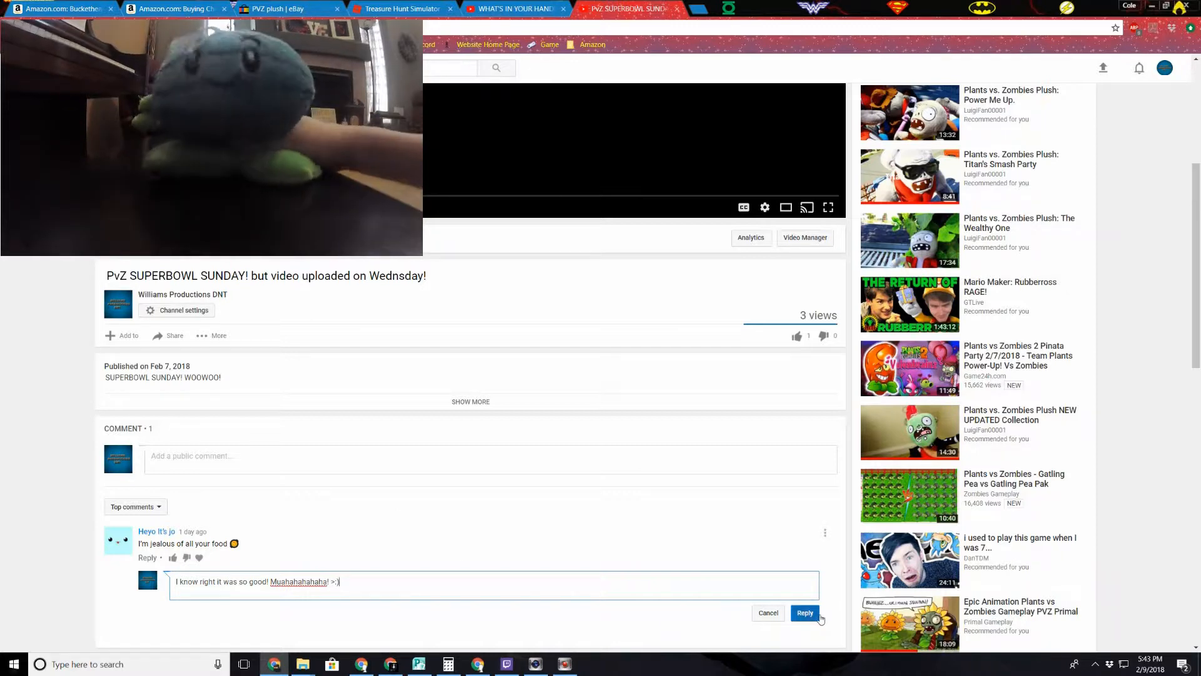
left_click(805, 611)
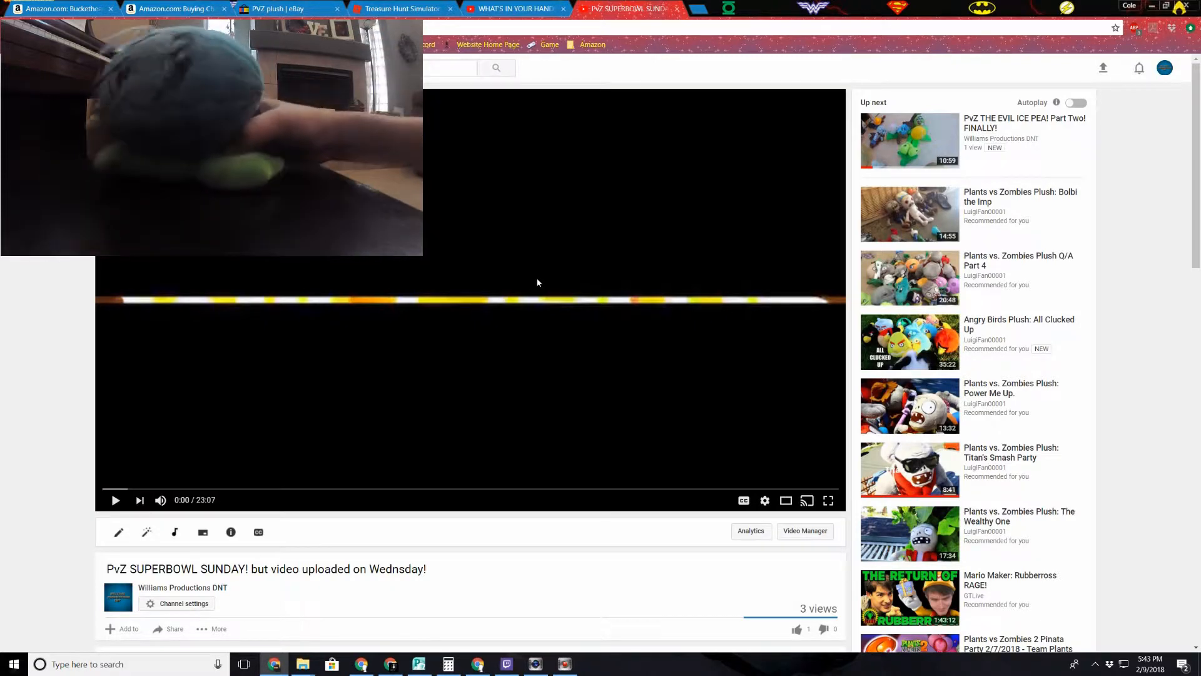
mouse_move(533, 253)
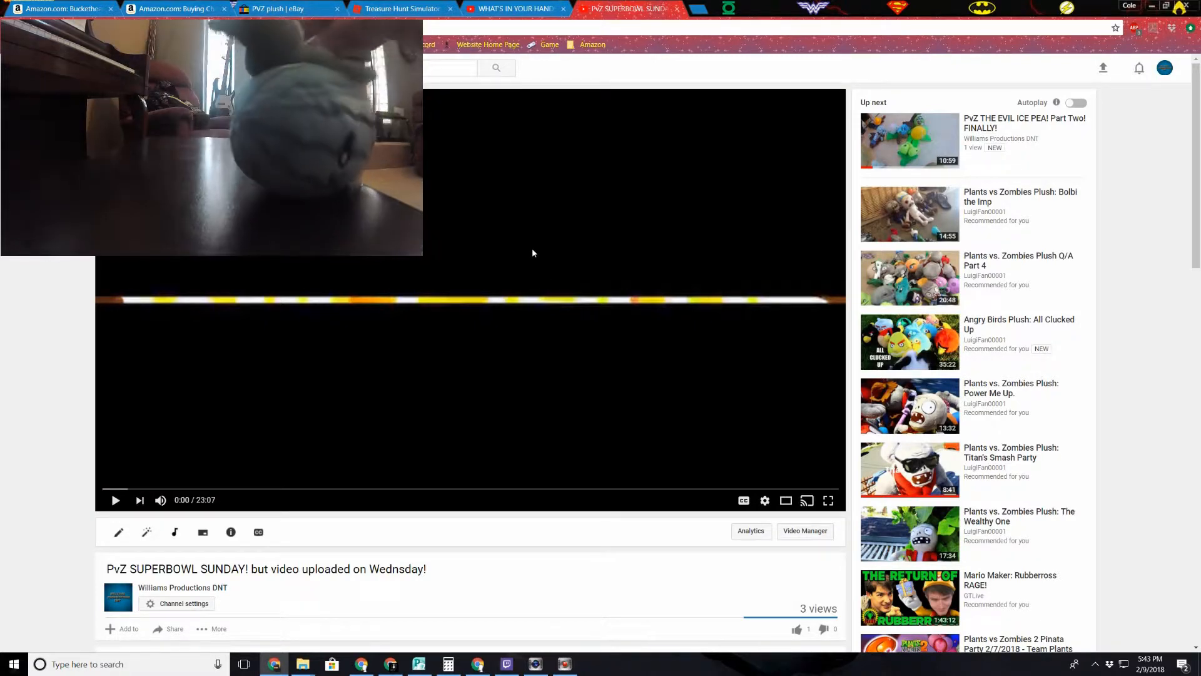
Open the GTLive channel from Subscriptions and its Must See Moments playlist
scroll("down", 3)
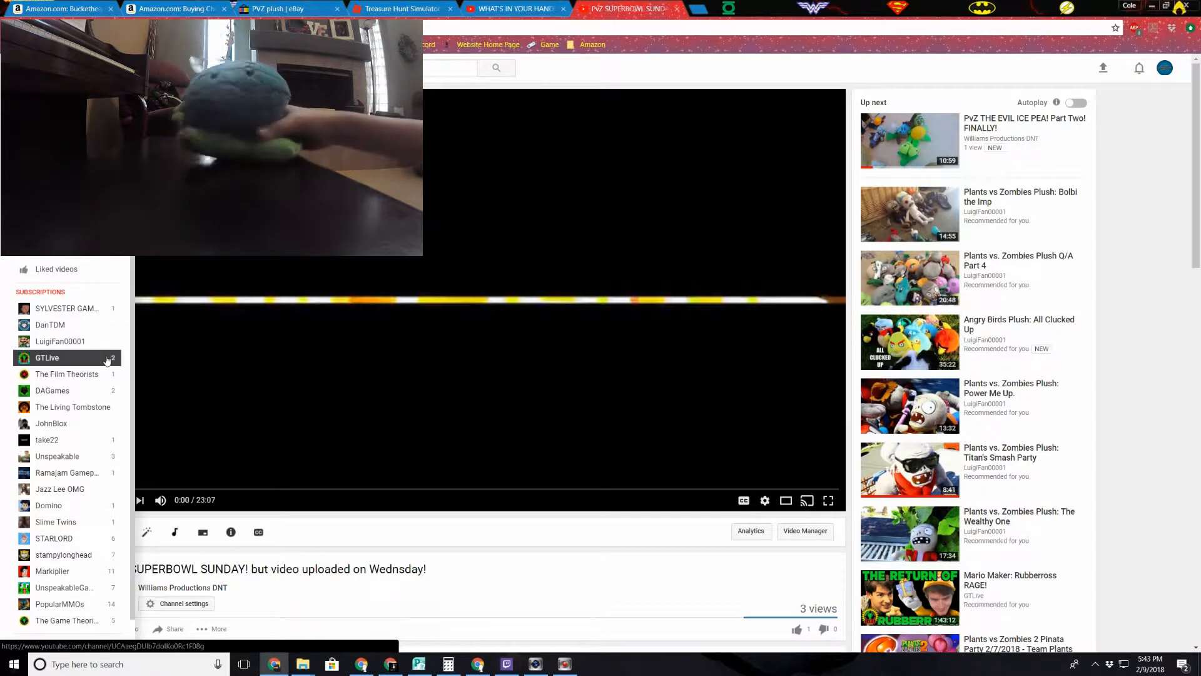
left_click(47, 357)
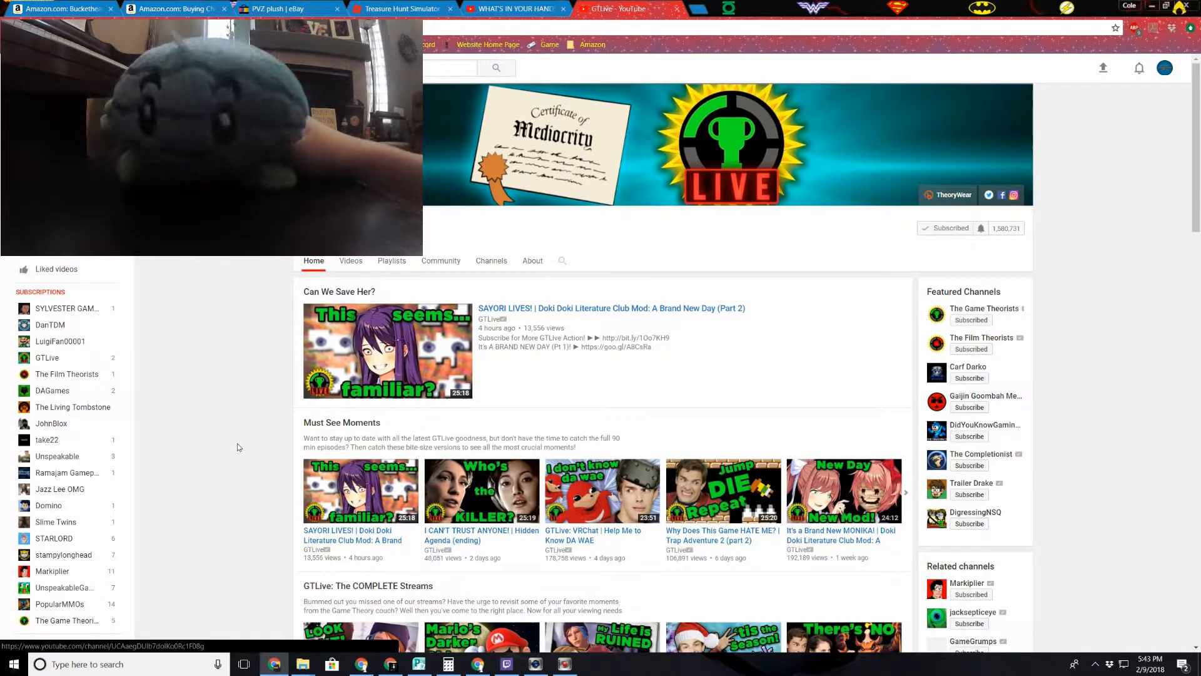
scroll("down", 3)
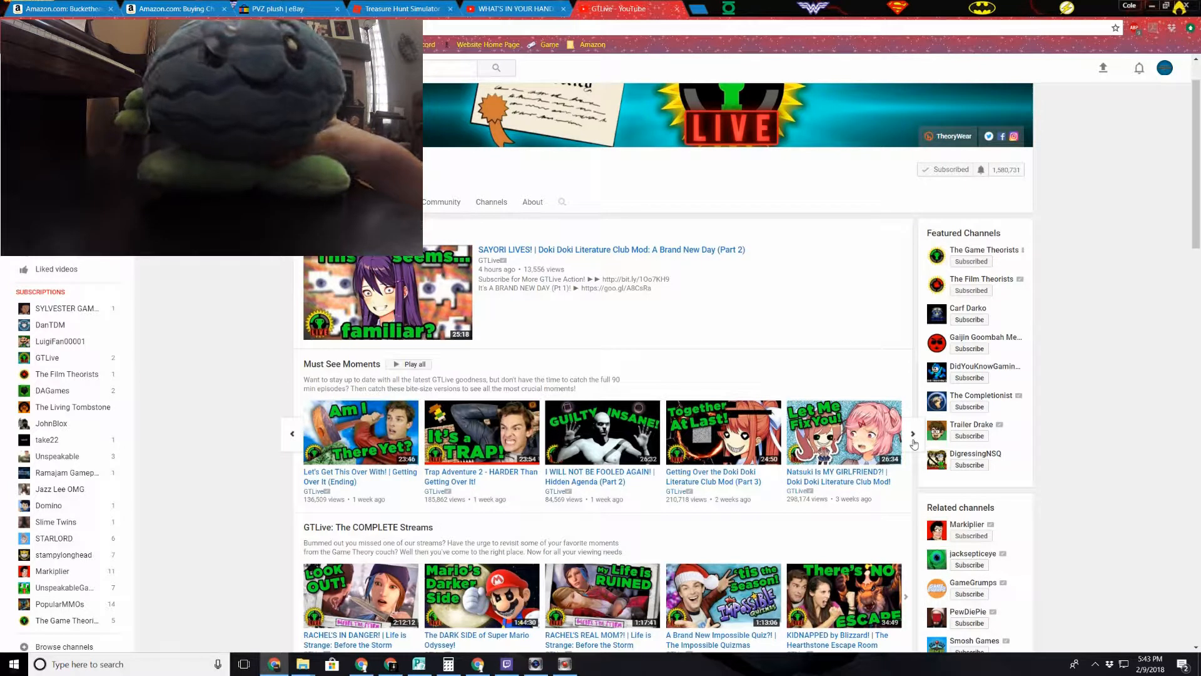
left_click(912, 434)
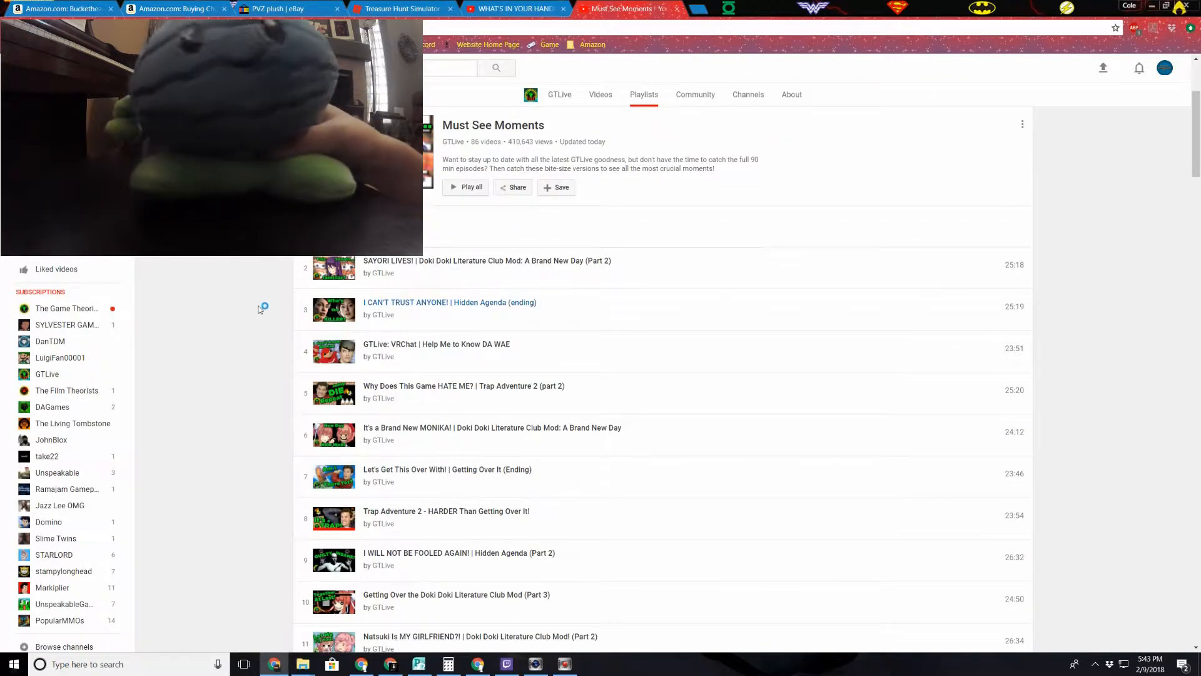
Browse through the playlist, then open The Game Theorists channel from the sidebar
scroll("down", 3)
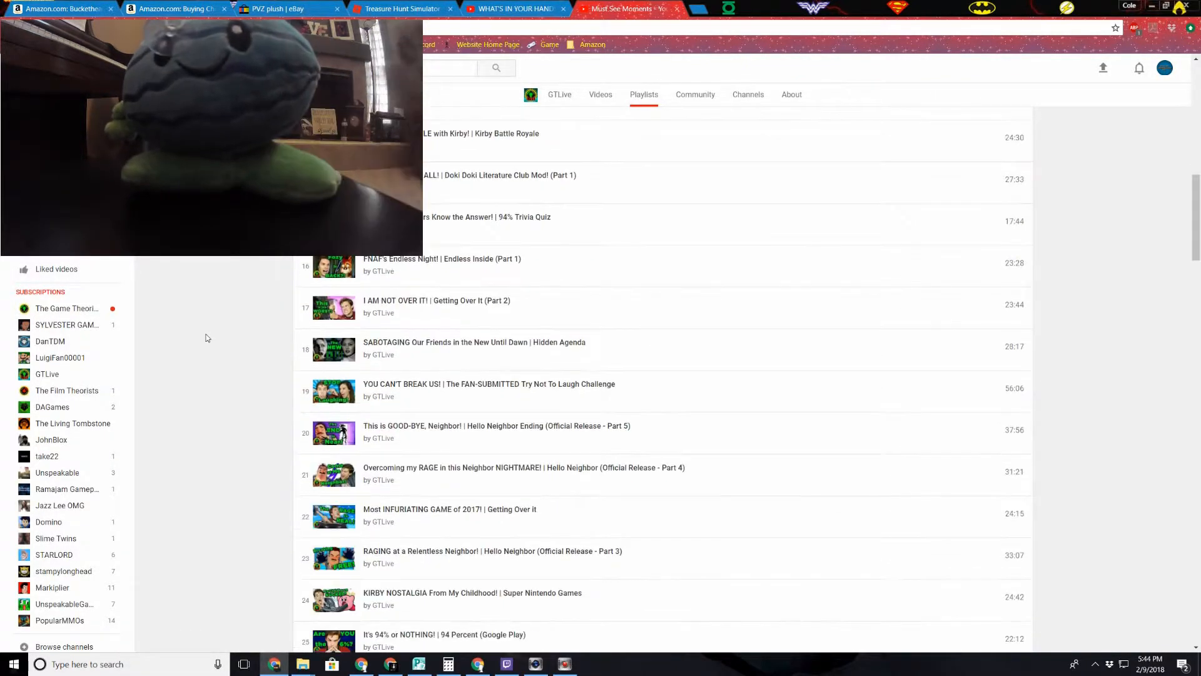
scroll("down", 3)
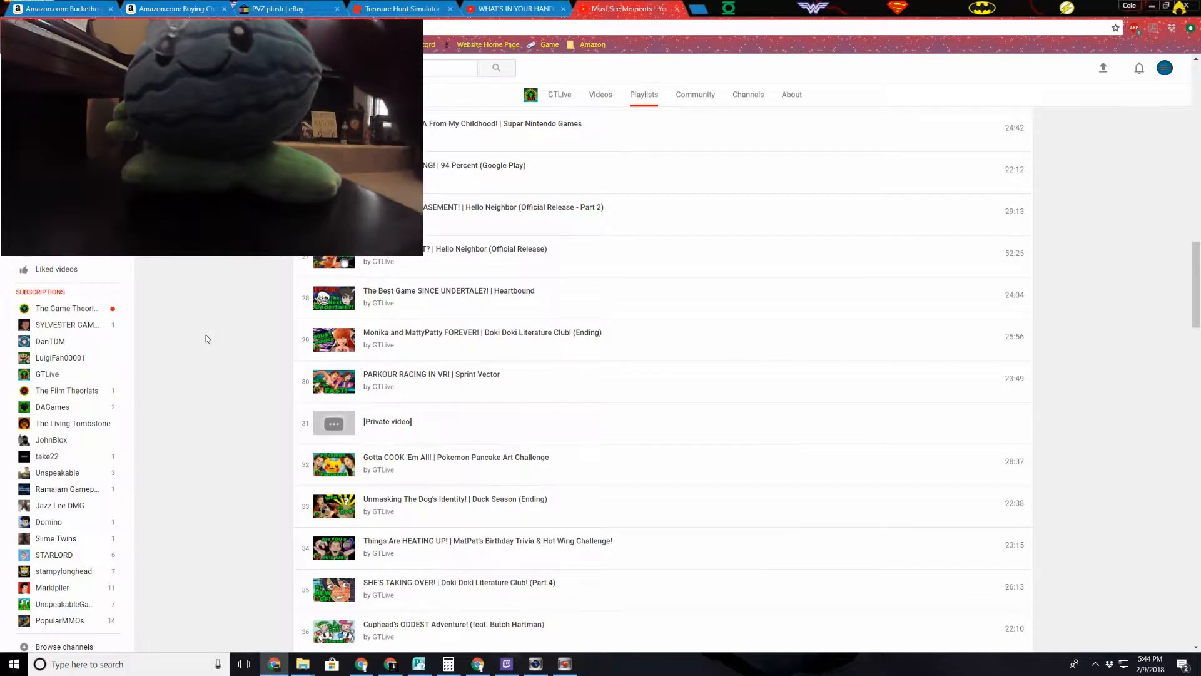
scroll("down", 3)
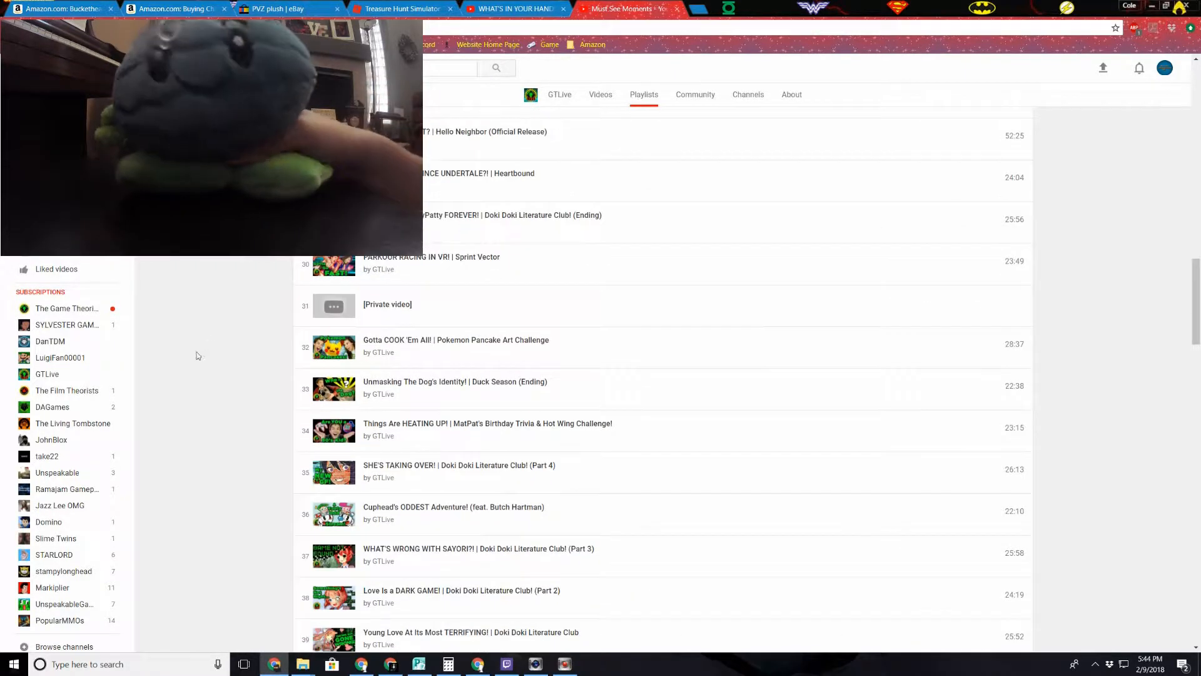
scroll("up", 3)
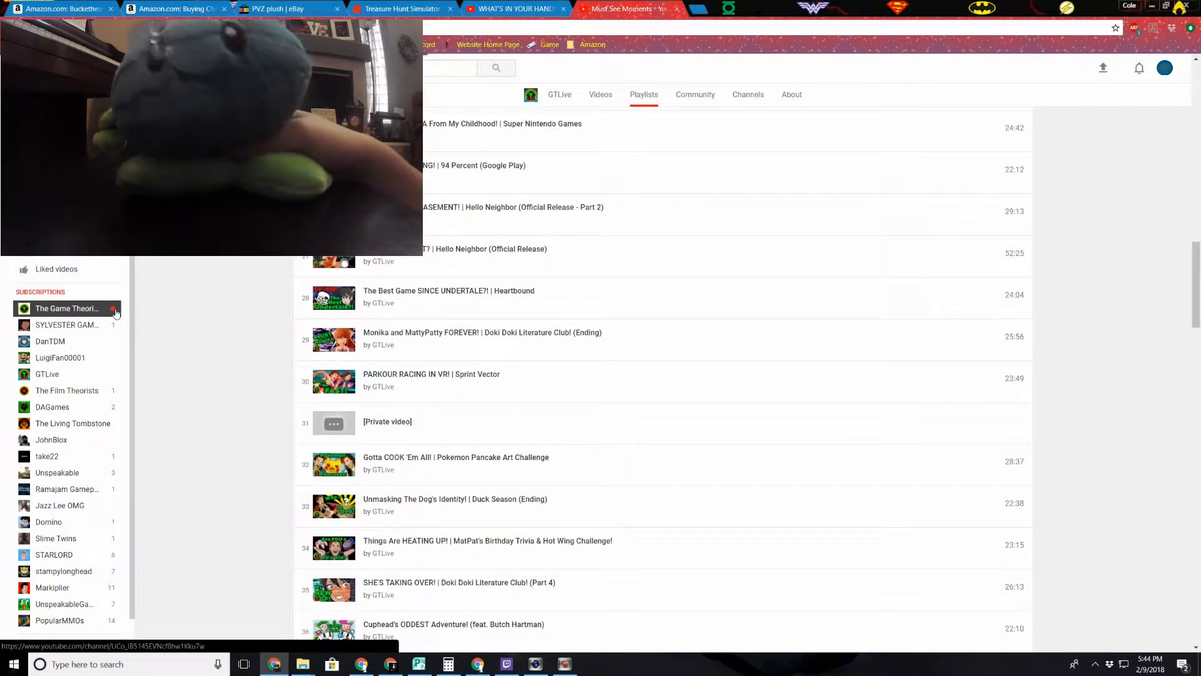
left_click(65, 308)
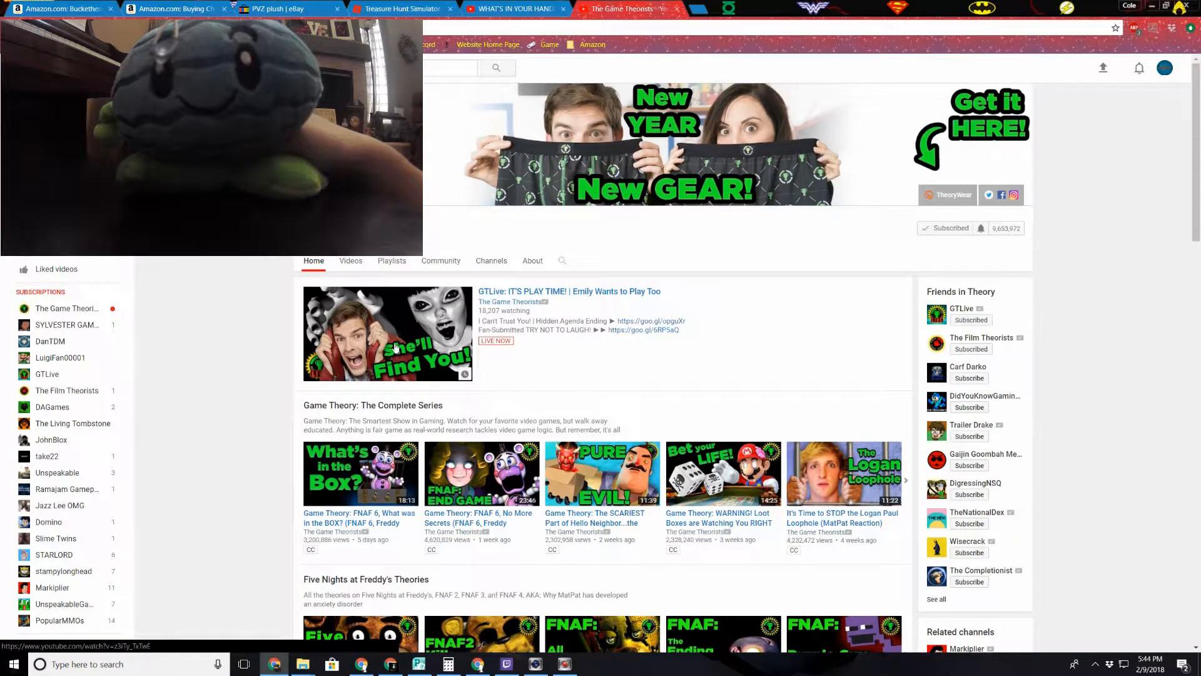
Watch the 'GTLive: IT'S PLAY TIME! | Emily Wants to Play Too' stream and scroll to its description
left_click(388, 334)
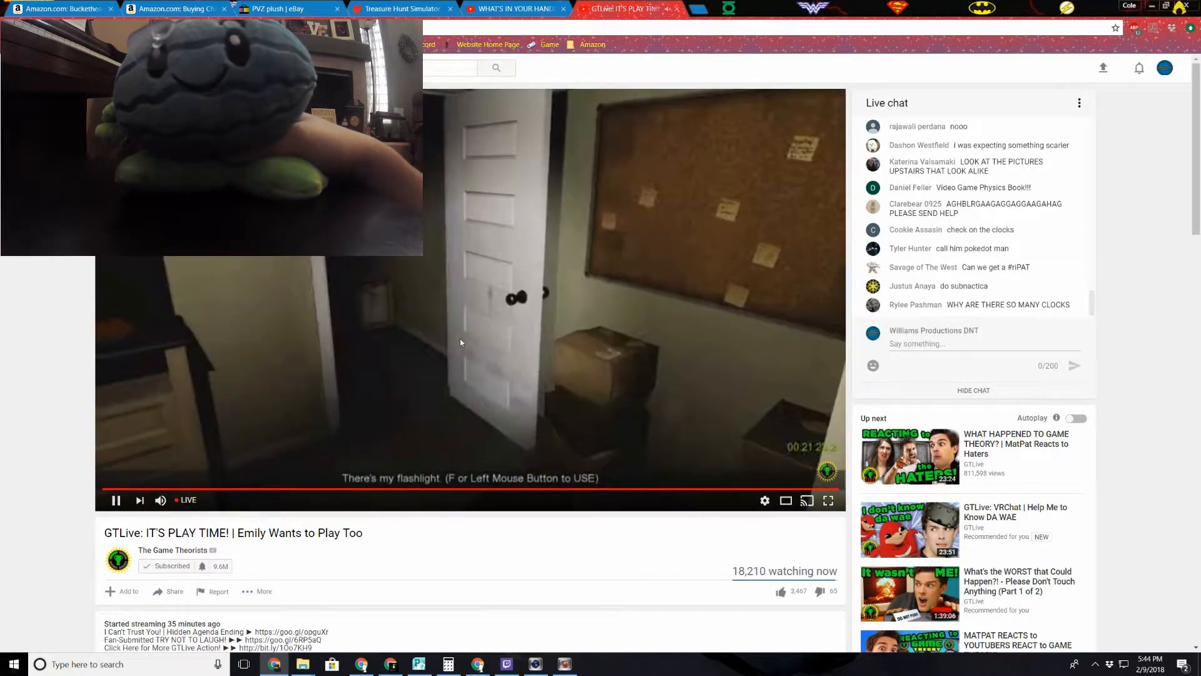
left_click(115, 500)
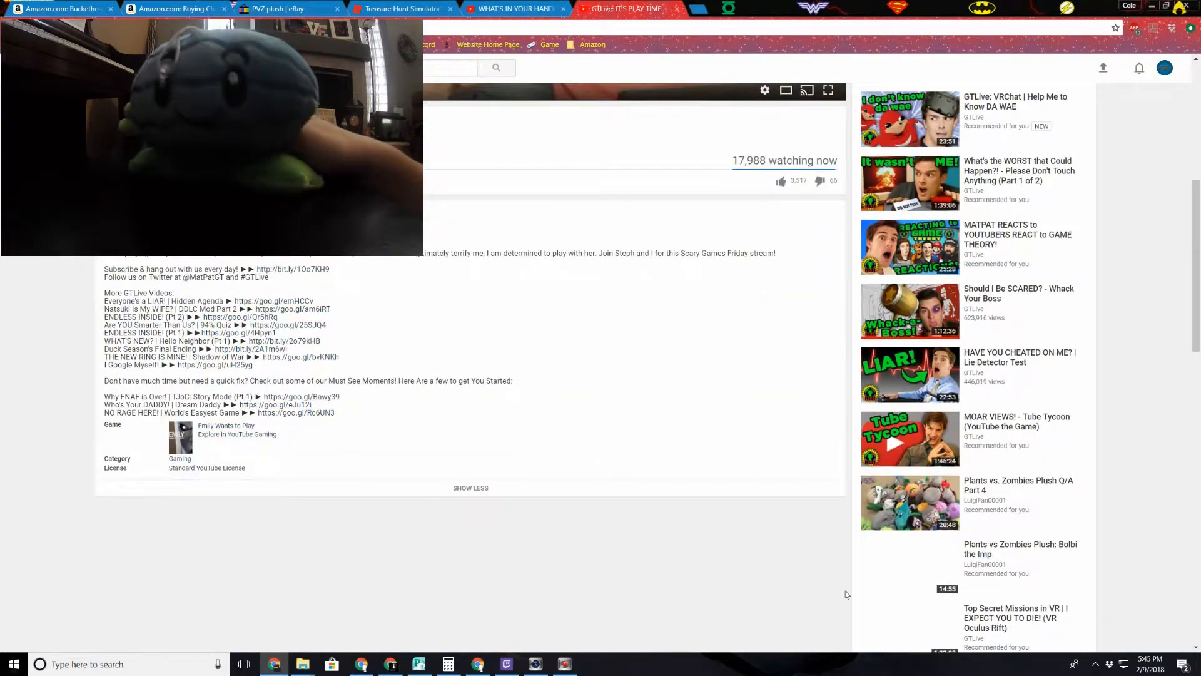
scroll("down", 3)
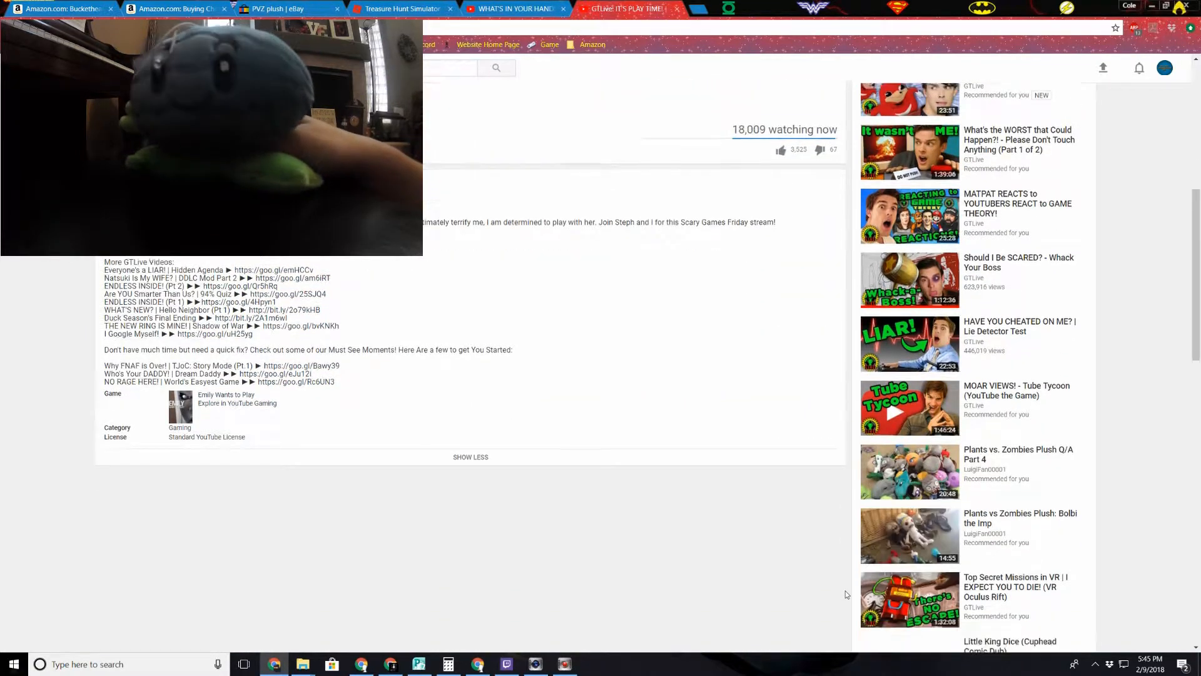
scroll("down", 3)
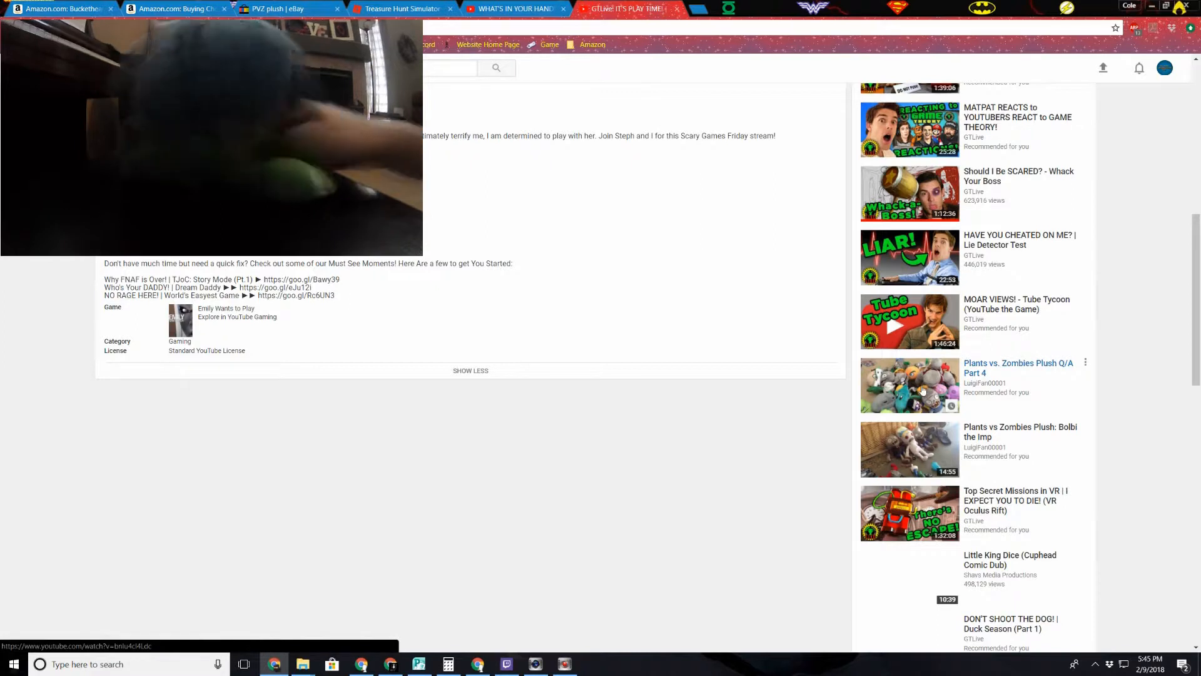
Watch the start of Plants vs. Zombies Plush Q/A Part 4 in full screen, then exit full screen
left_click(908, 385)
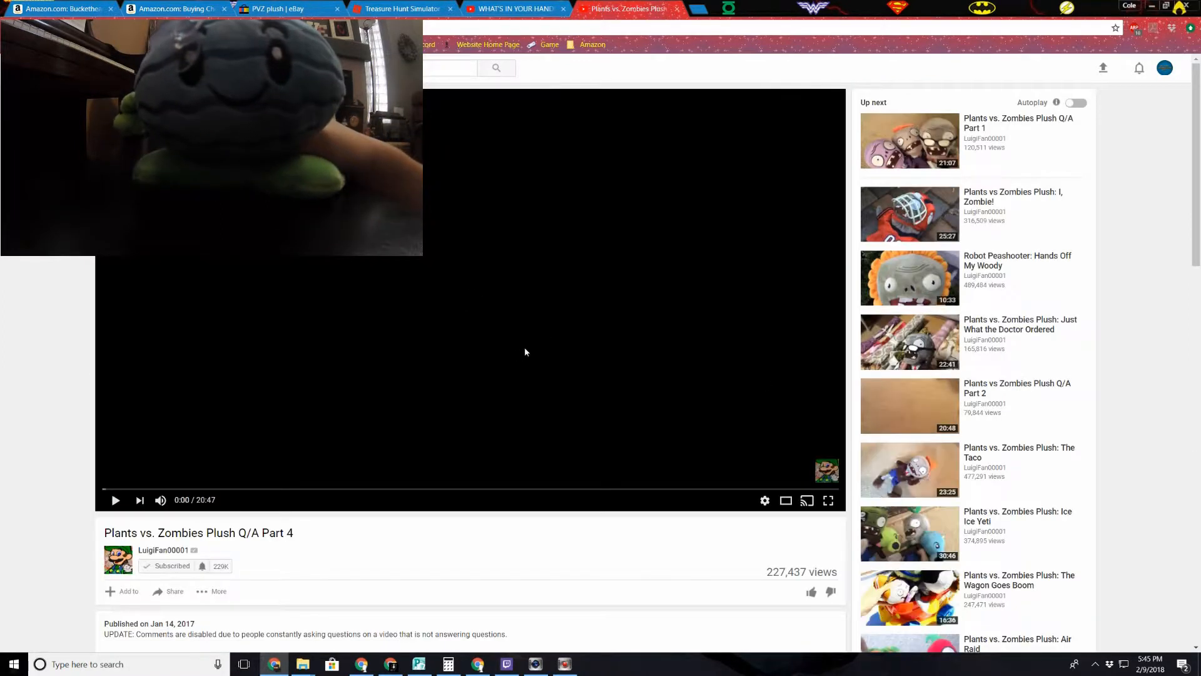
mouse_move(465, 386)
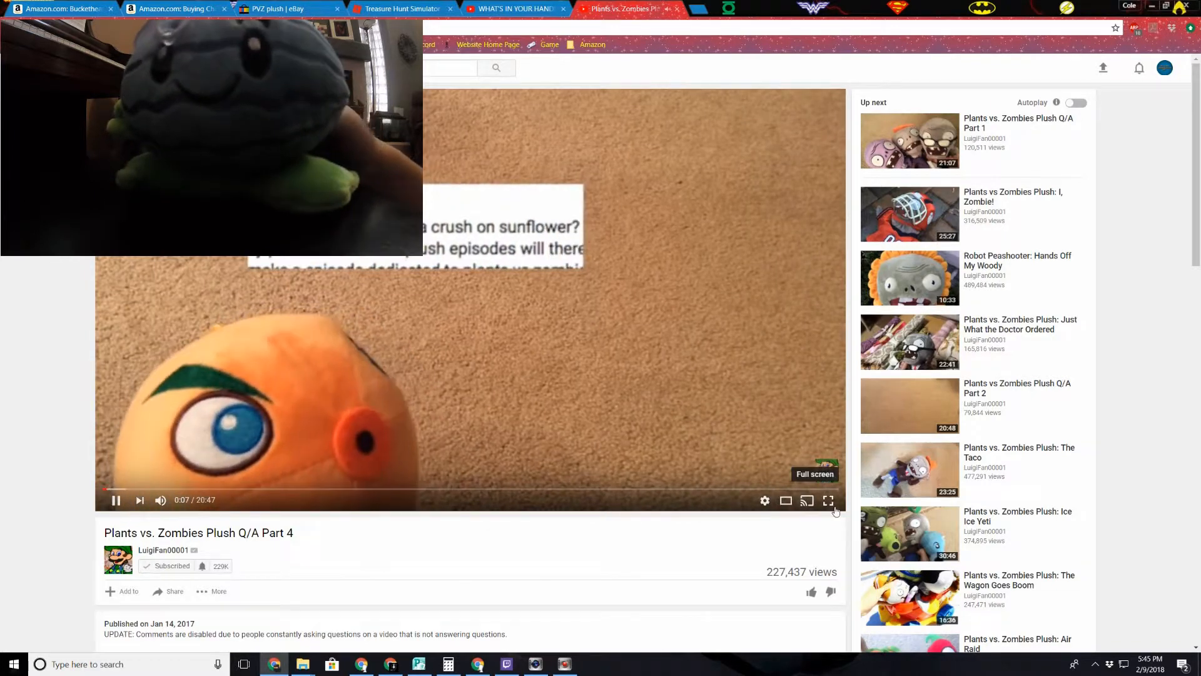
left_click(829, 501)
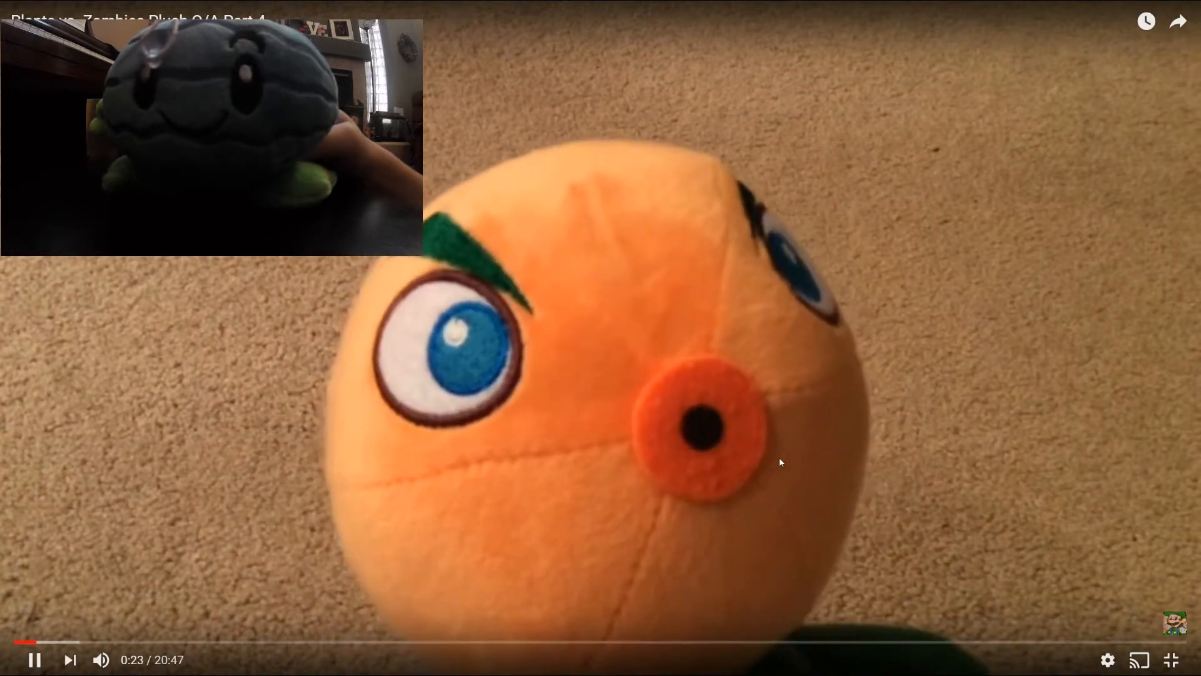
left_click(1170, 660)
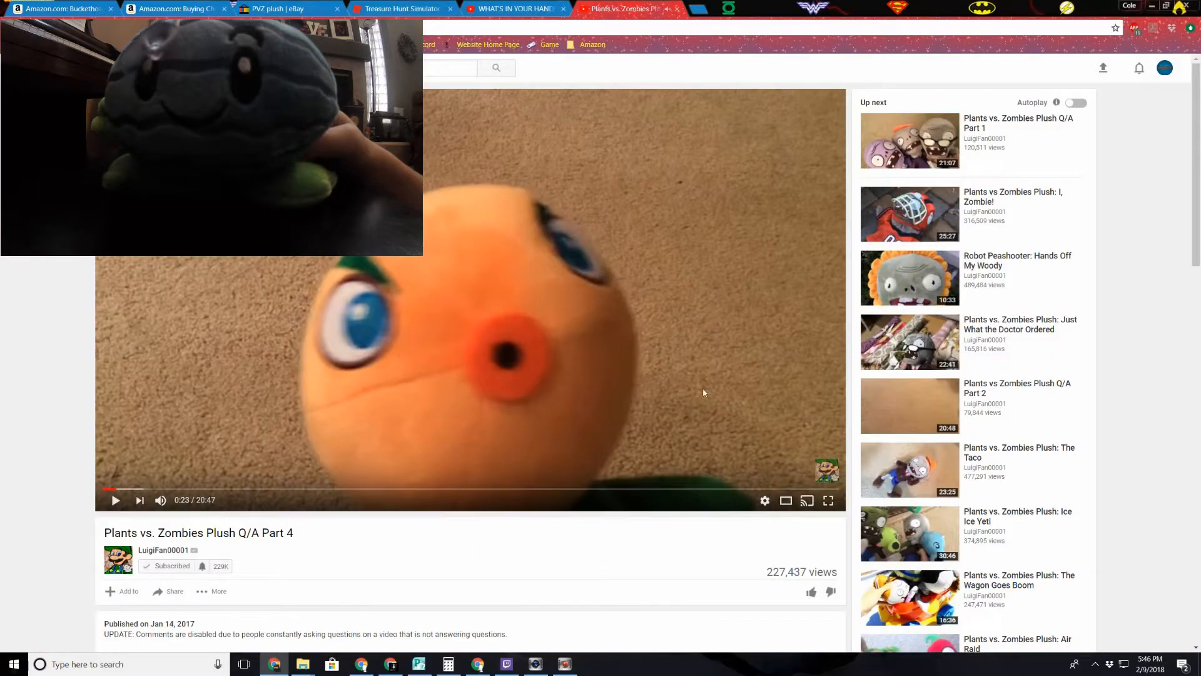
Switch to the WHAT'S IN YOUR HANDS CHALLENGE!!! video in its browser tab
scroll("down", 3)
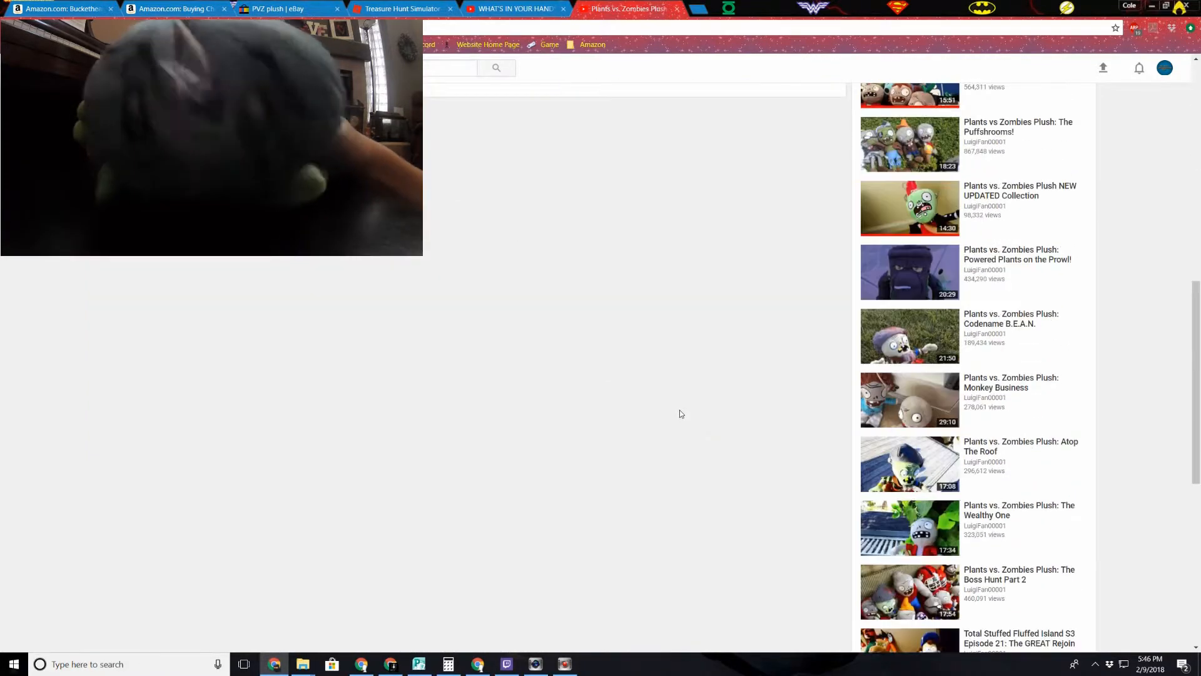
scroll("up", 3)
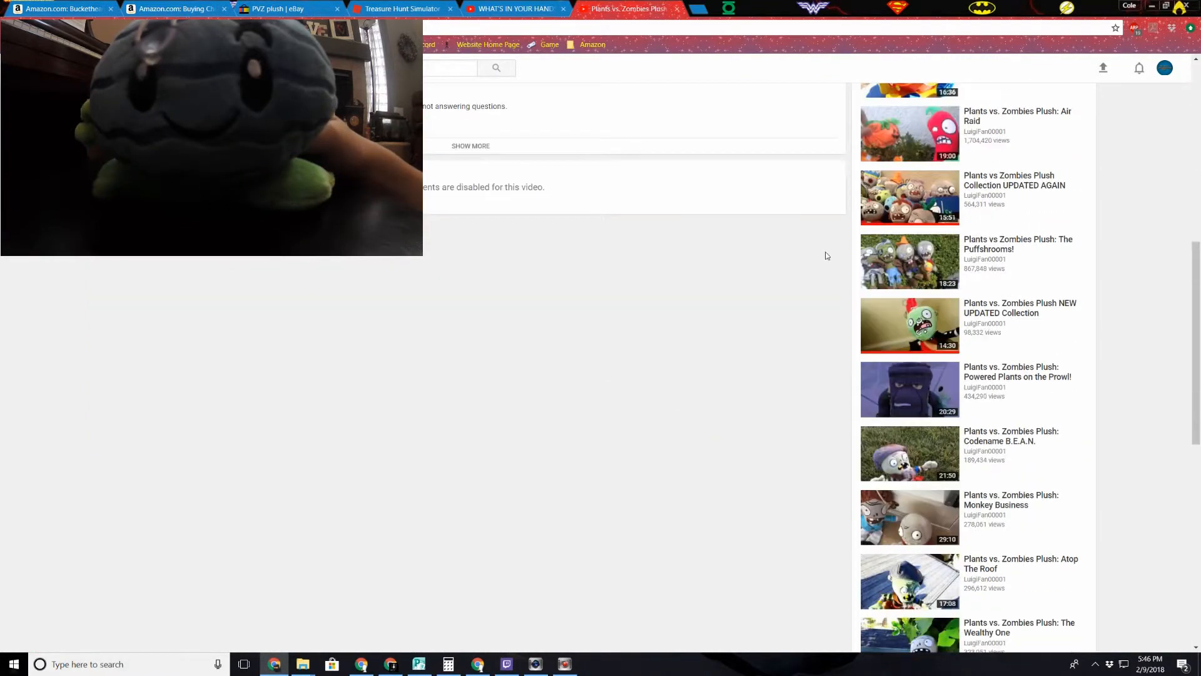
left_click(511, 8)
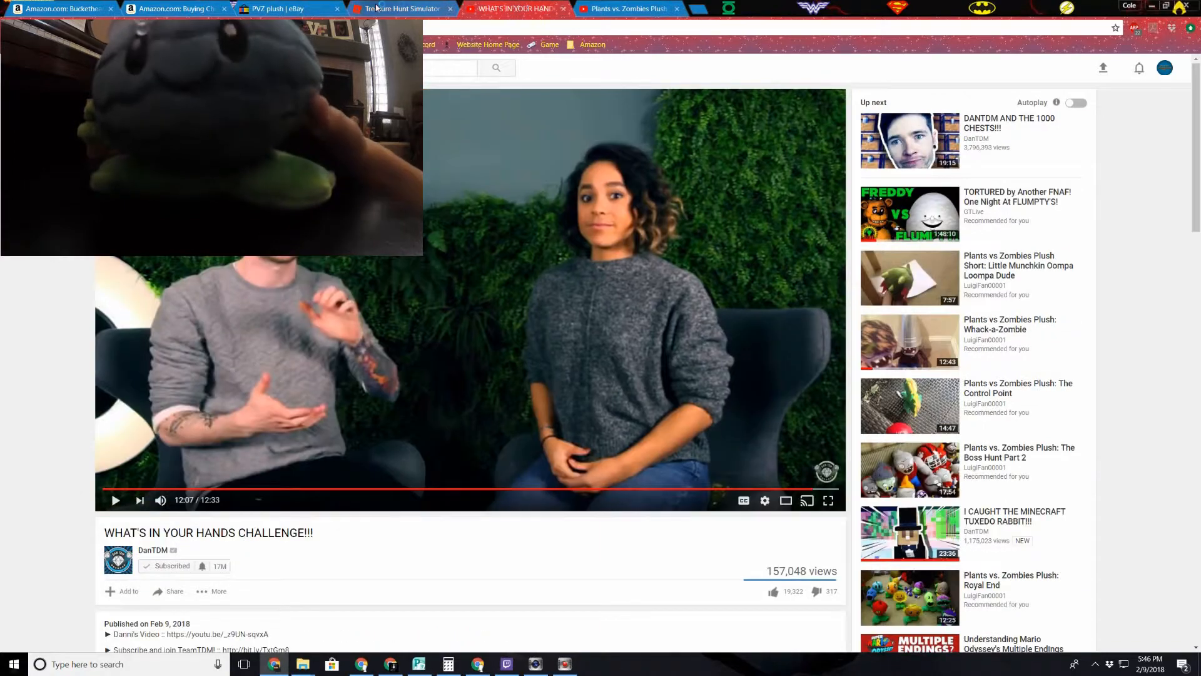
Switch to the PVZ plush eBay results and look through the auction listings
left_click(285, 8)
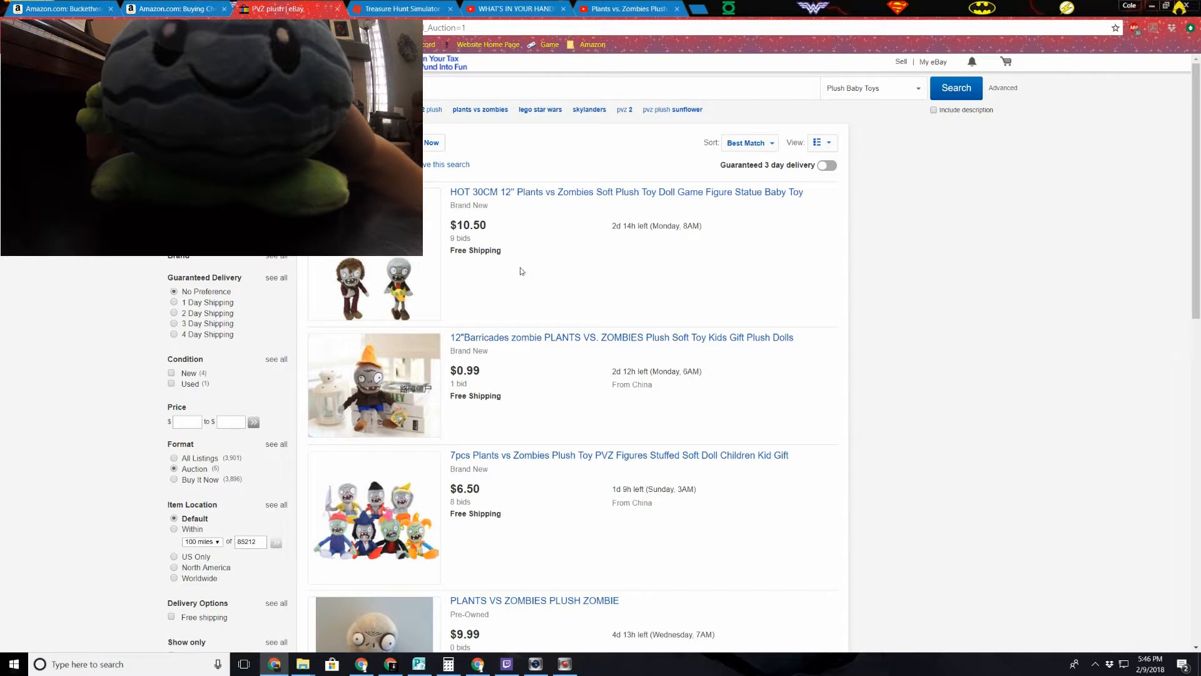
mouse_move(498, 299)
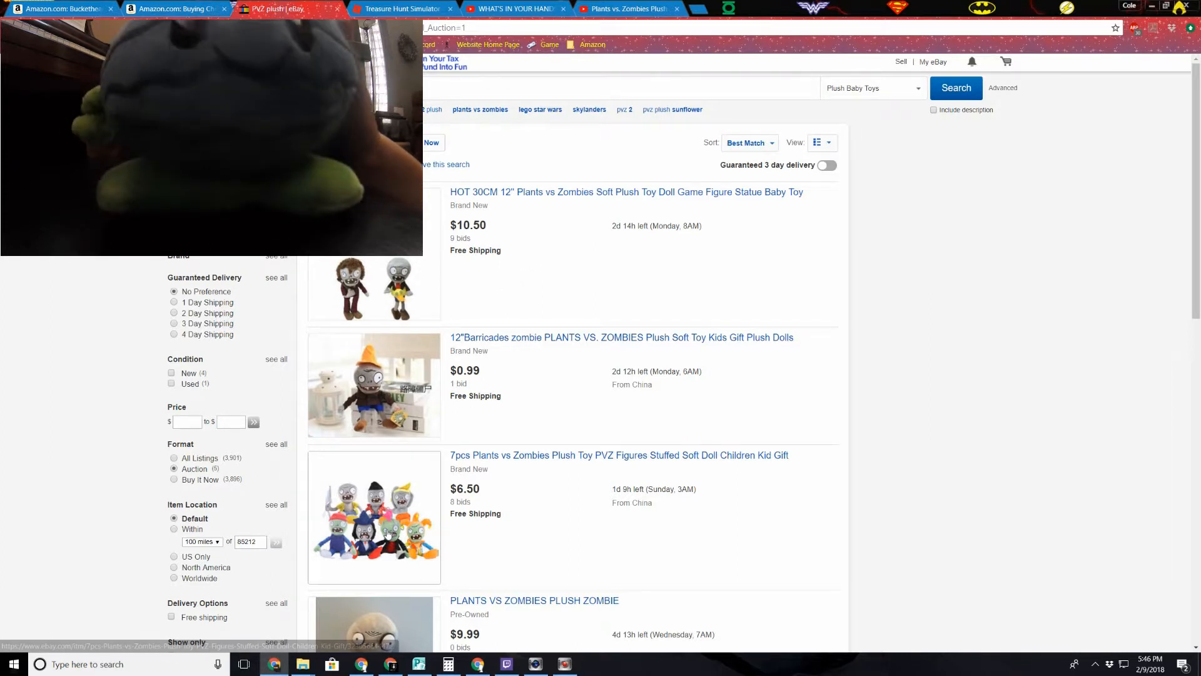
mouse_move(547, 534)
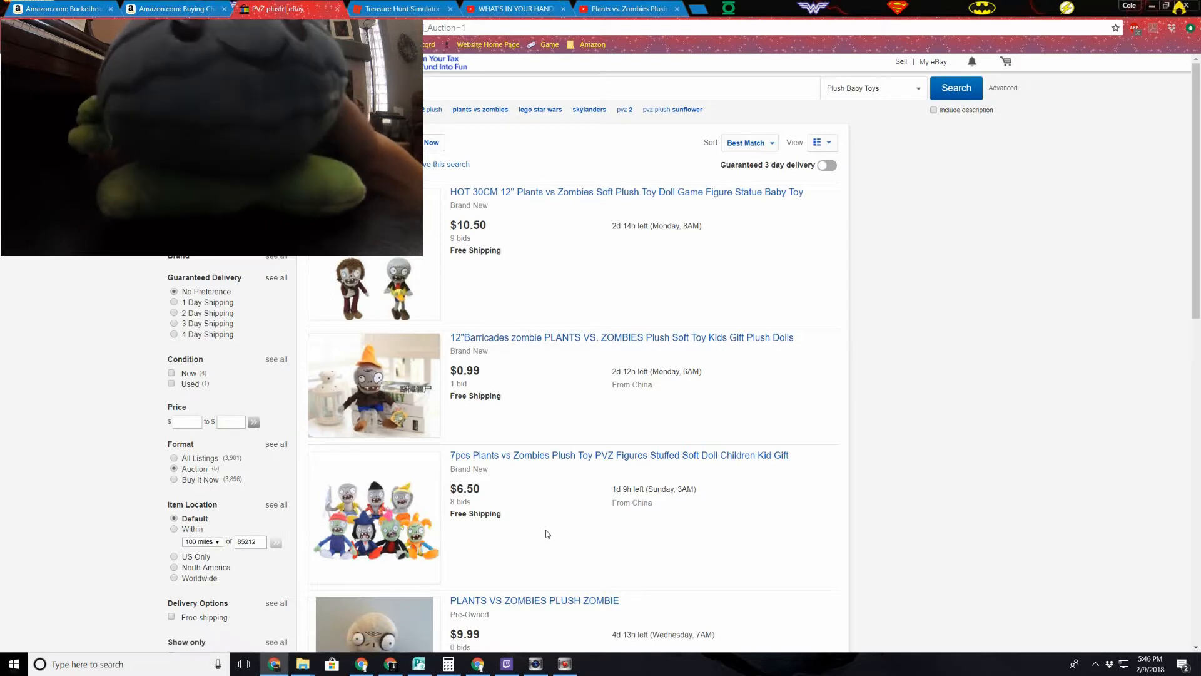
mouse_move(560, 502)
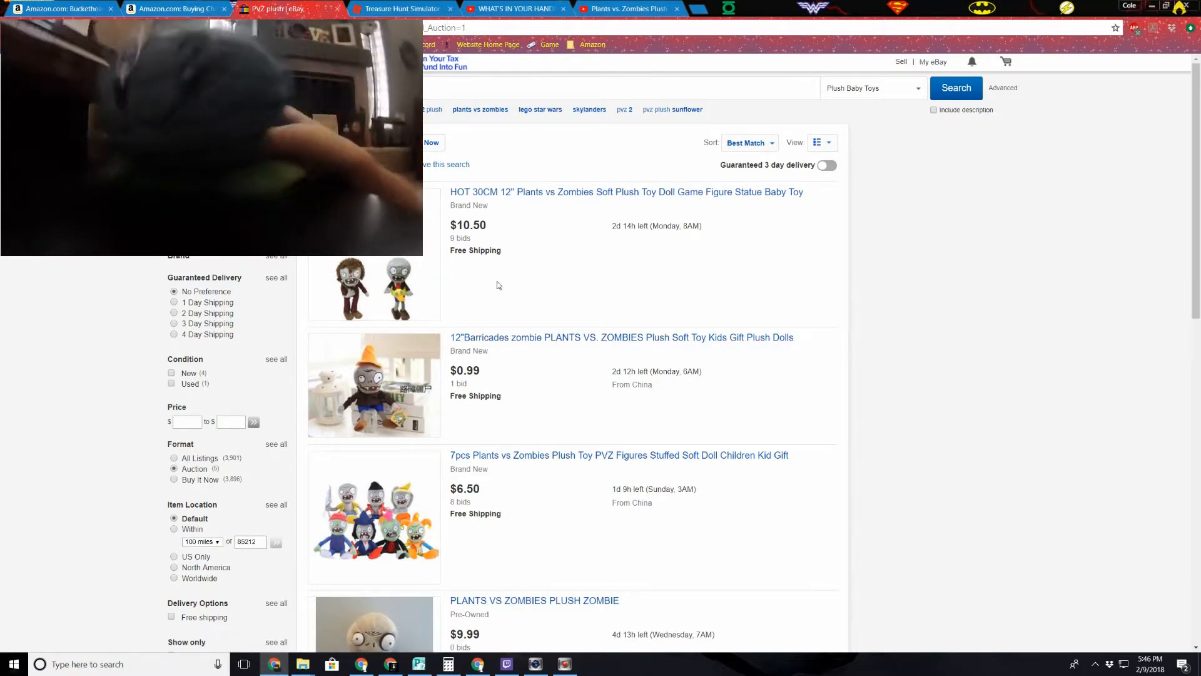
scroll("down", 3)
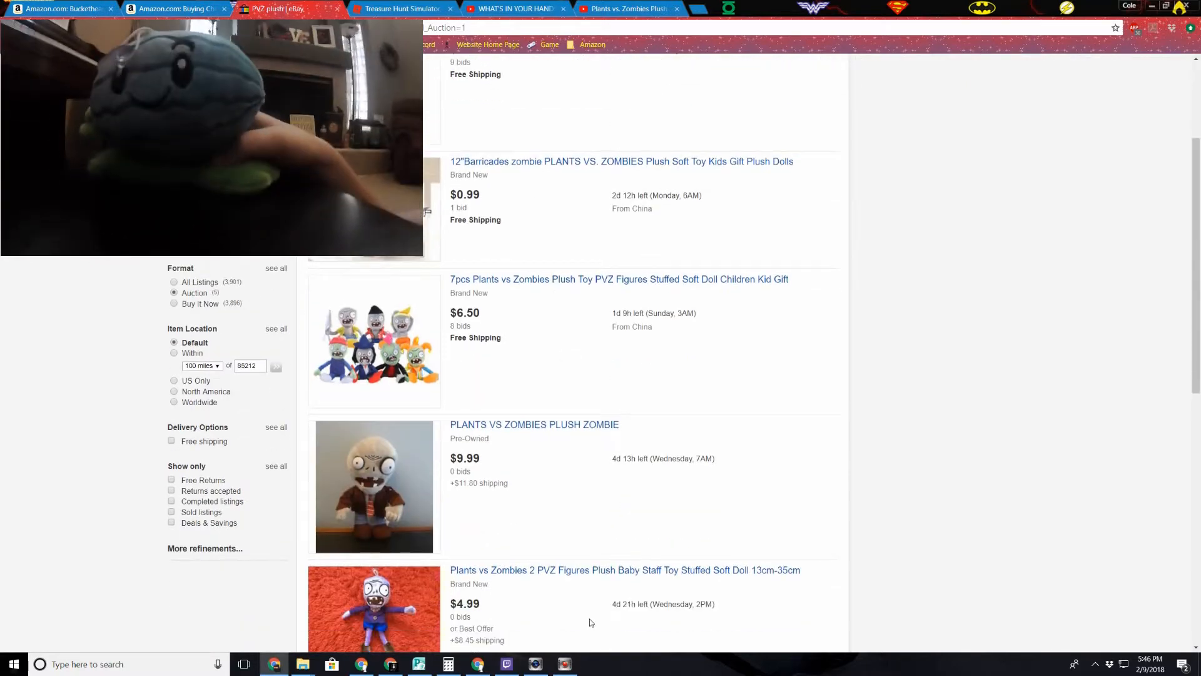
scroll("down", 3)
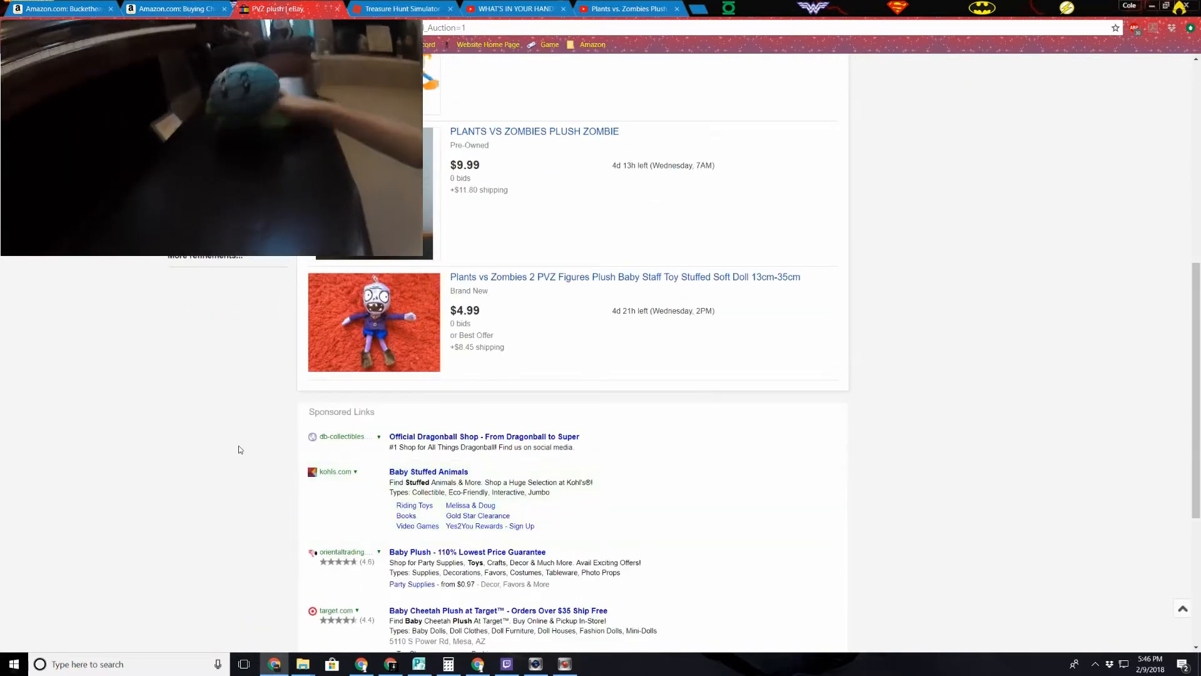
scroll("up", 3)
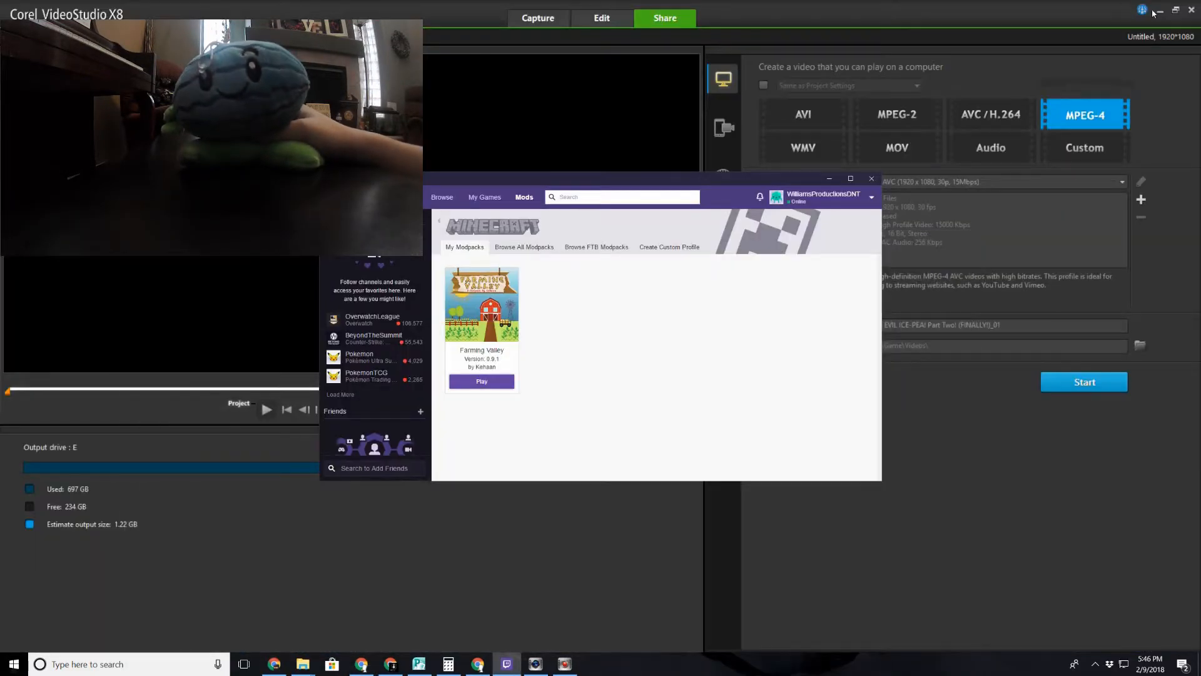
mouse_move(1160, 12)
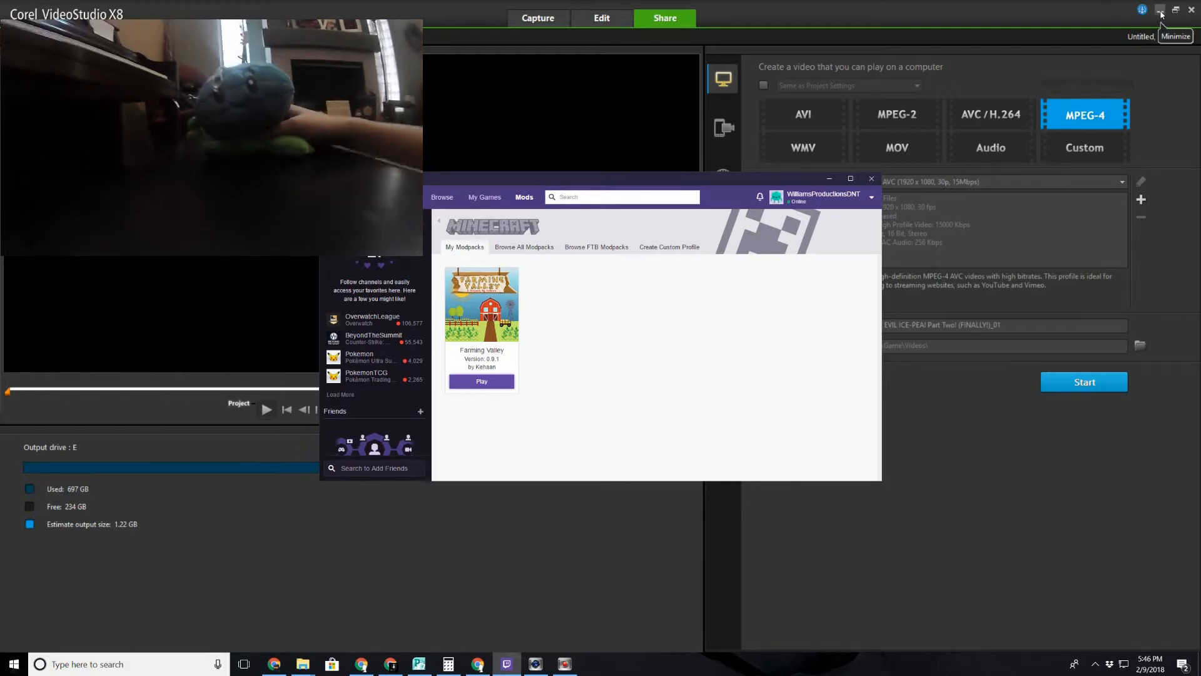